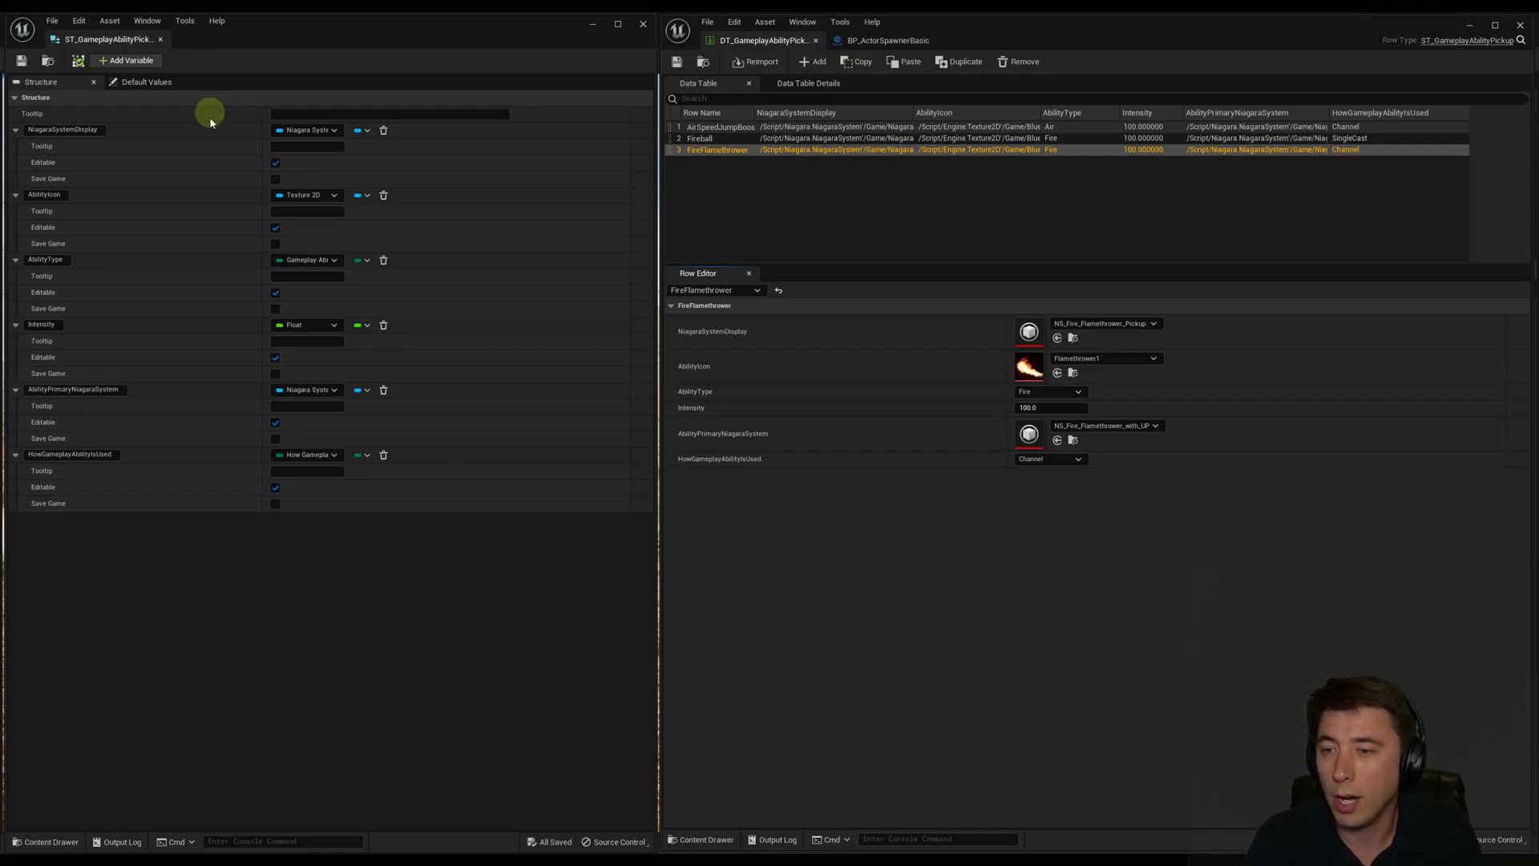
# - Close the ST_GameplayAbilityPickup and DT_GameplayAbilityPickups editors to get back to Island_v1
pyautogui.click(699, 138)
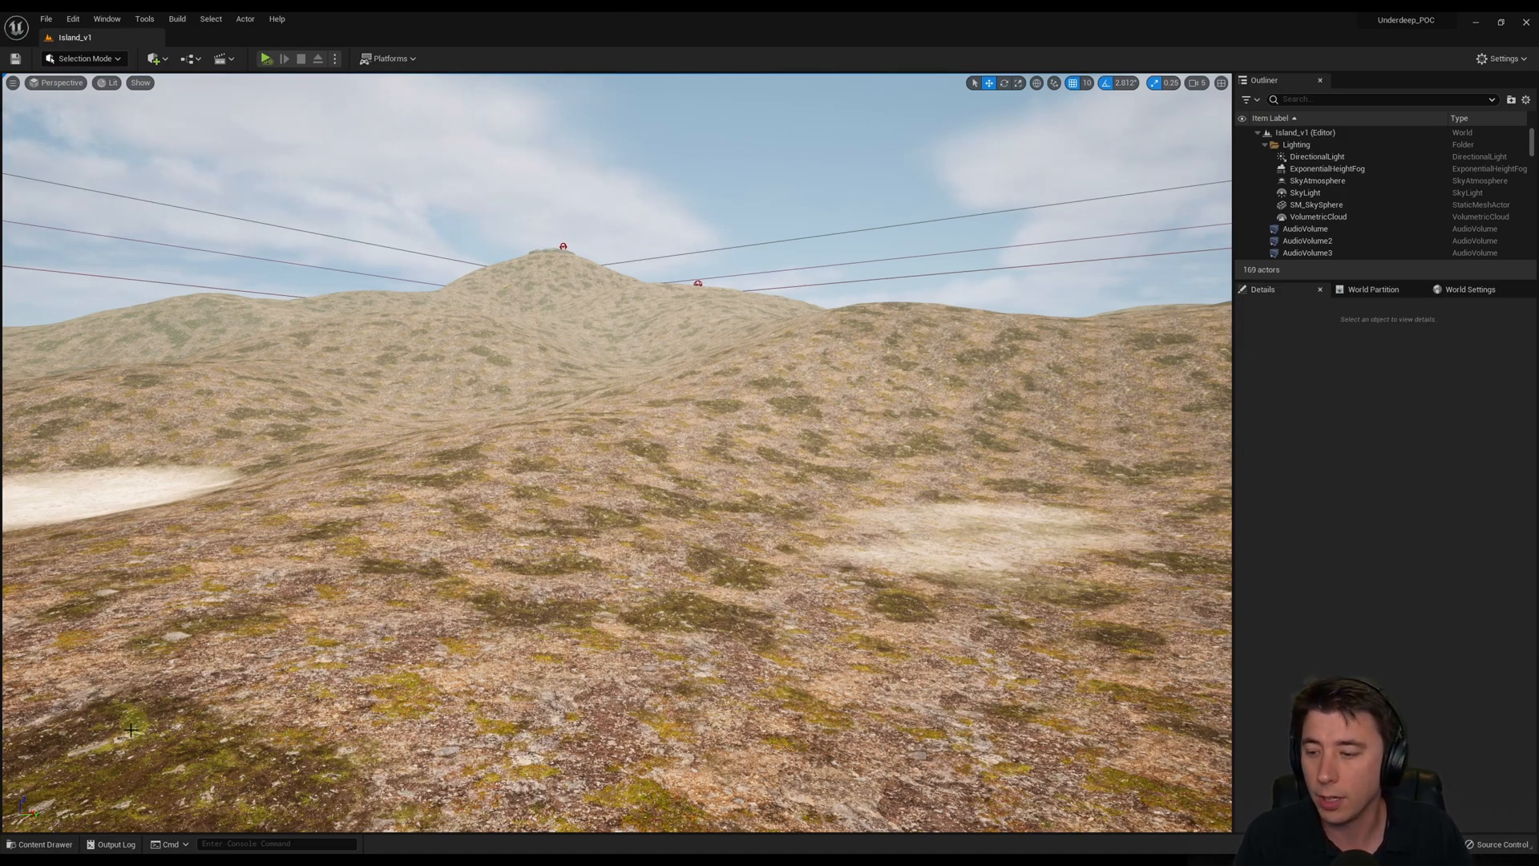
# - Create a DataTables folder inside Content > Blueprints and open it
pyautogui.click(45, 844)
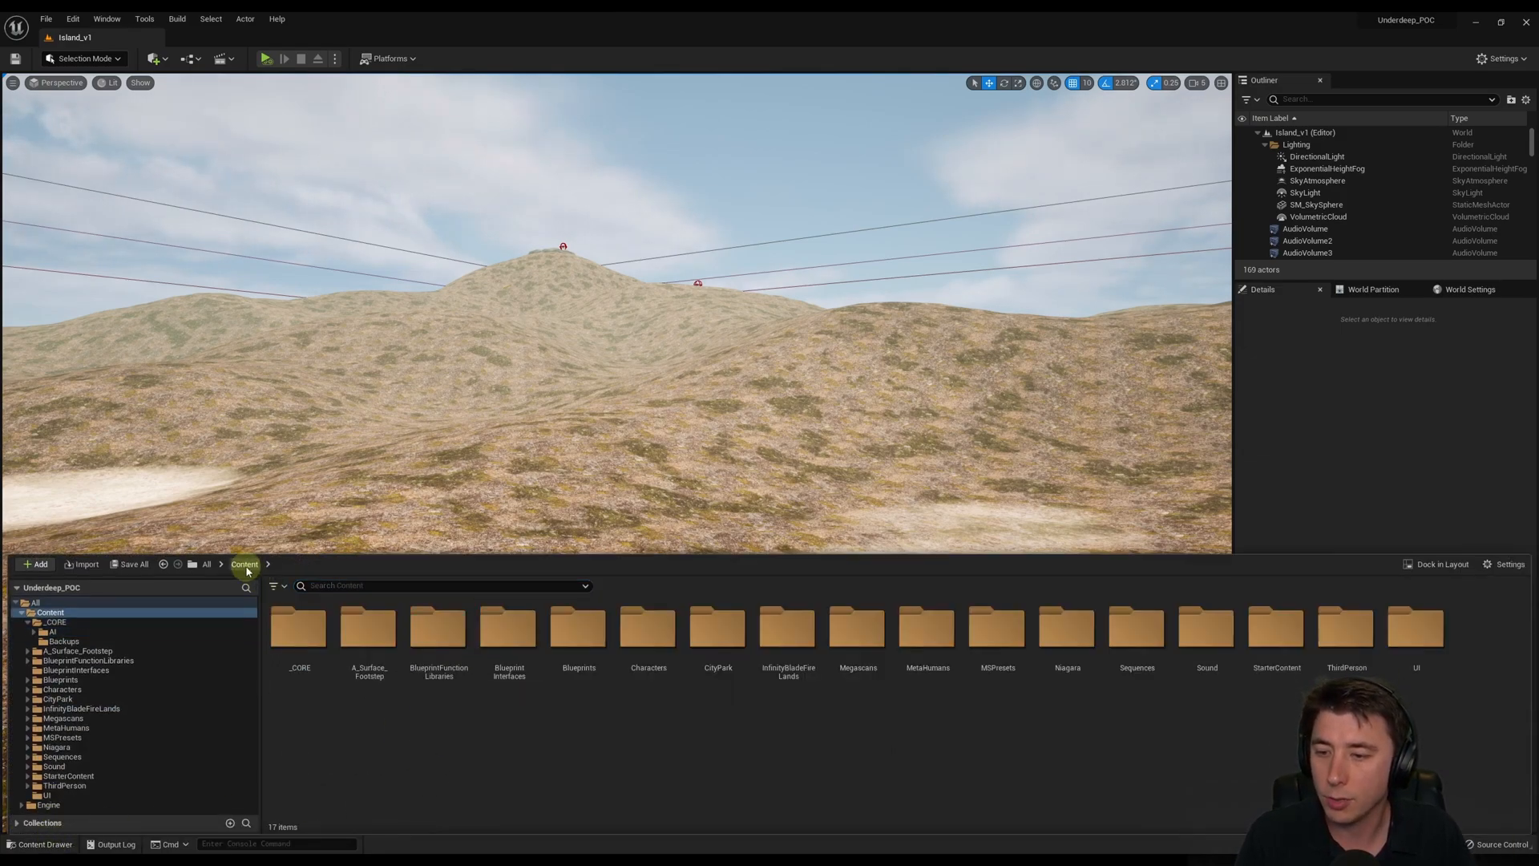
pyautogui.doubleClick(578, 629)
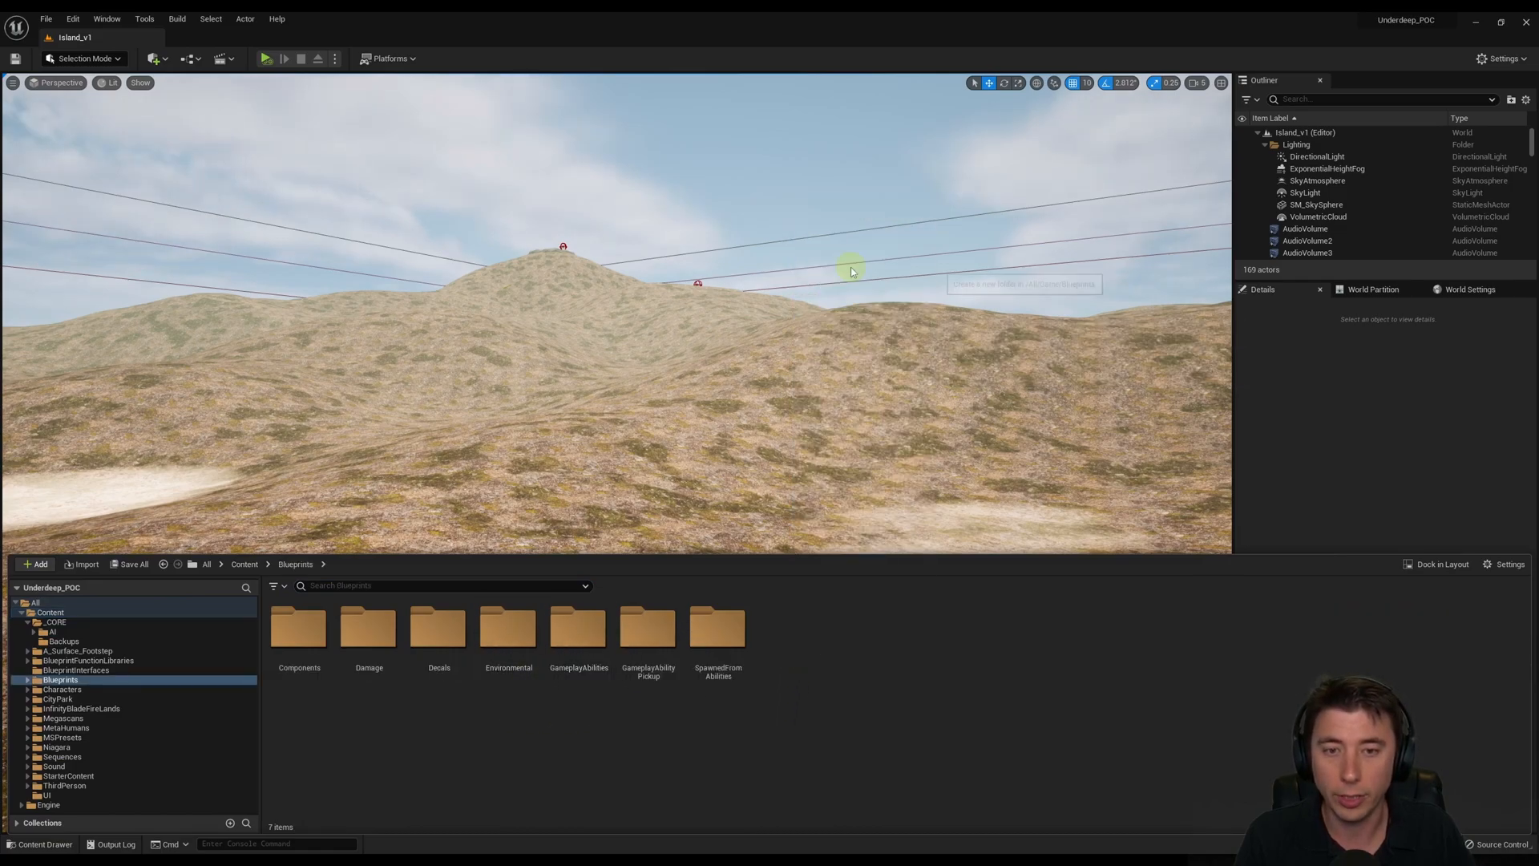
pyautogui.write('DataTables')
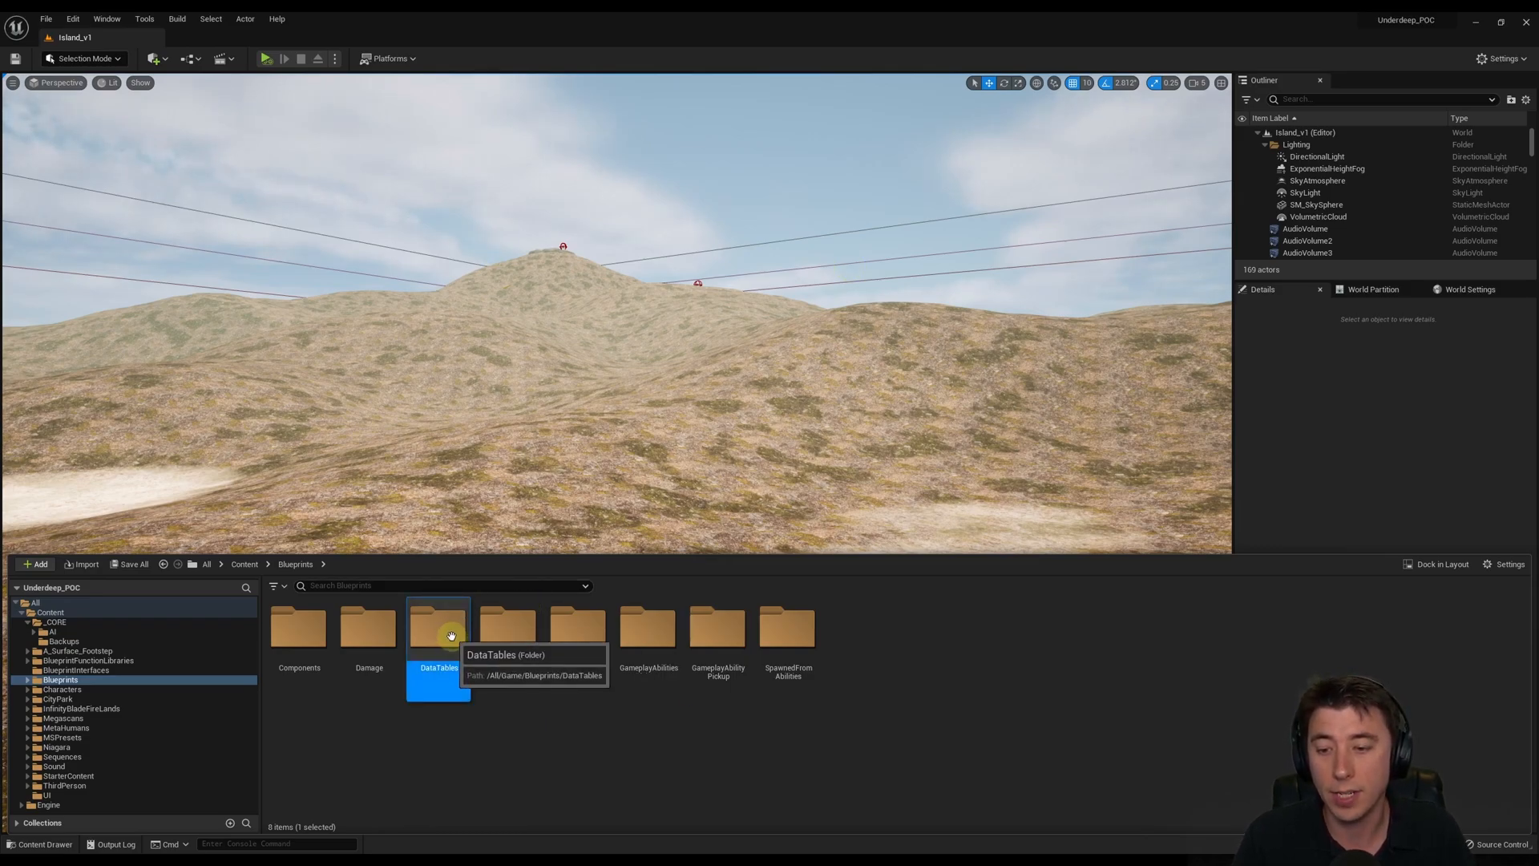
pyautogui.doubleClick(438, 632)
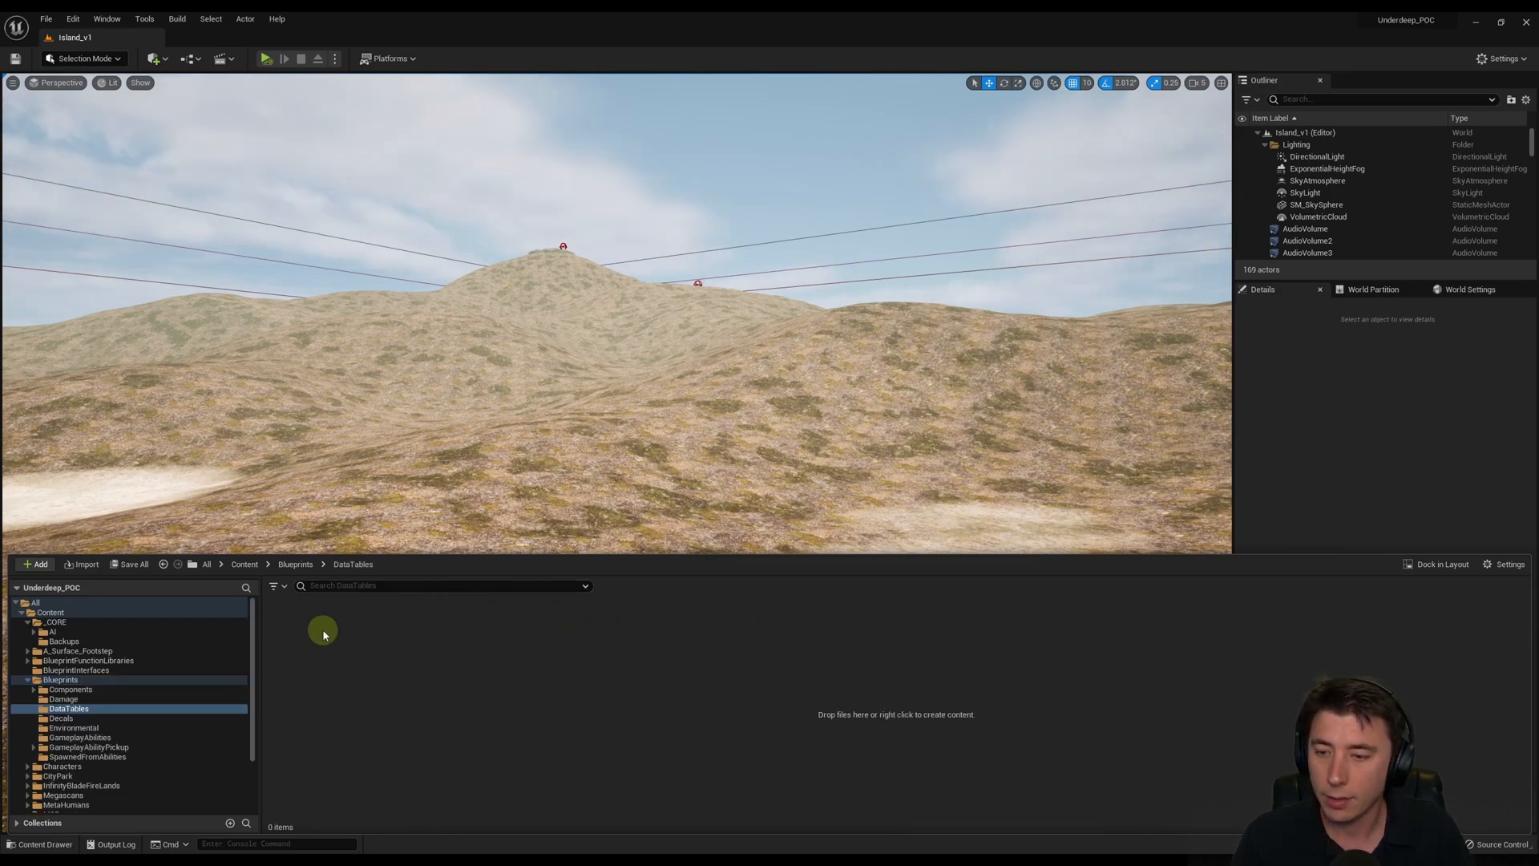
# - Add a new structure named ST_GameplayAbilityPickup in the DataTables folder
pyautogui.rightClick(323, 633)
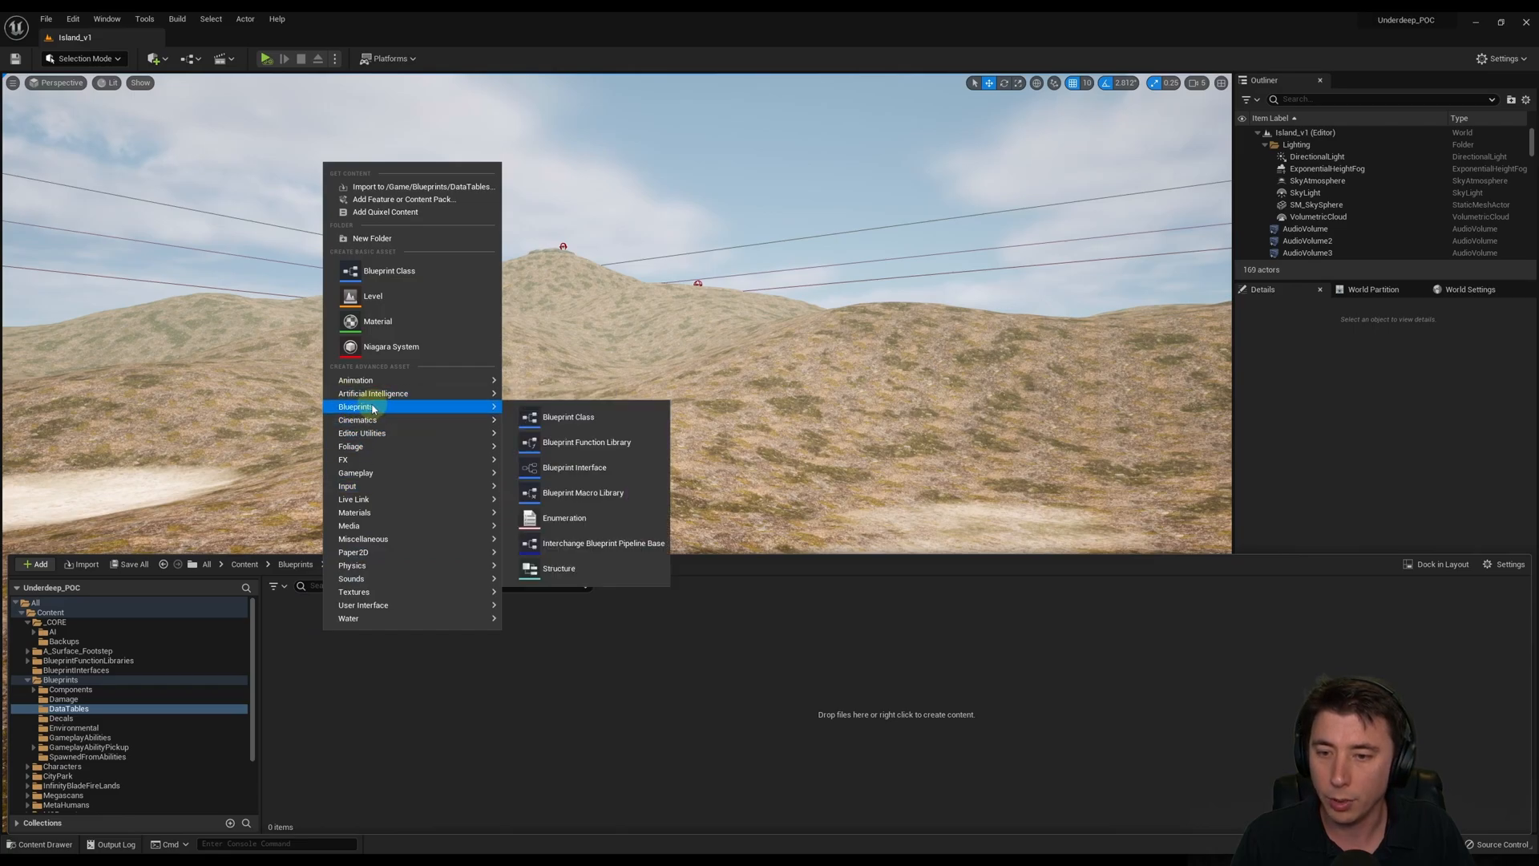
pyautogui.moveTo(567, 568)
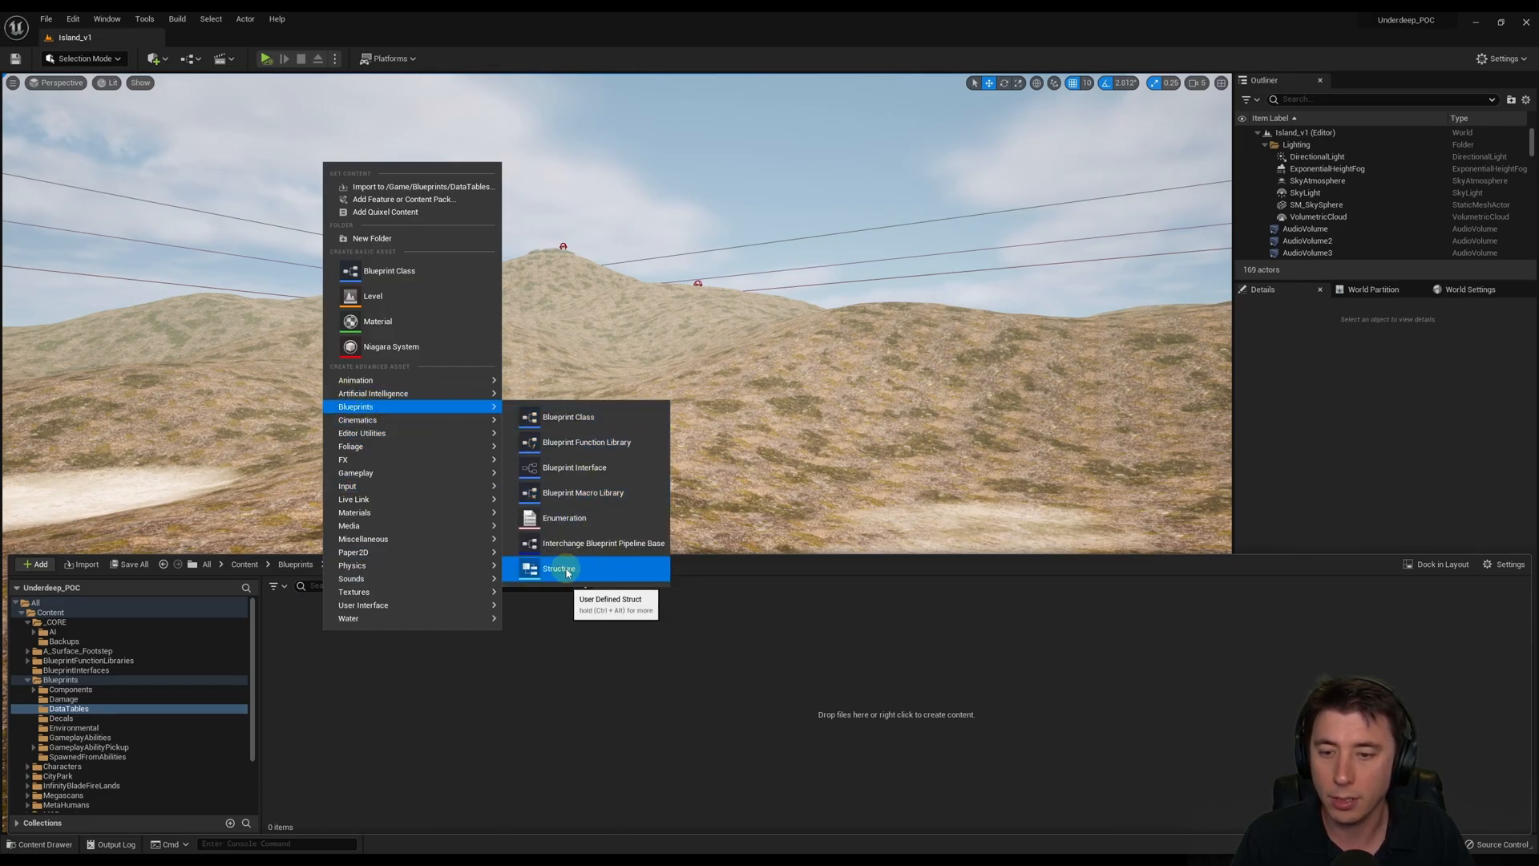
pyautogui.click(561, 568)
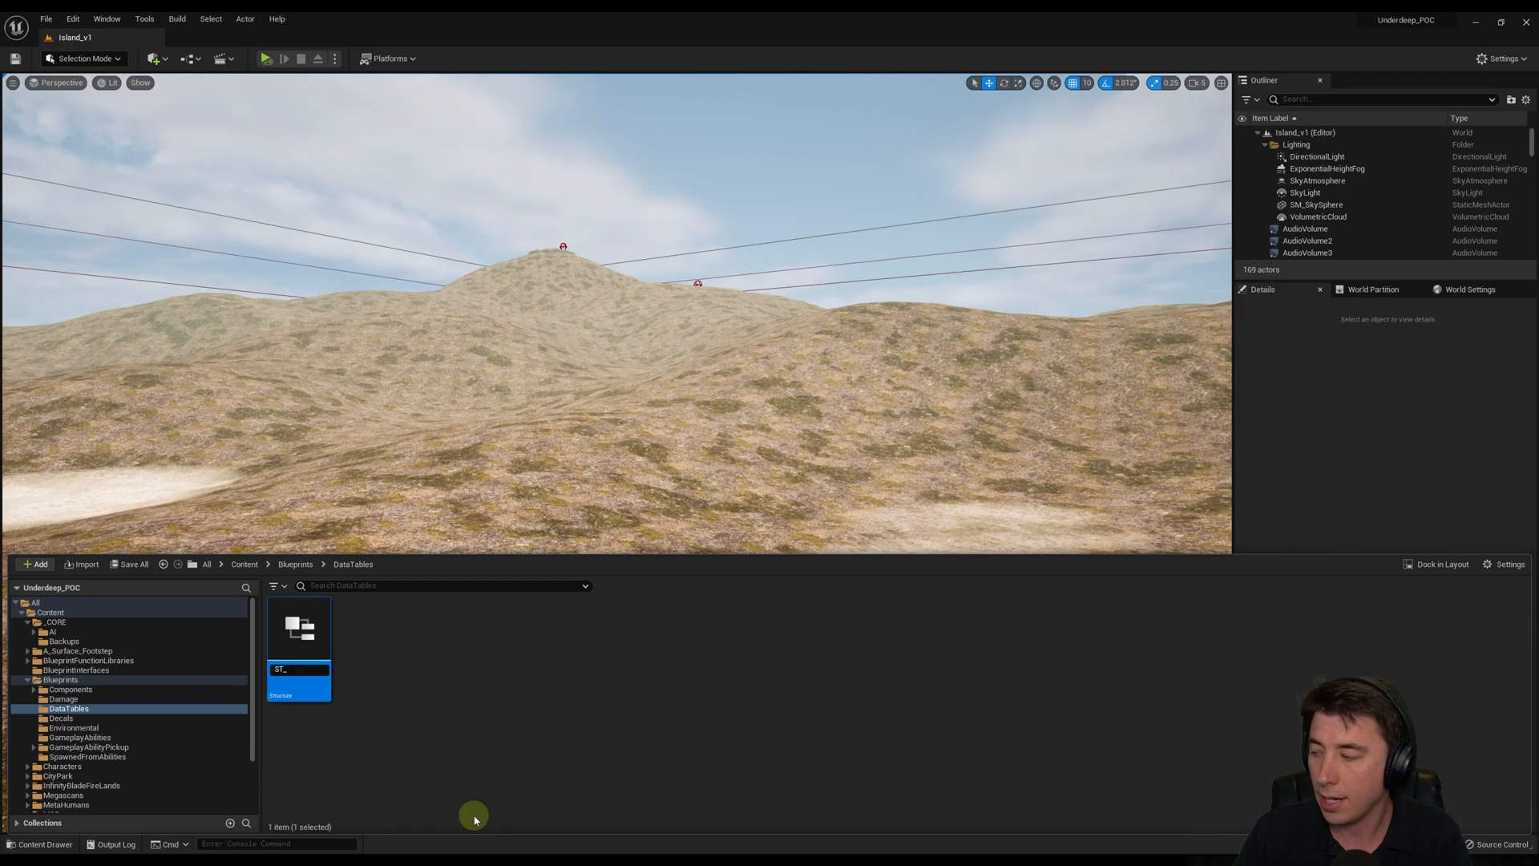
pyautogui.write('GameplayAbilityPickup')
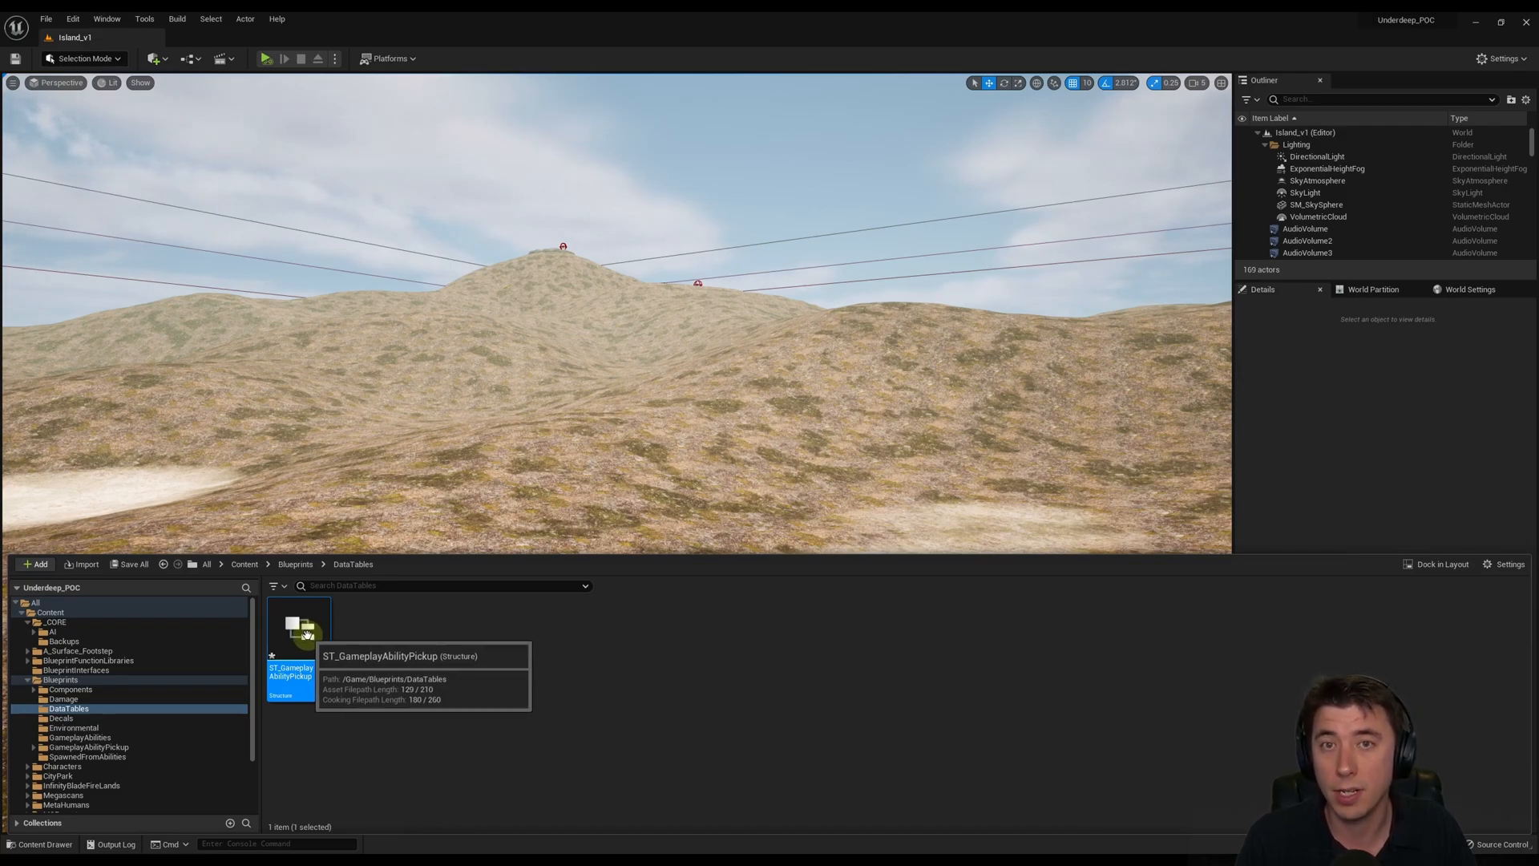
# - Rename MemberVar_0 to NiagaraSystemDisplay and make it a Niagara System object reference
pyautogui.doubleClick(292, 641)
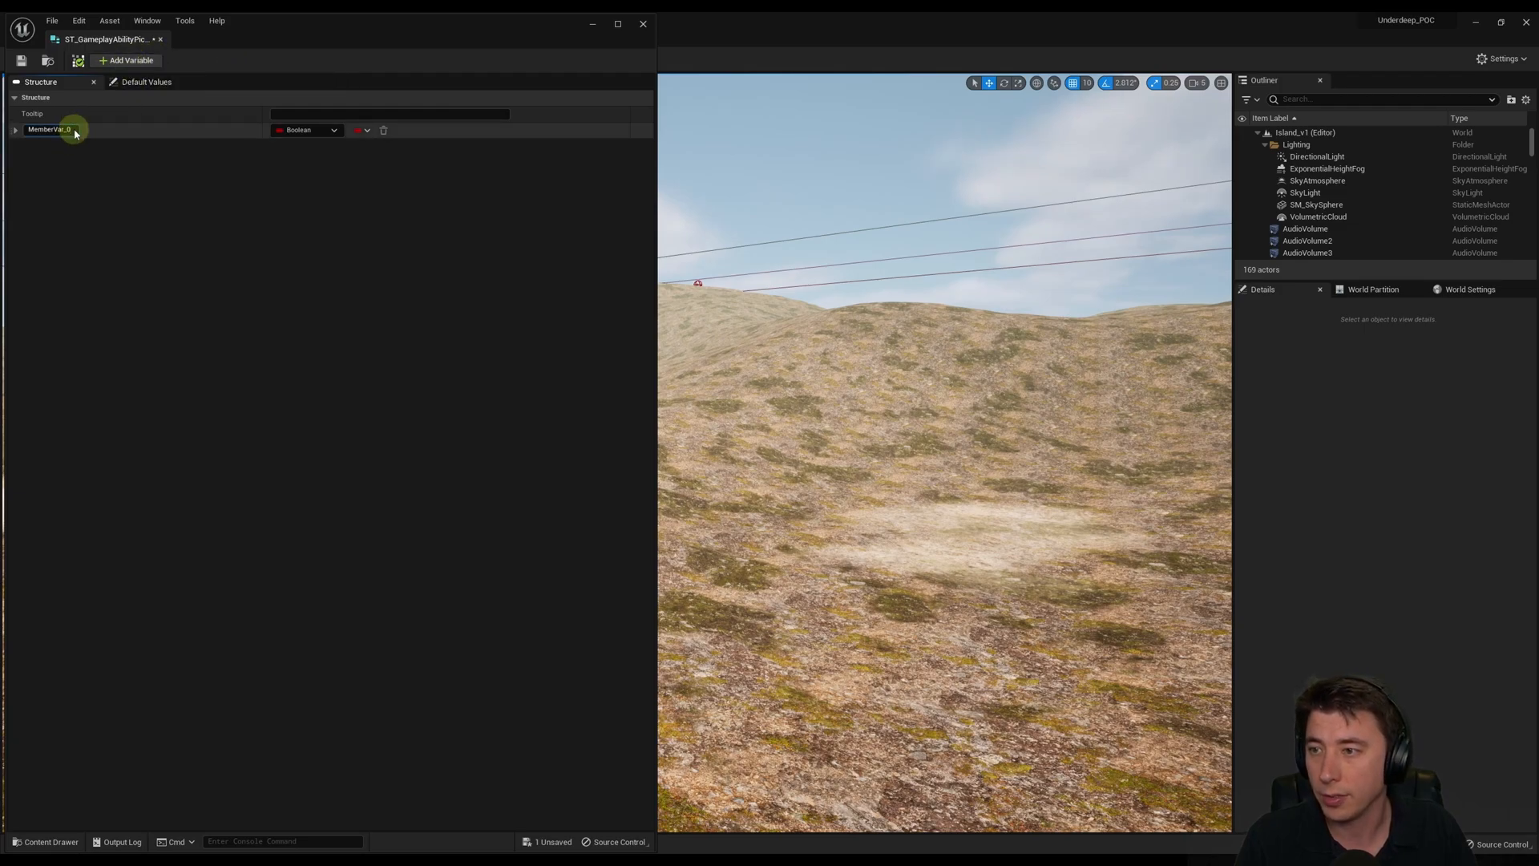
pyautogui.doubleClick(50, 130)
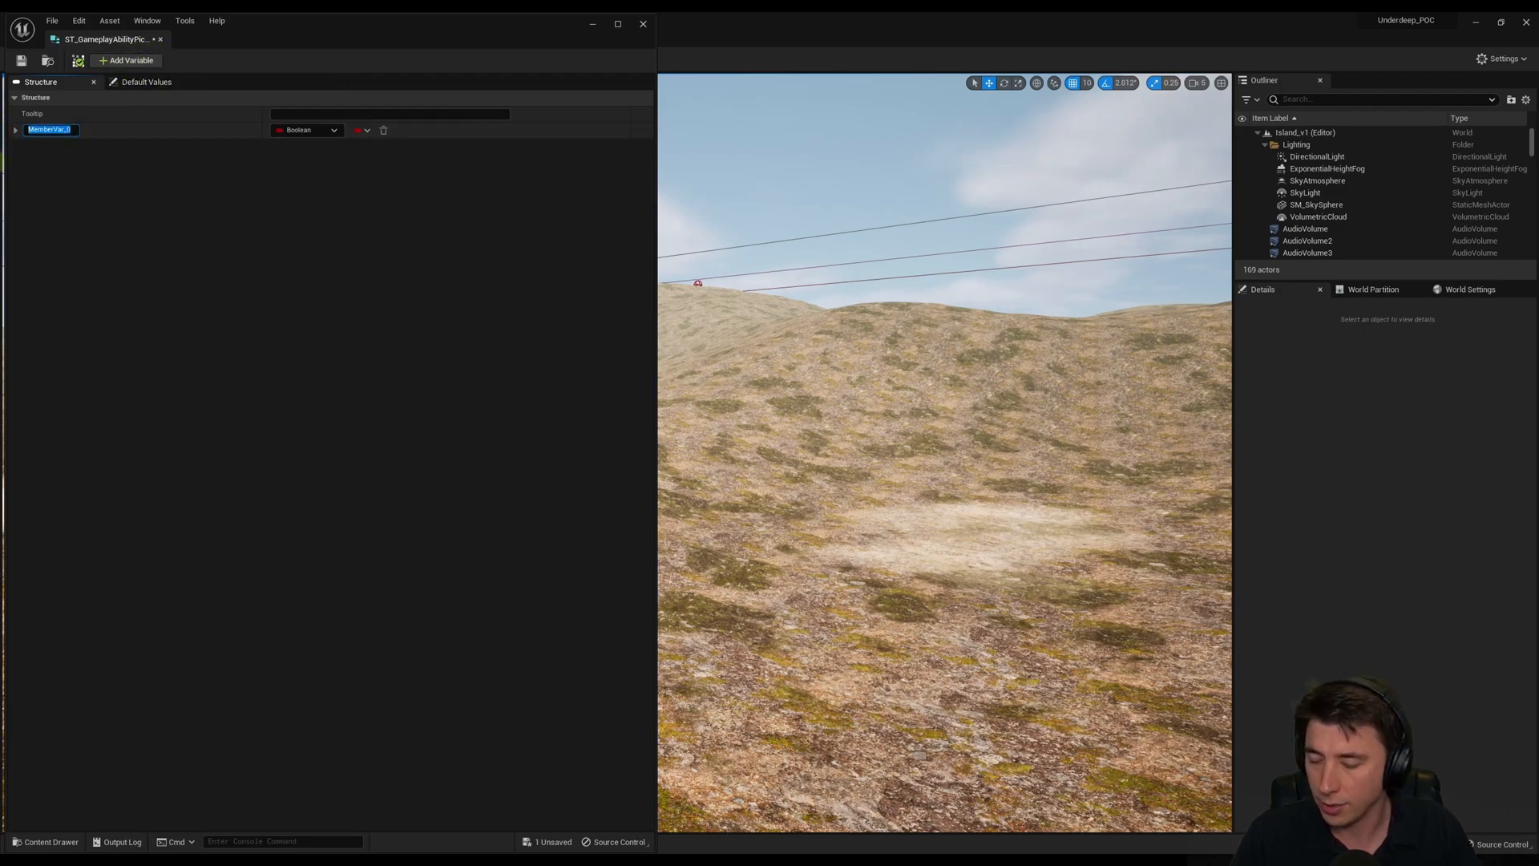
pyautogui.write('NiagaraSystemDisplay')
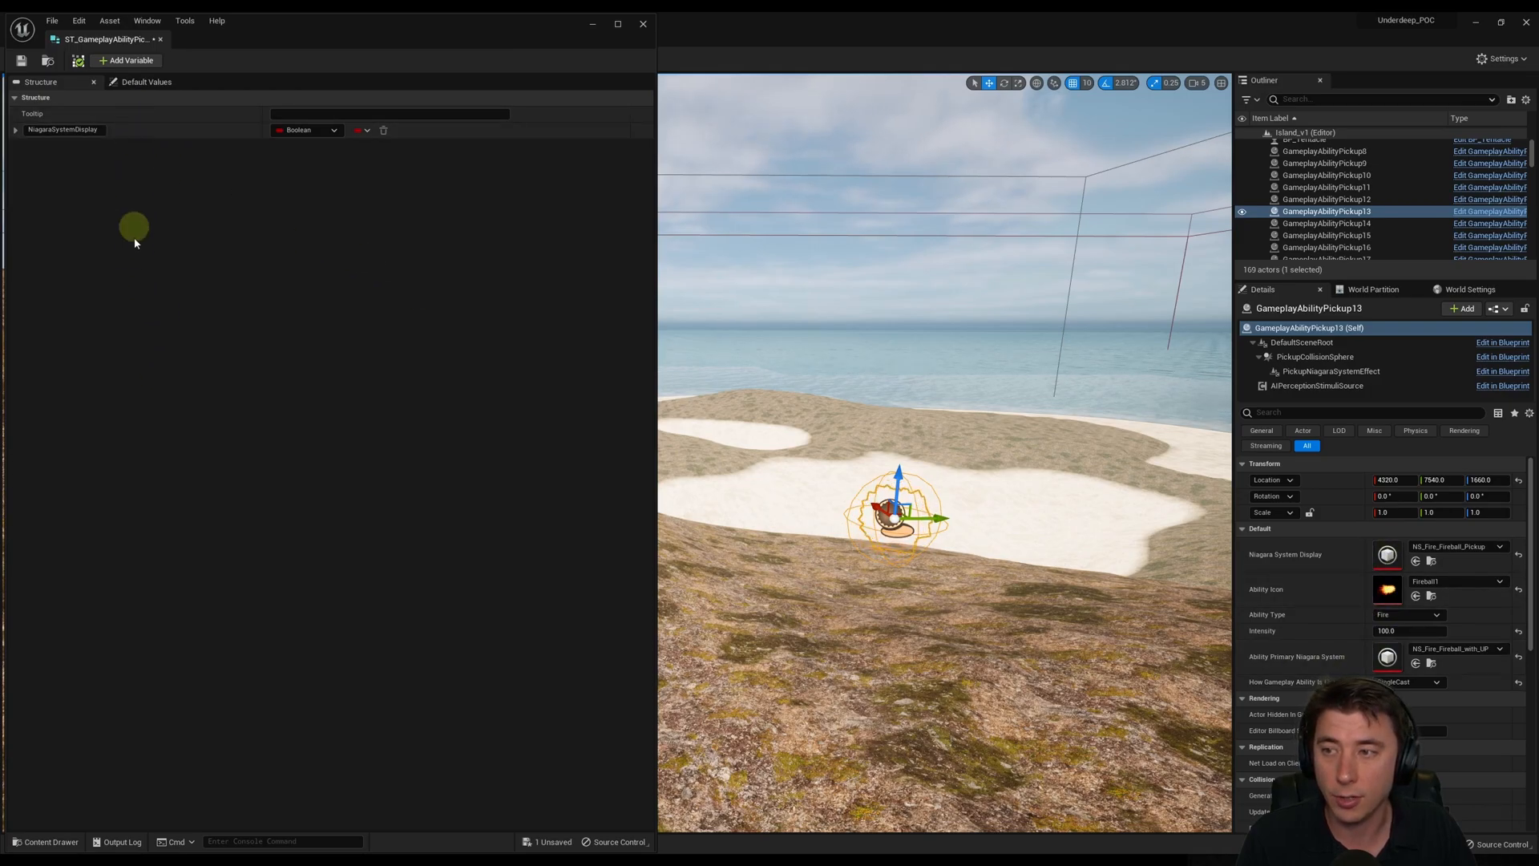
pyautogui.click(331, 130)
pyautogui.write('Niagara')
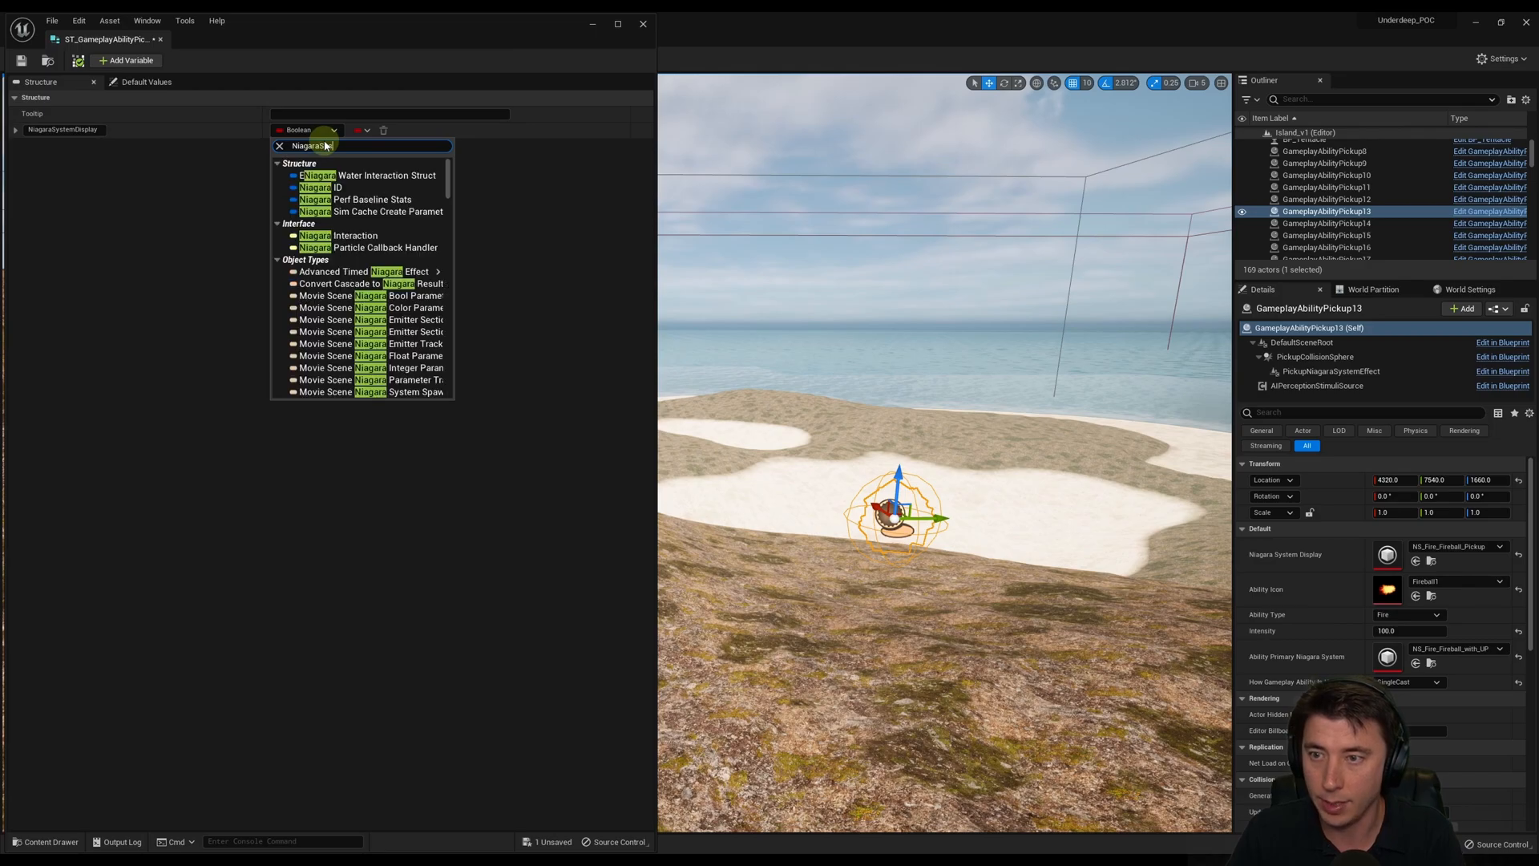
pyautogui.moveTo(331, 199)
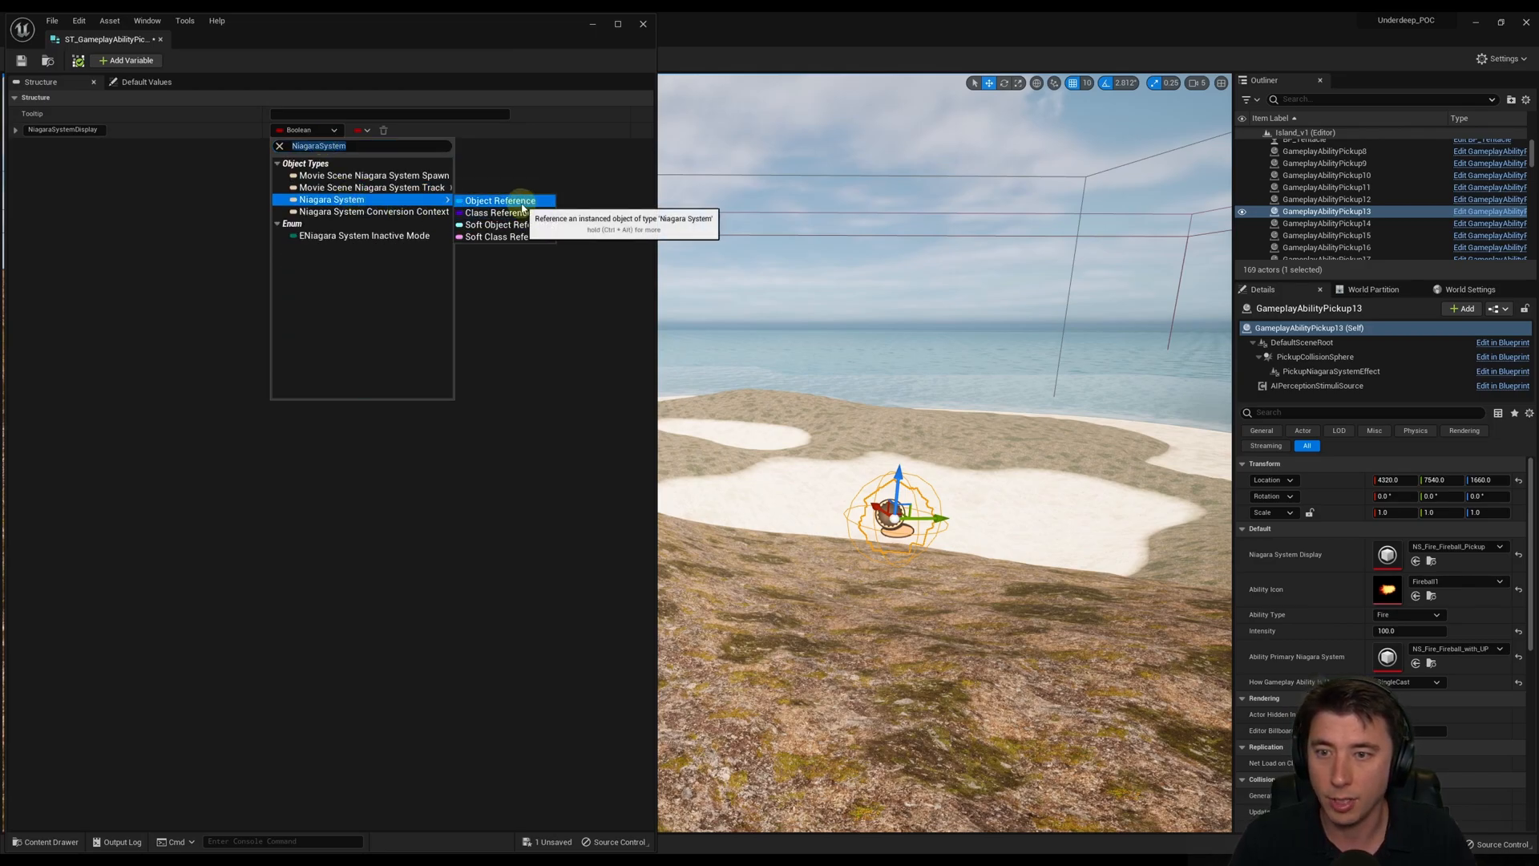
pyautogui.click(499, 201)
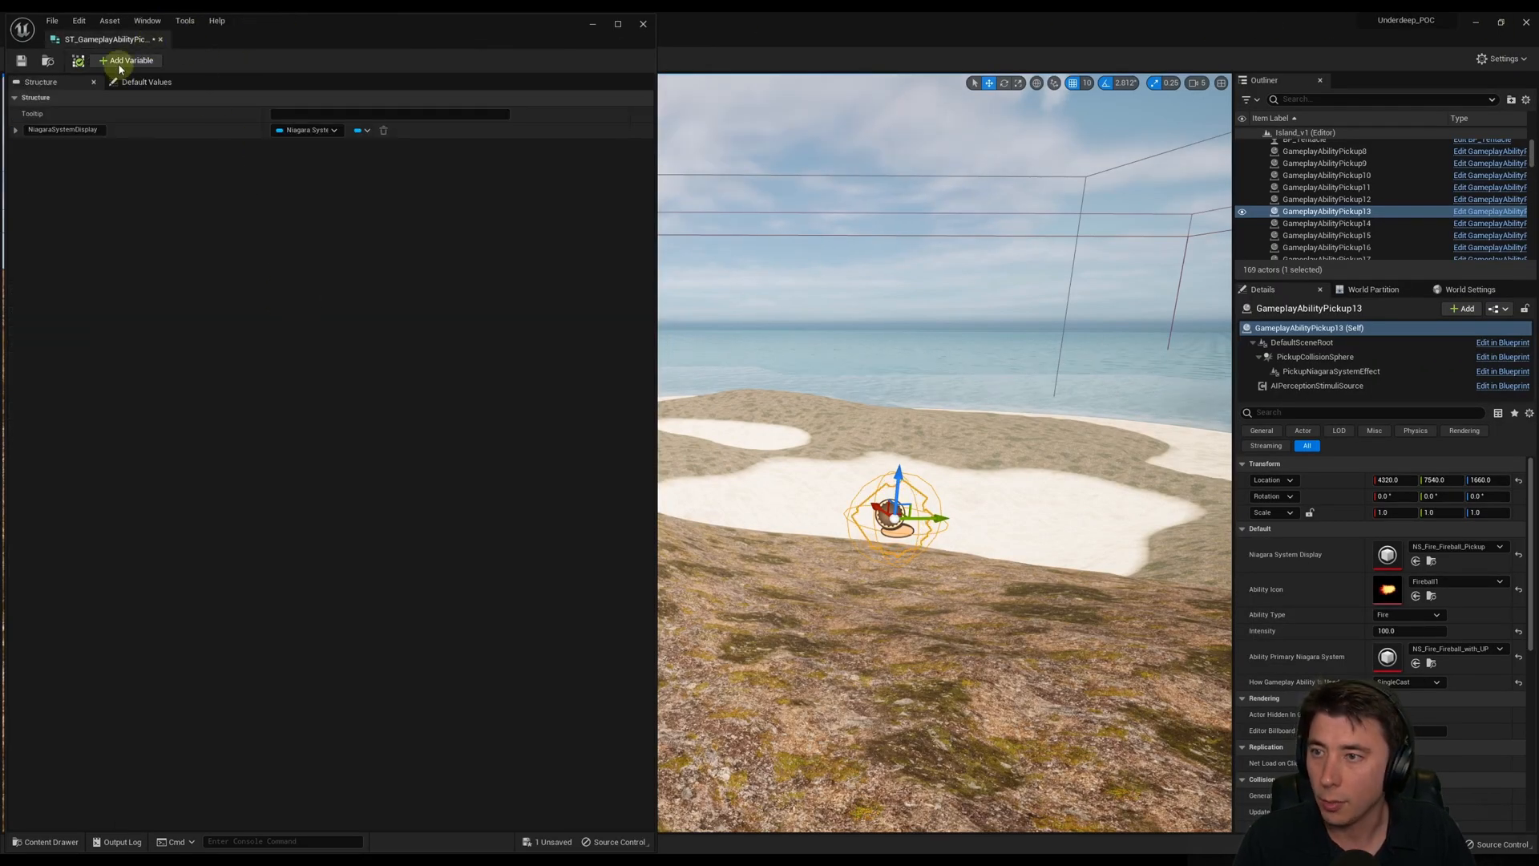
# - Add an AbilityIcon member typed as Texture 2D
pyautogui.click(125, 61)
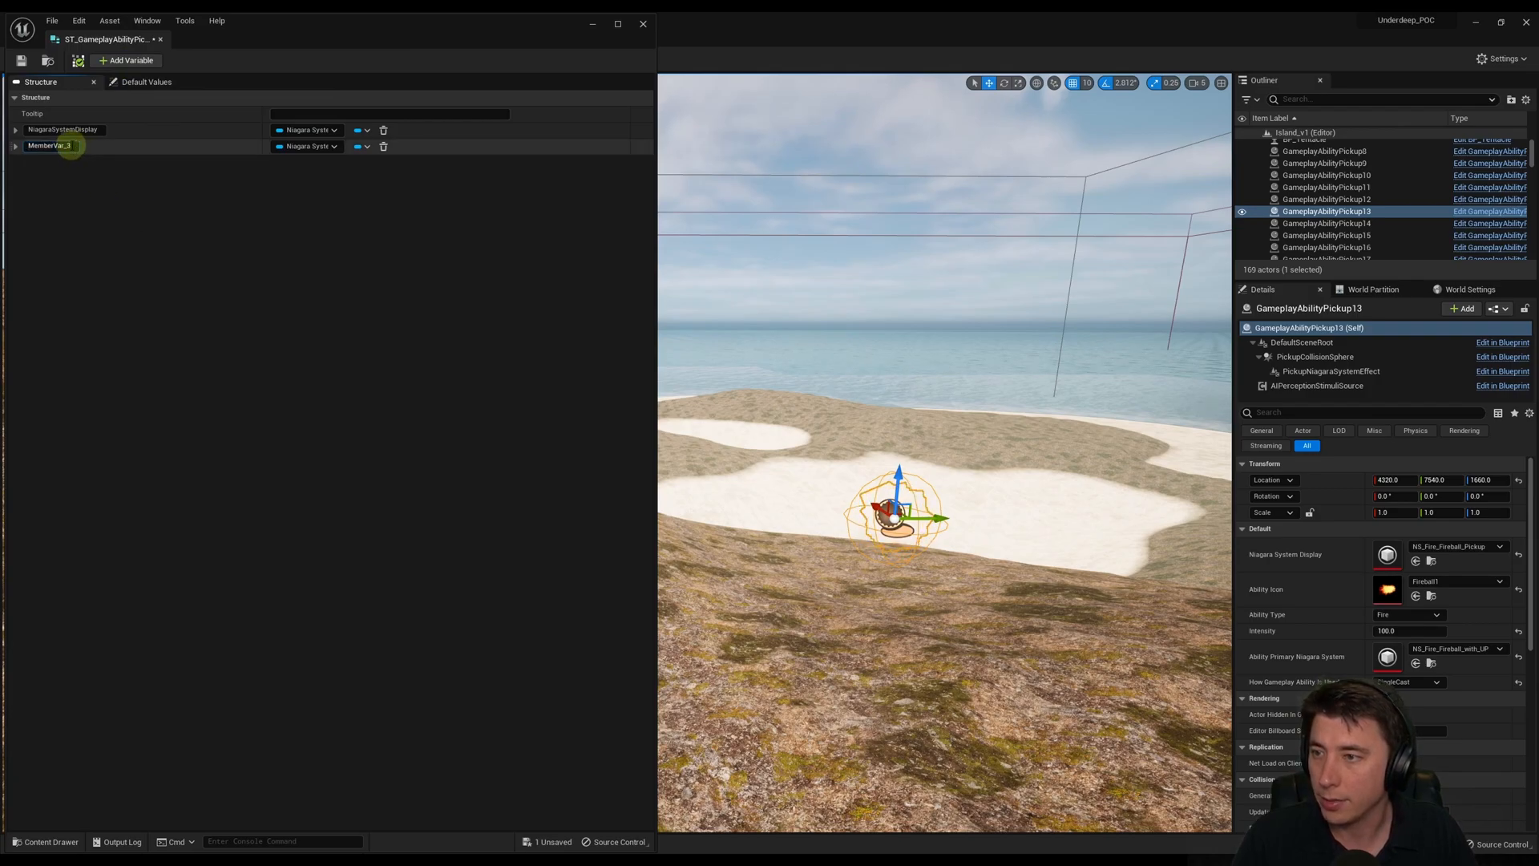
pyautogui.write('AbilityIcon')
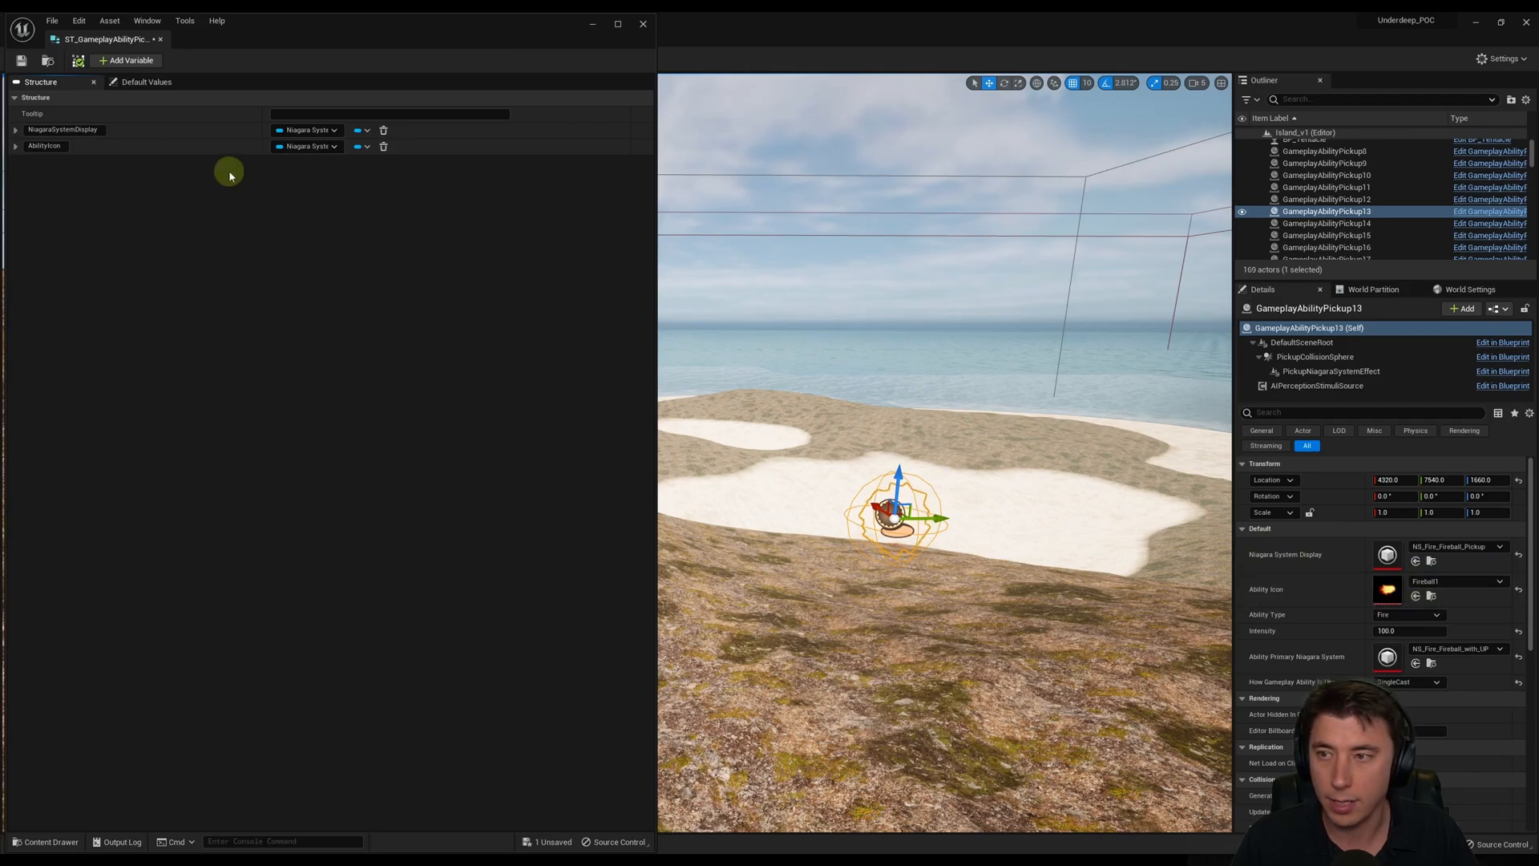
pyautogui.click(306, 146)
pyautogui.write('Ability')
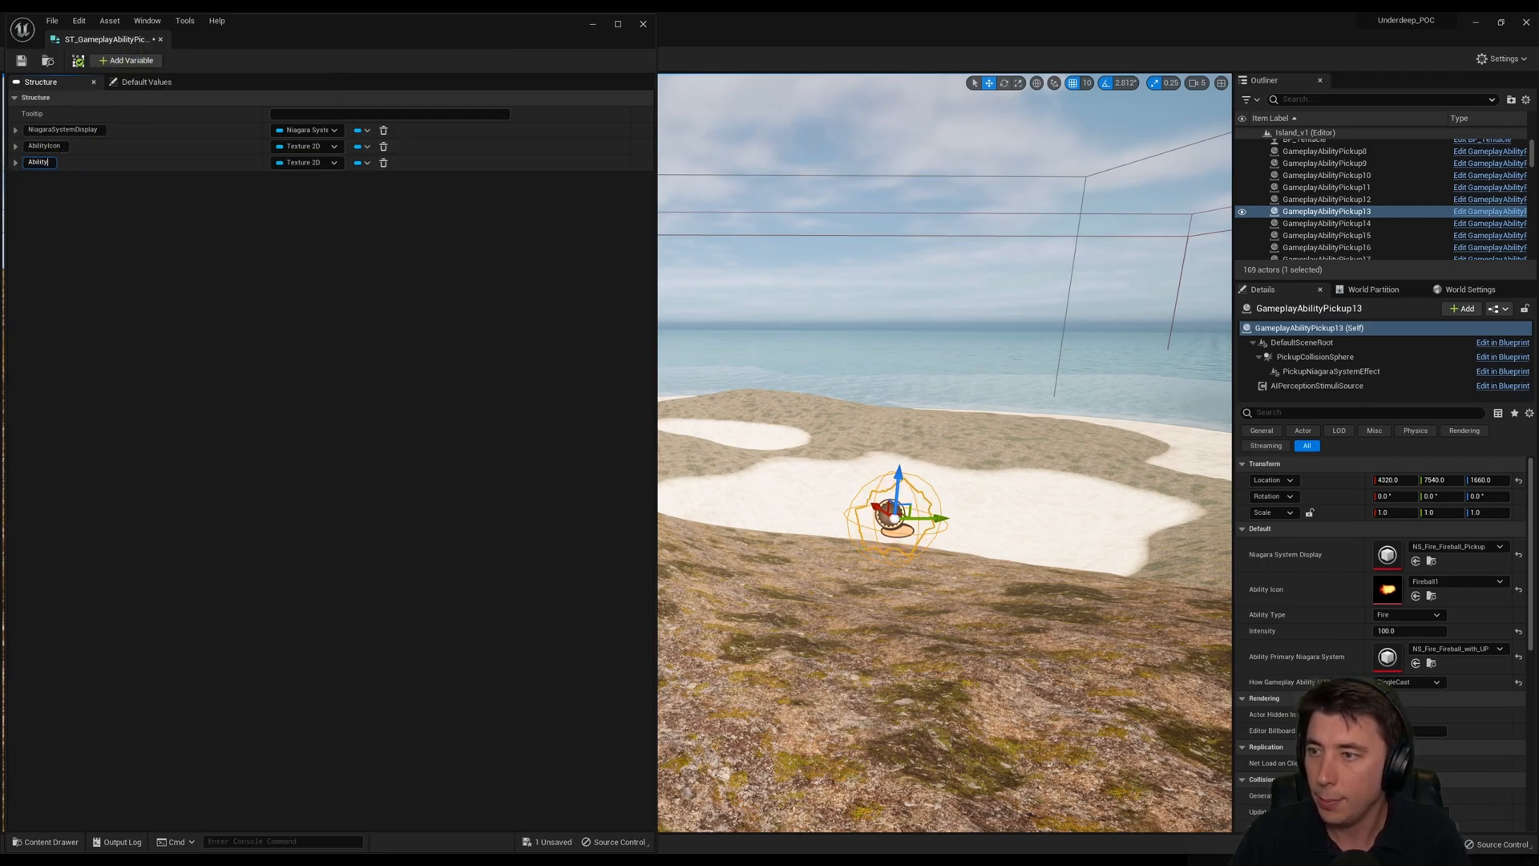
# - Give the AbilityType member the Gameplay Ability type via the type search
pyautogui.click(306, 163)
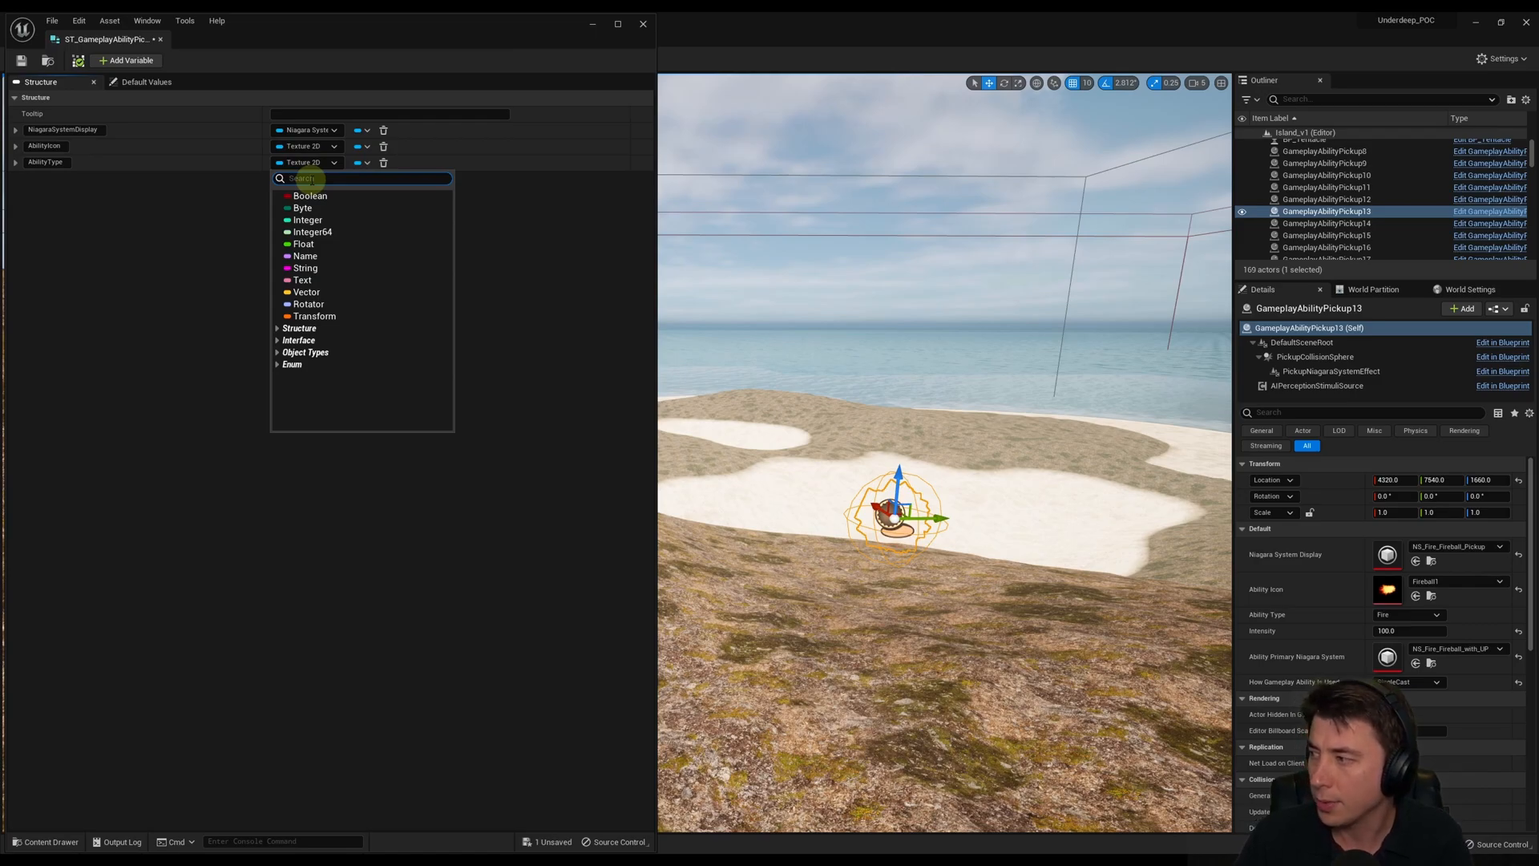
pyautogui.write('Gameplay Abili')
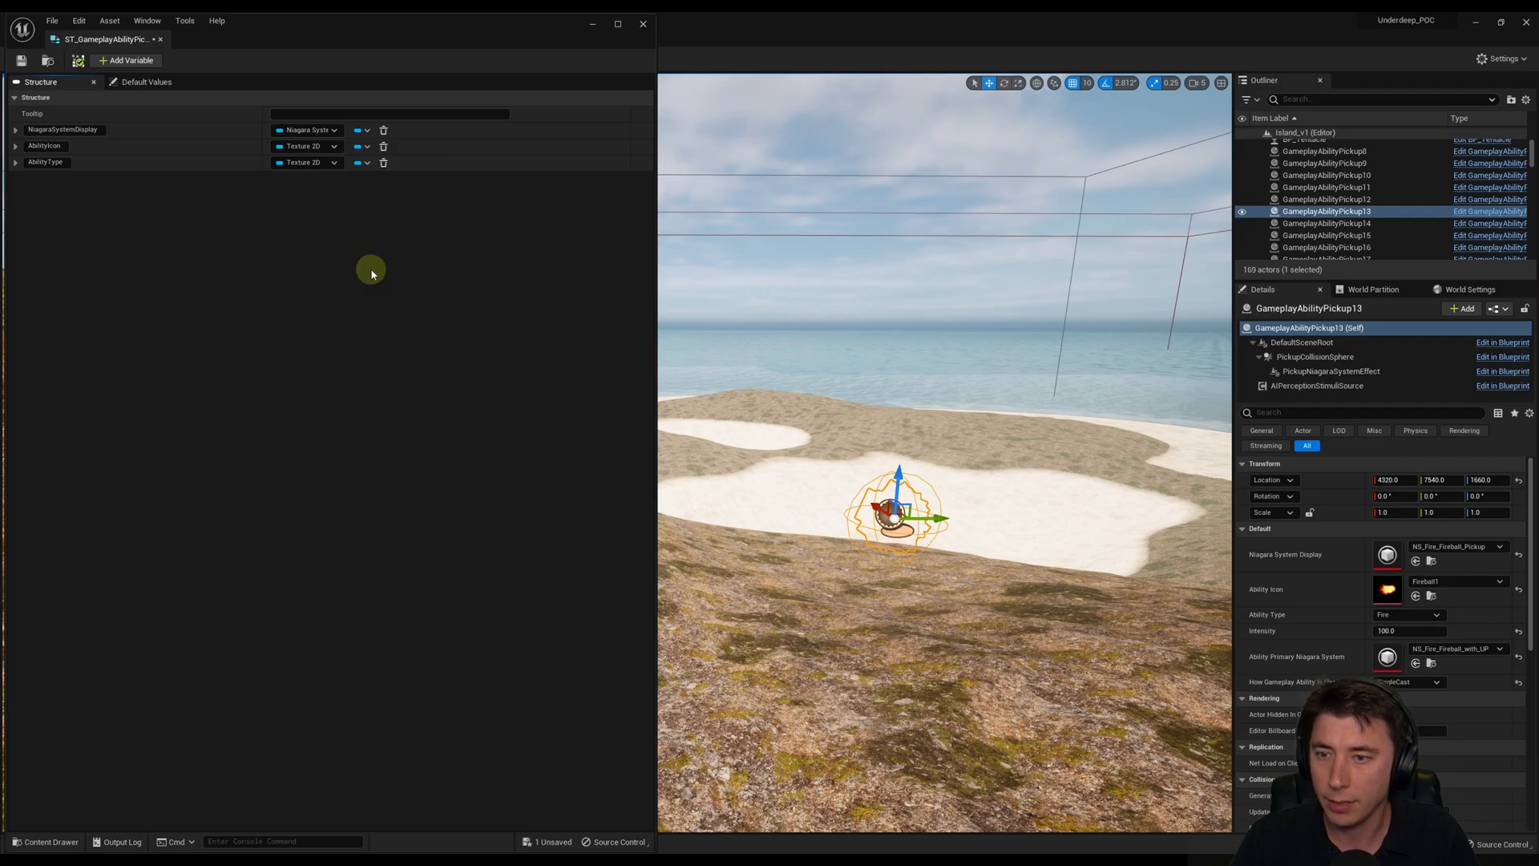
pyautogui.click(126, 60)
pyautogui.write('AbilityPrimaryNiagaraSyst')
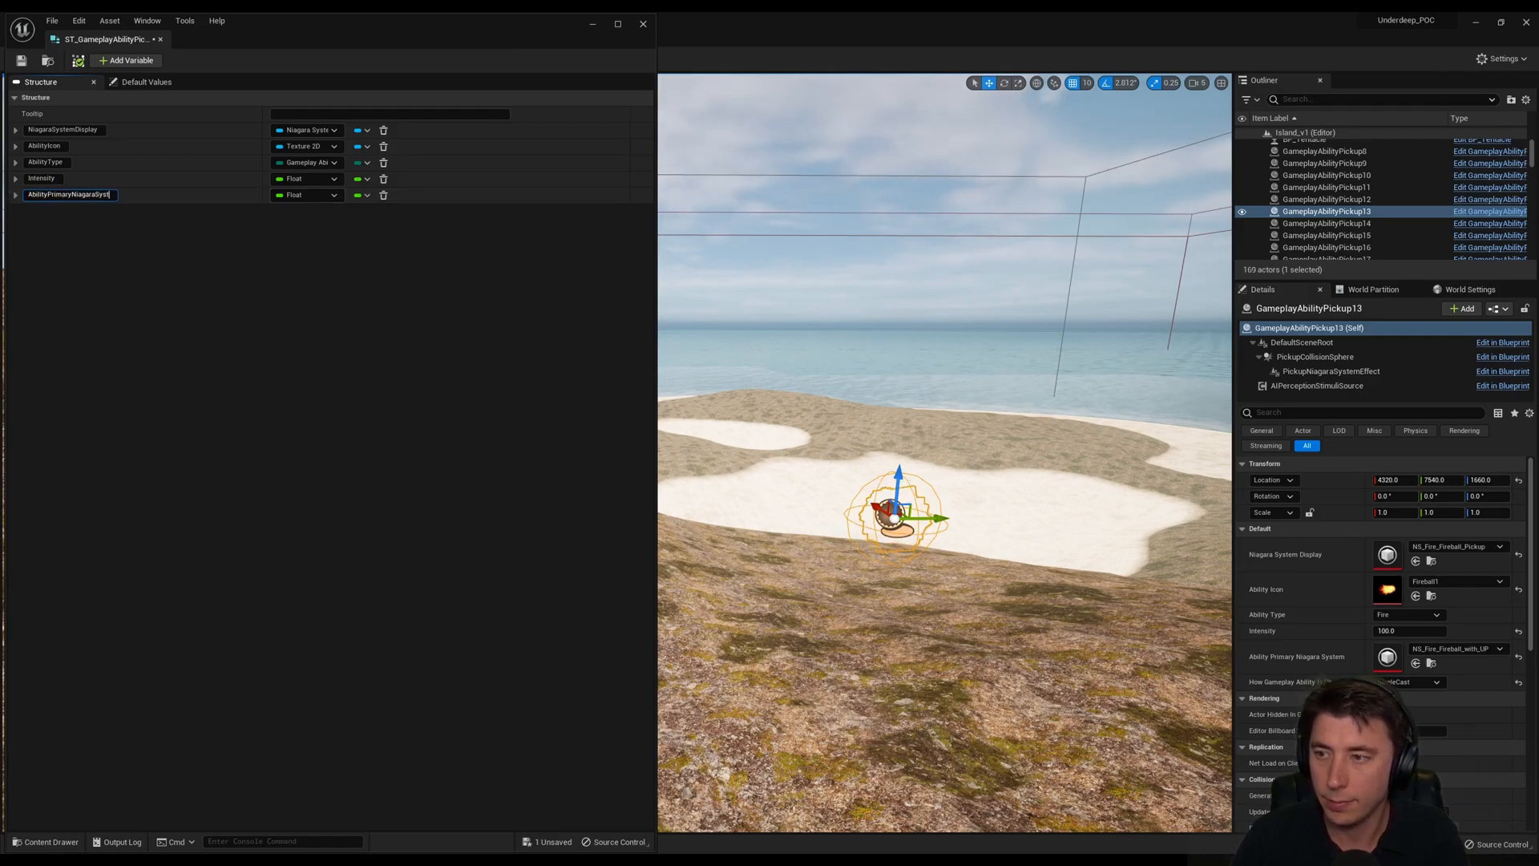
# - Type AbilityPrimaryNiagaraSystem as Niagara System and HowGameplayAbilityIsUsed as the How Gameplay Ability enum
pyautogui.click(306, 195)
pyautogui.write('HowGameplayAbilityIs')
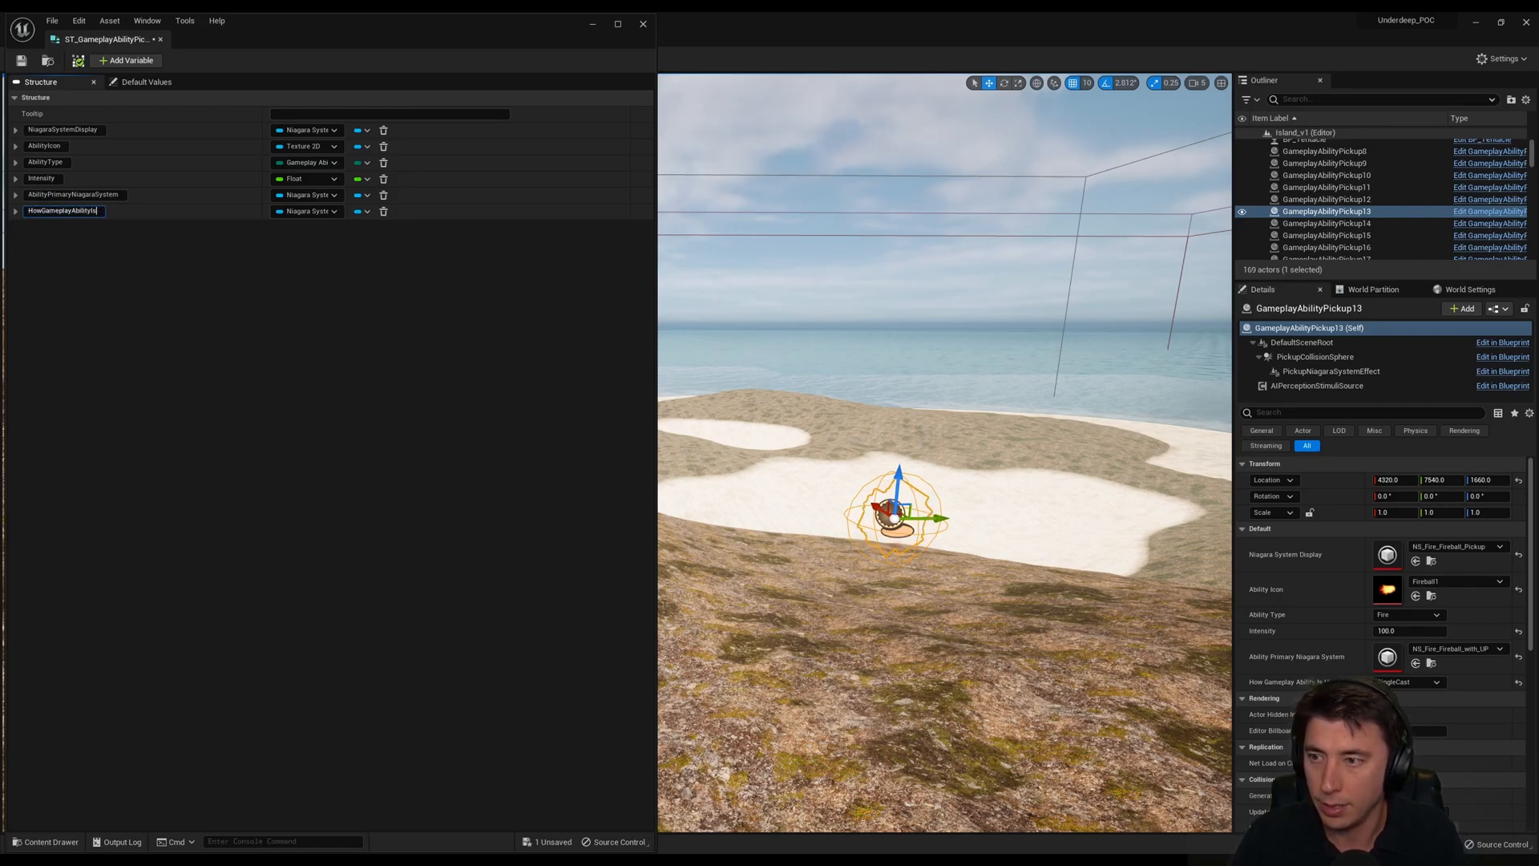
pyautogui.click(307, 210)
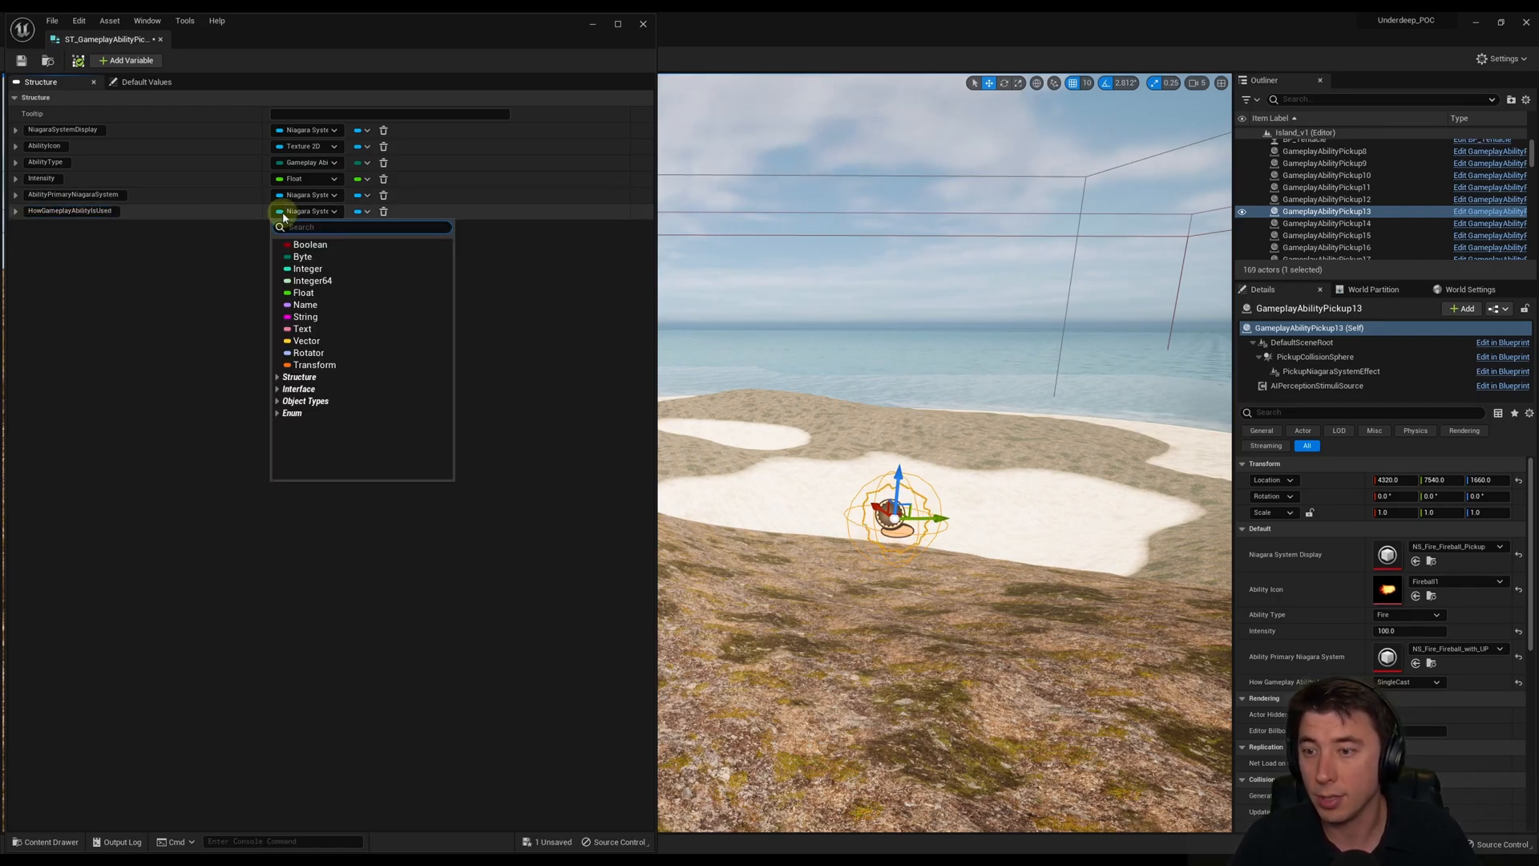
pyautogui.write('How')
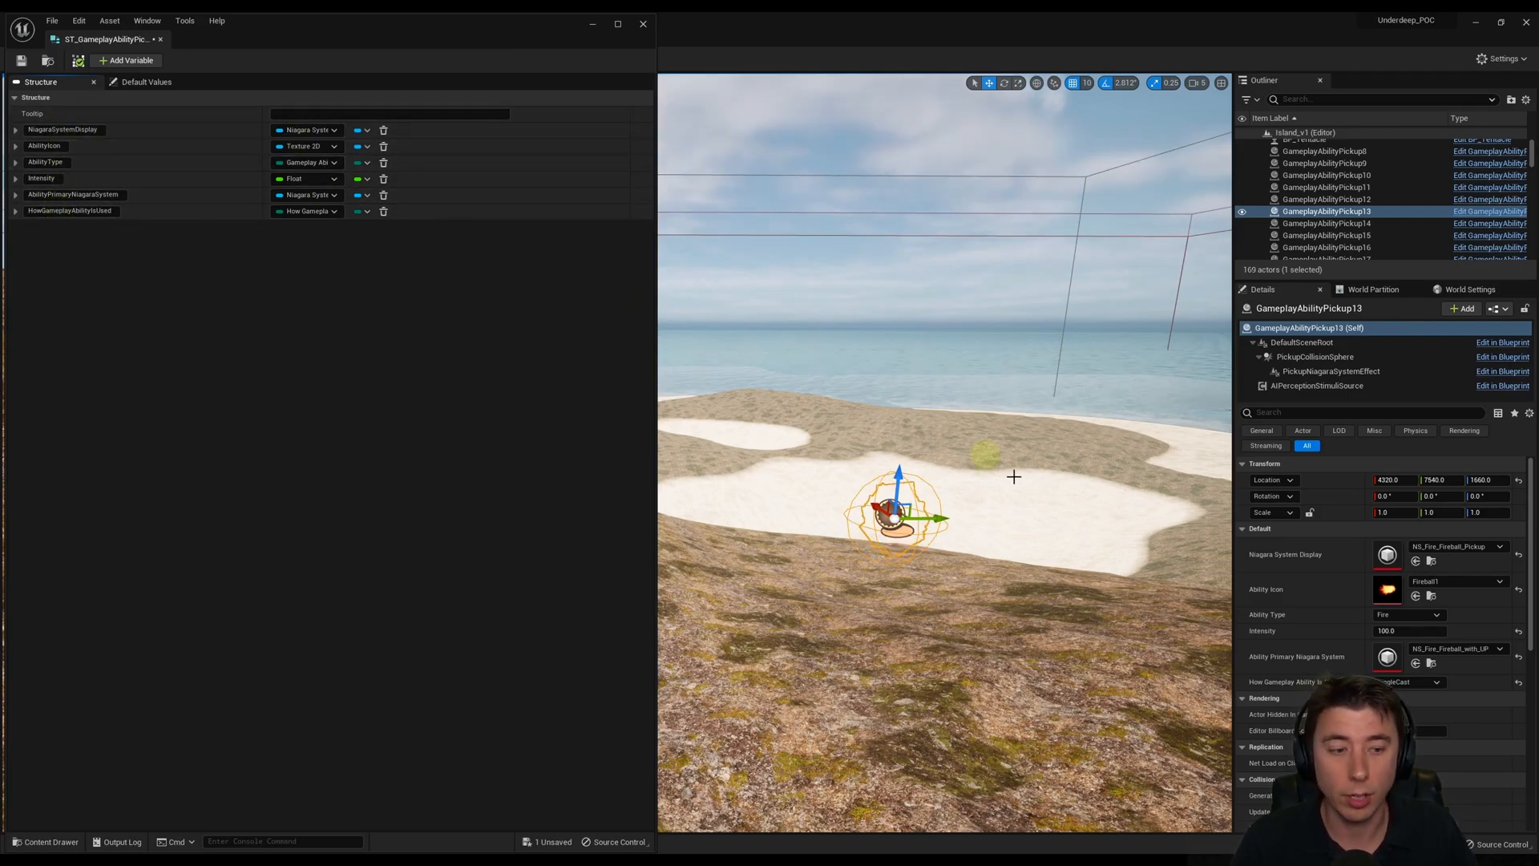
pyautogui.moveTo(544, 434)
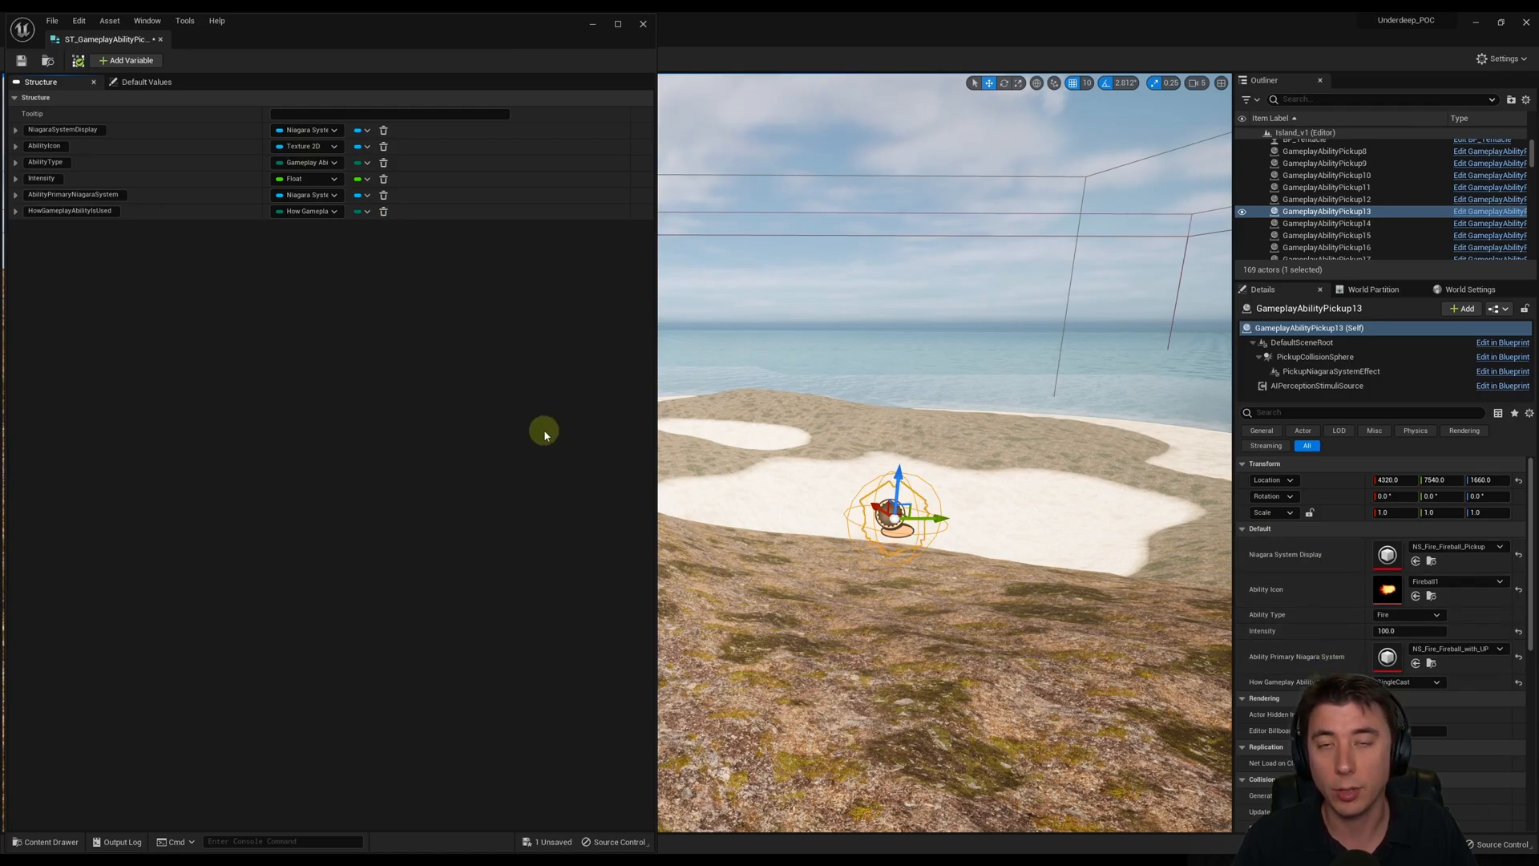
pyautogui.moveTo(521, 416)
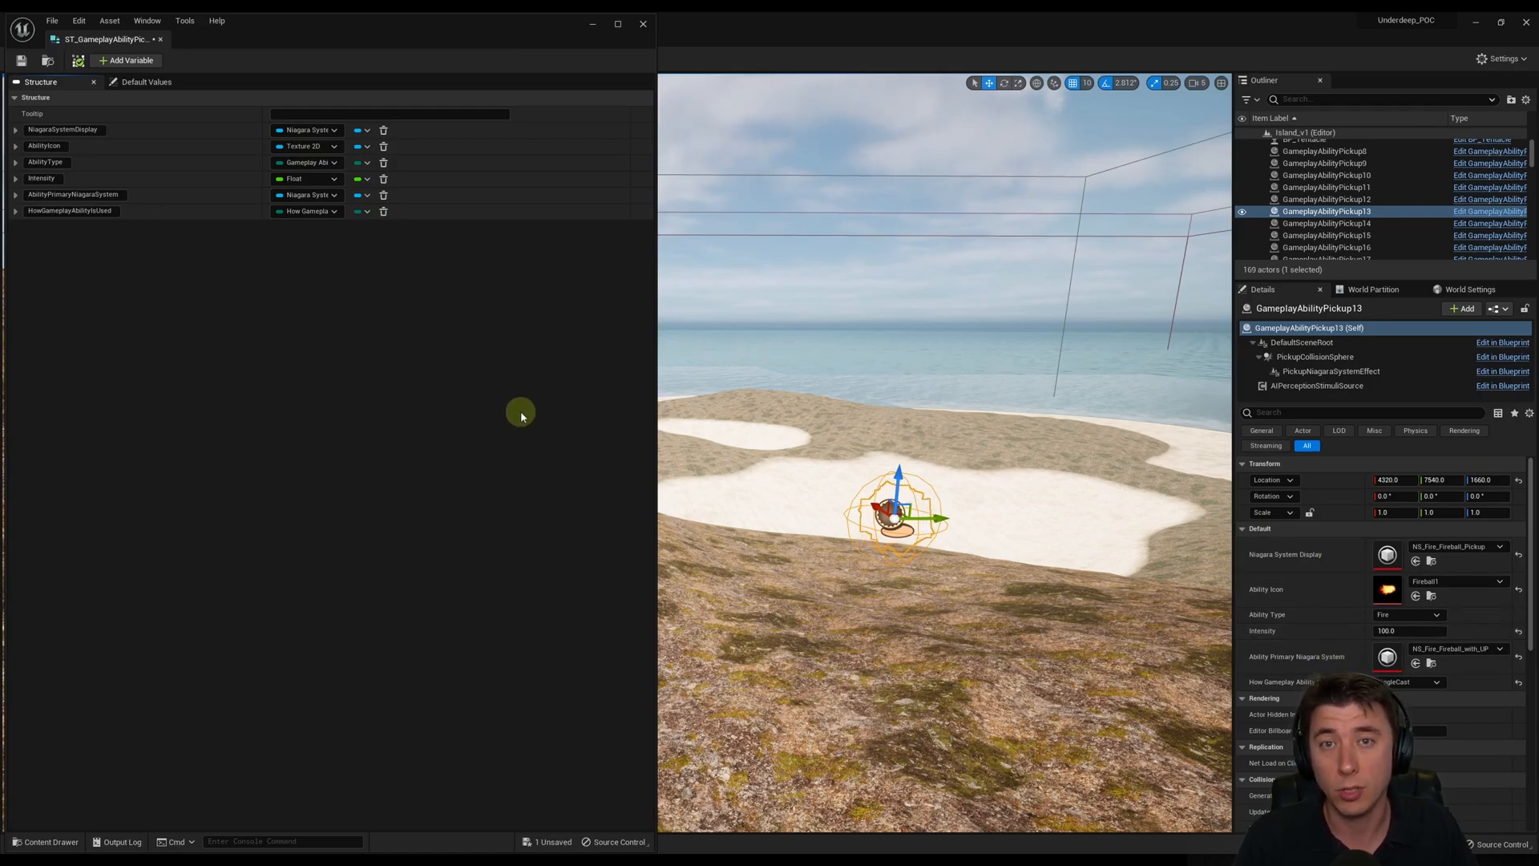
pyautogui.moveTo(159, 42)
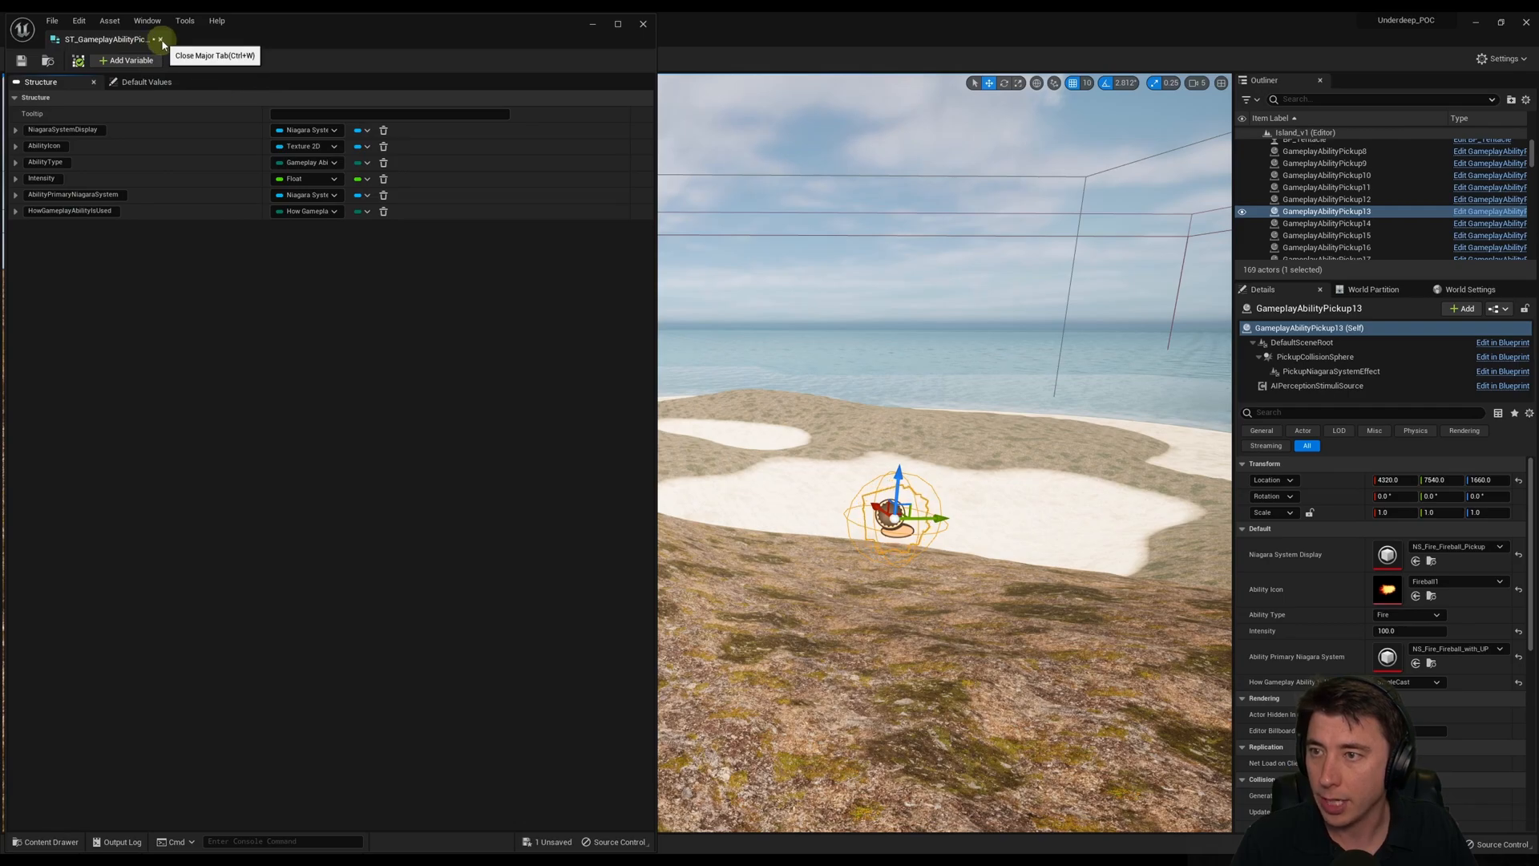
# - Create DT_GameplayAbilityPickups with ST_GameplayAbilityPickup as row structure and open it
pyautogui.click(163, 37)
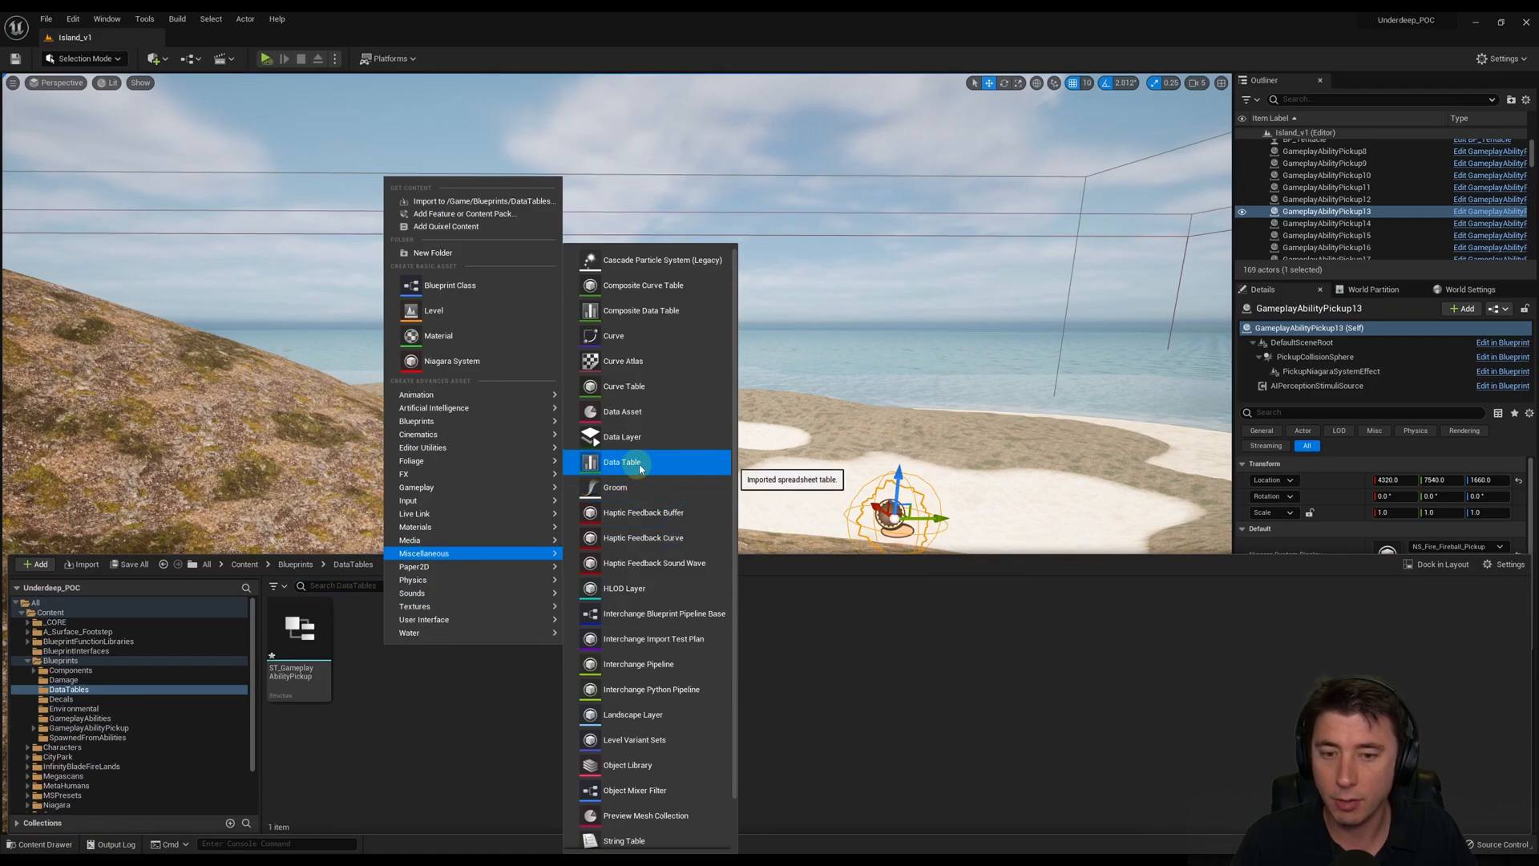
pyautogui.click(623, 461)
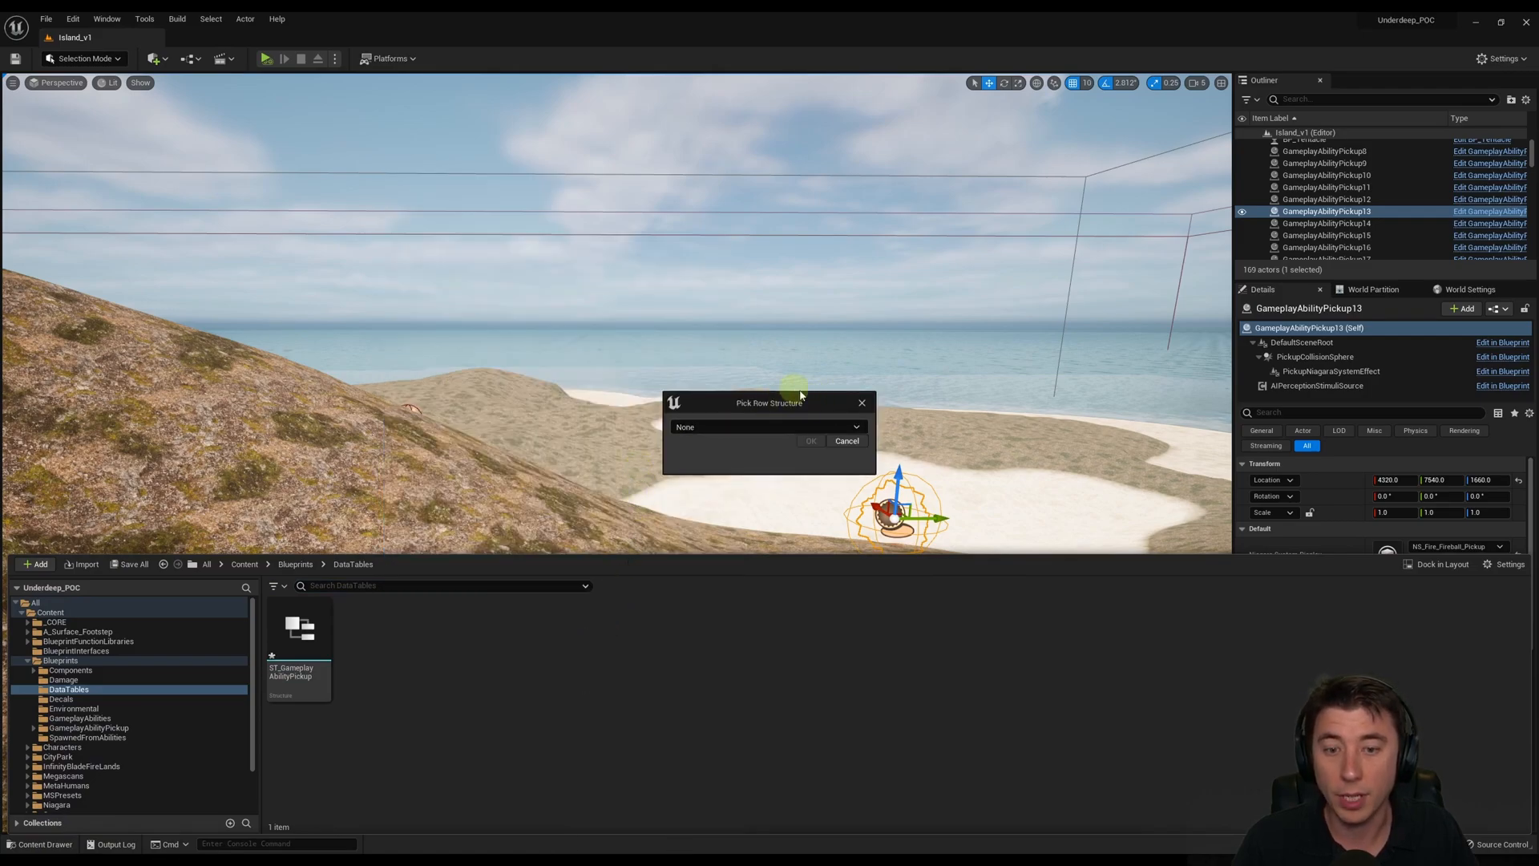
pyautogui.moveTo(751, 408)
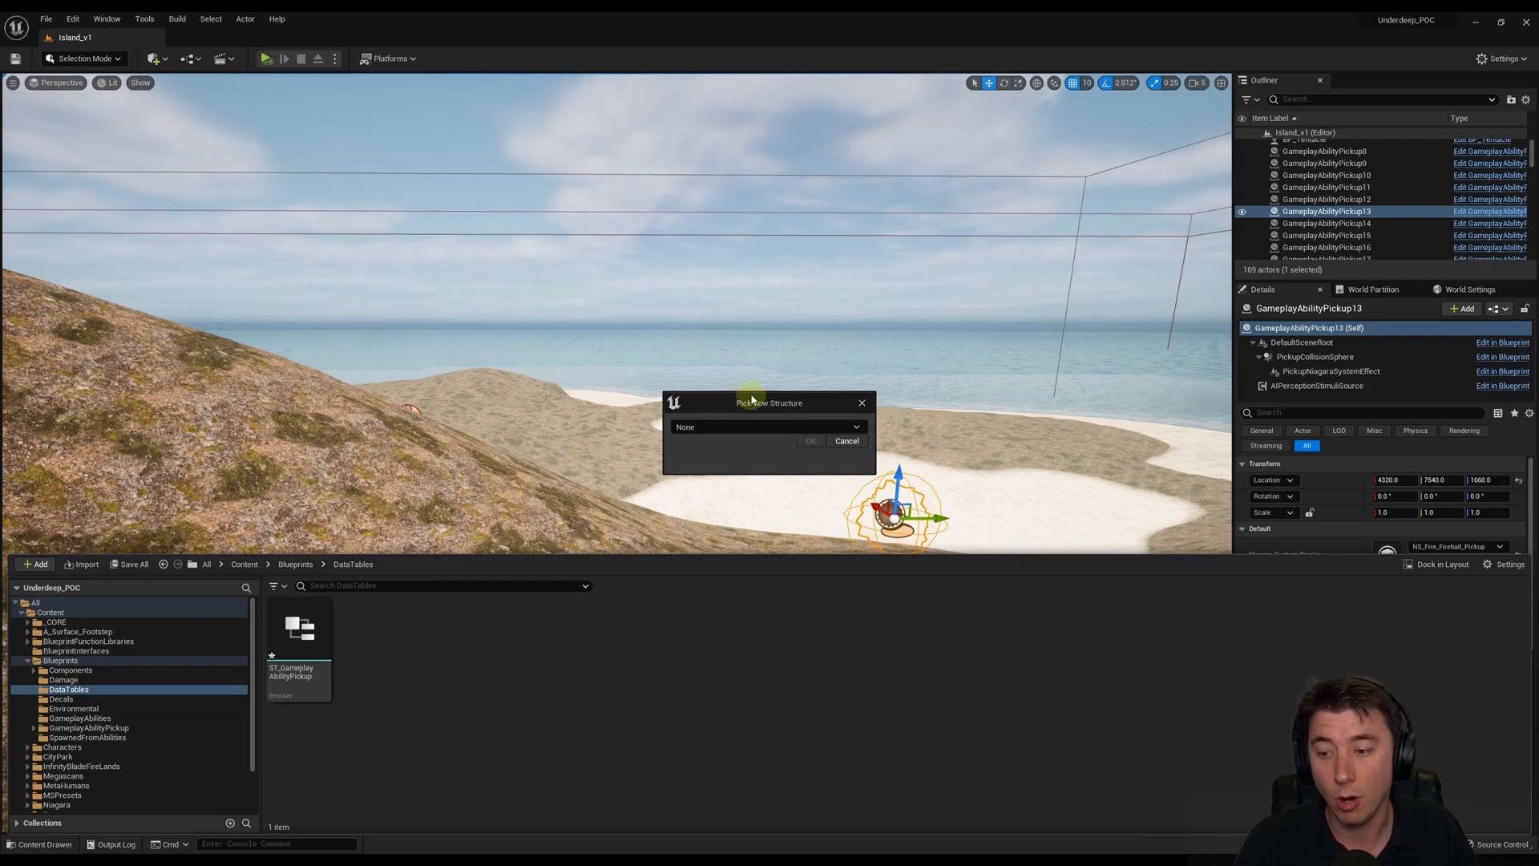
pyautogui.click(768, 426)
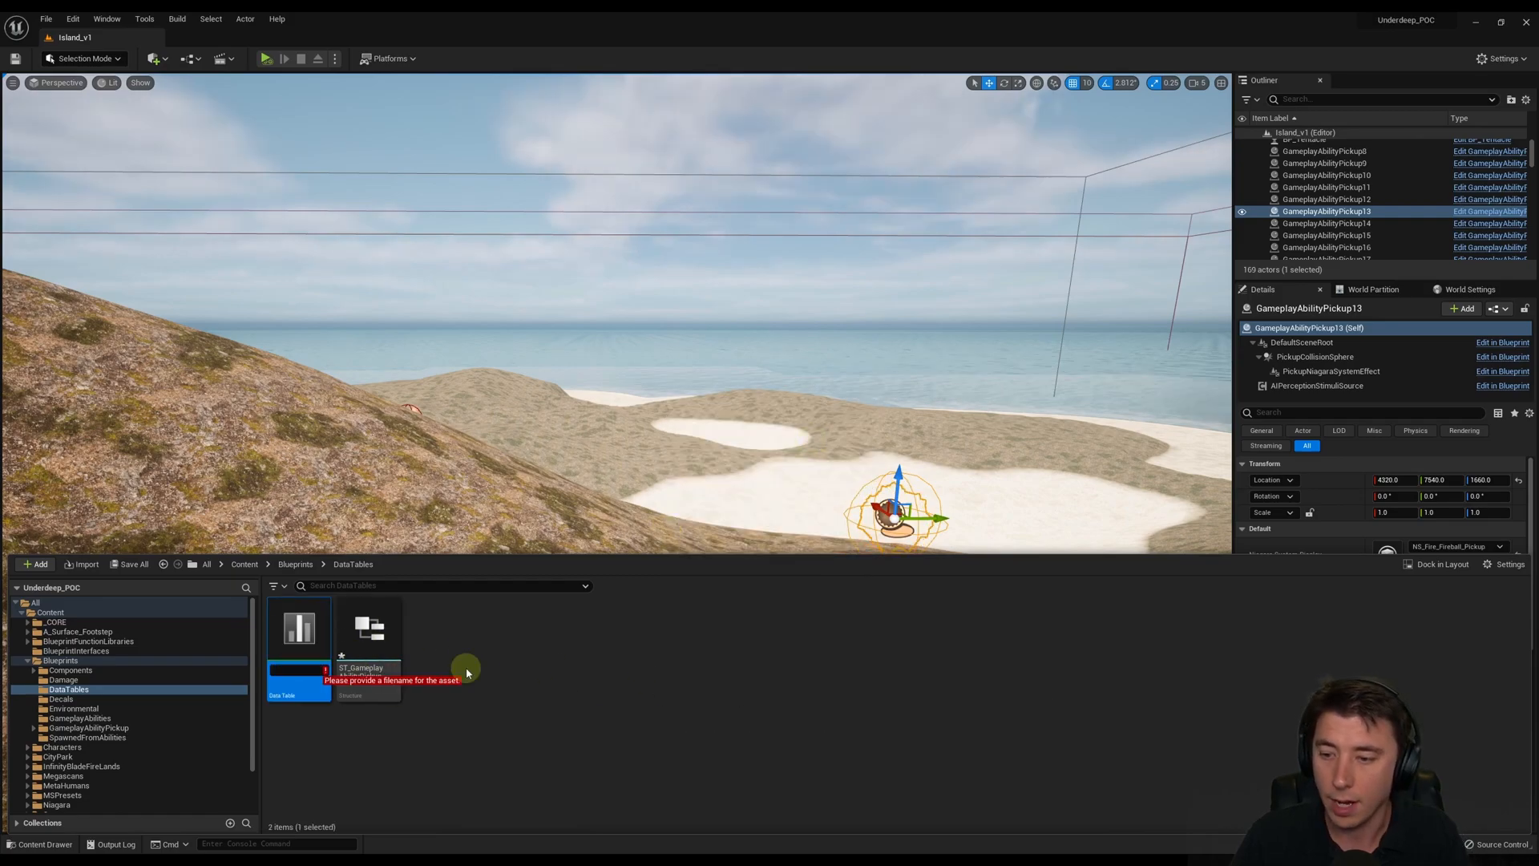
pyautogui.write('GameplayAbility')
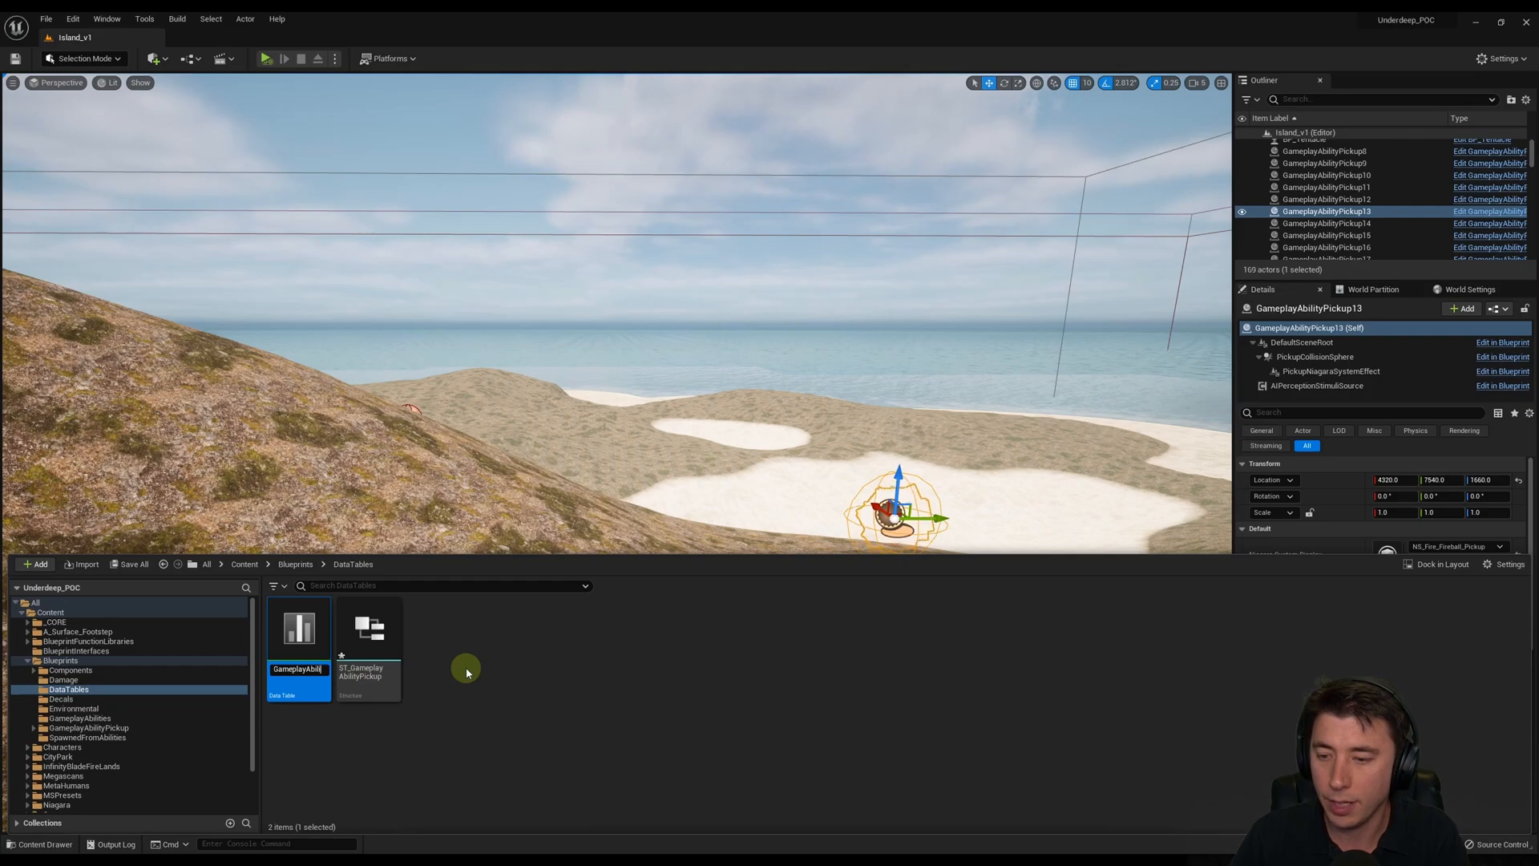
pyautogui.moveTo(304, 635)
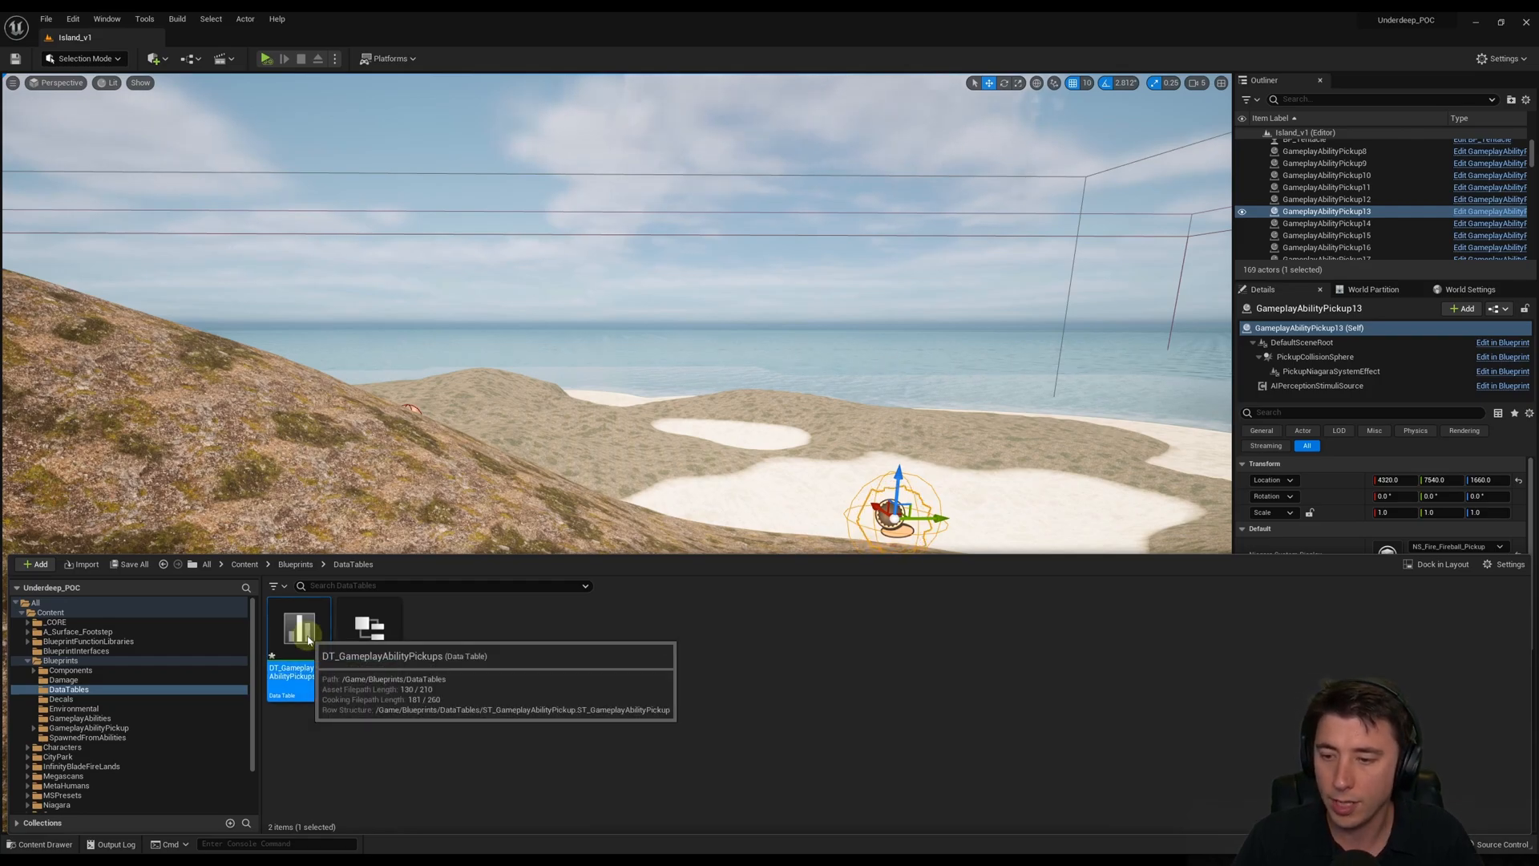
pyautogui.doubleClick(293, 630)
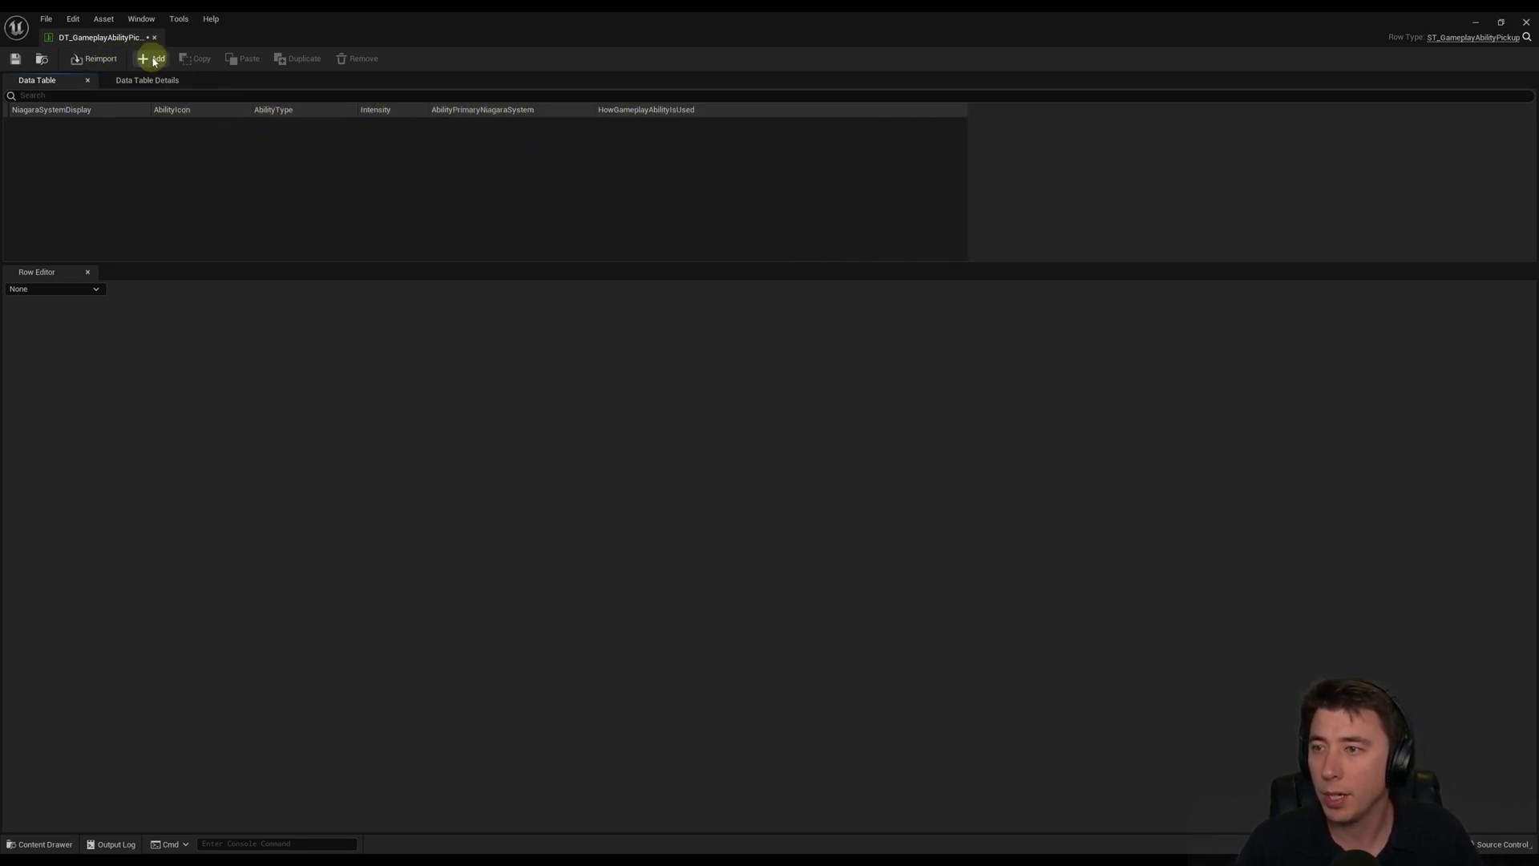
# - Add a Fireball row: fireball effects, Fireball1 icon, Fire, intensity 100, SingleCast
pyautogui.click(151, 58)
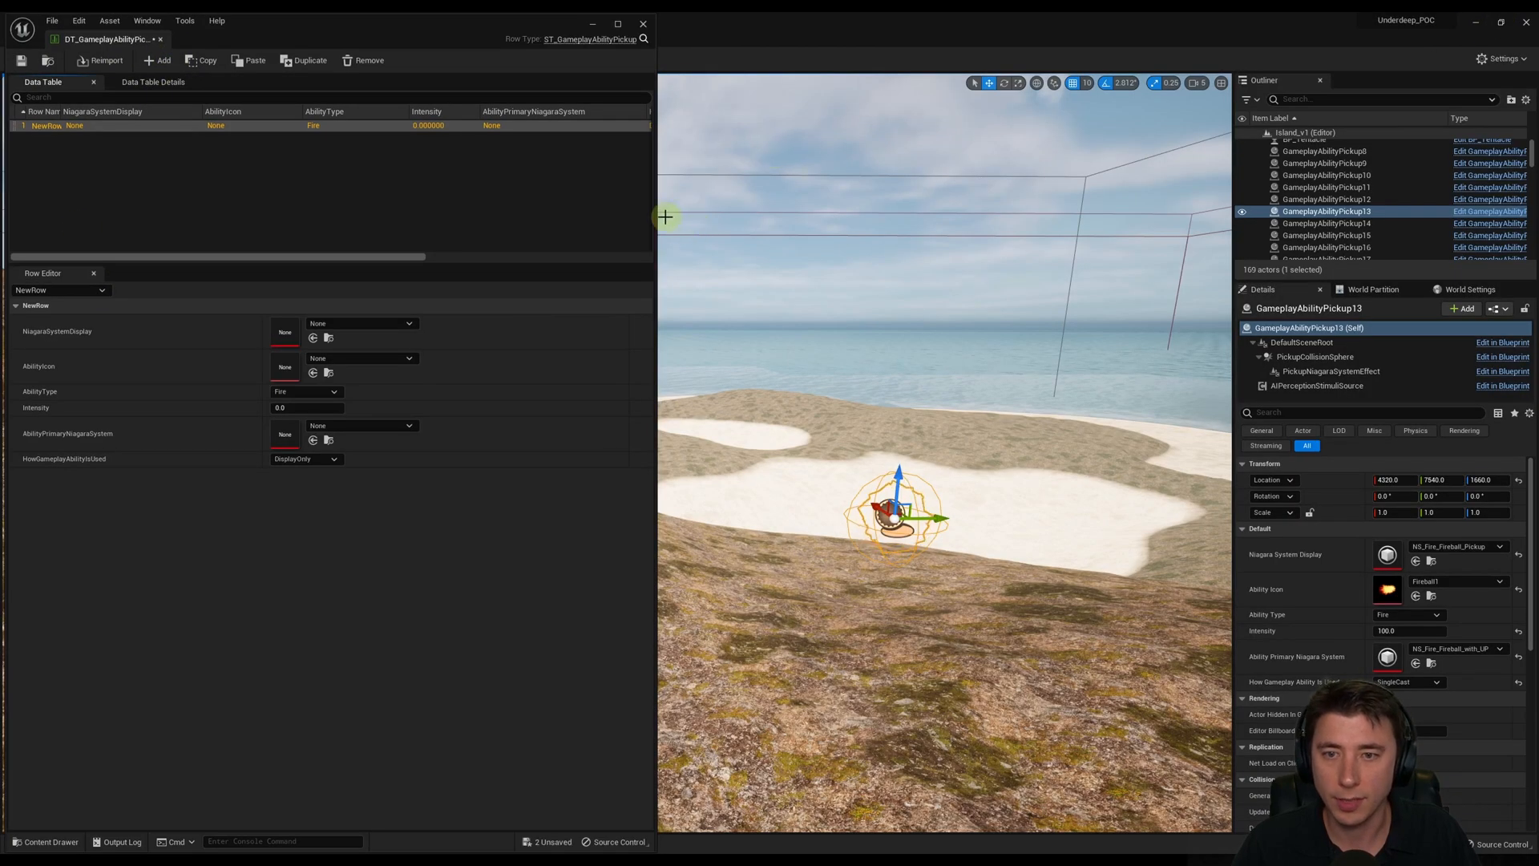
pyautogui.moveTo(660, 217); pyautogui.dragTo(833, 218)
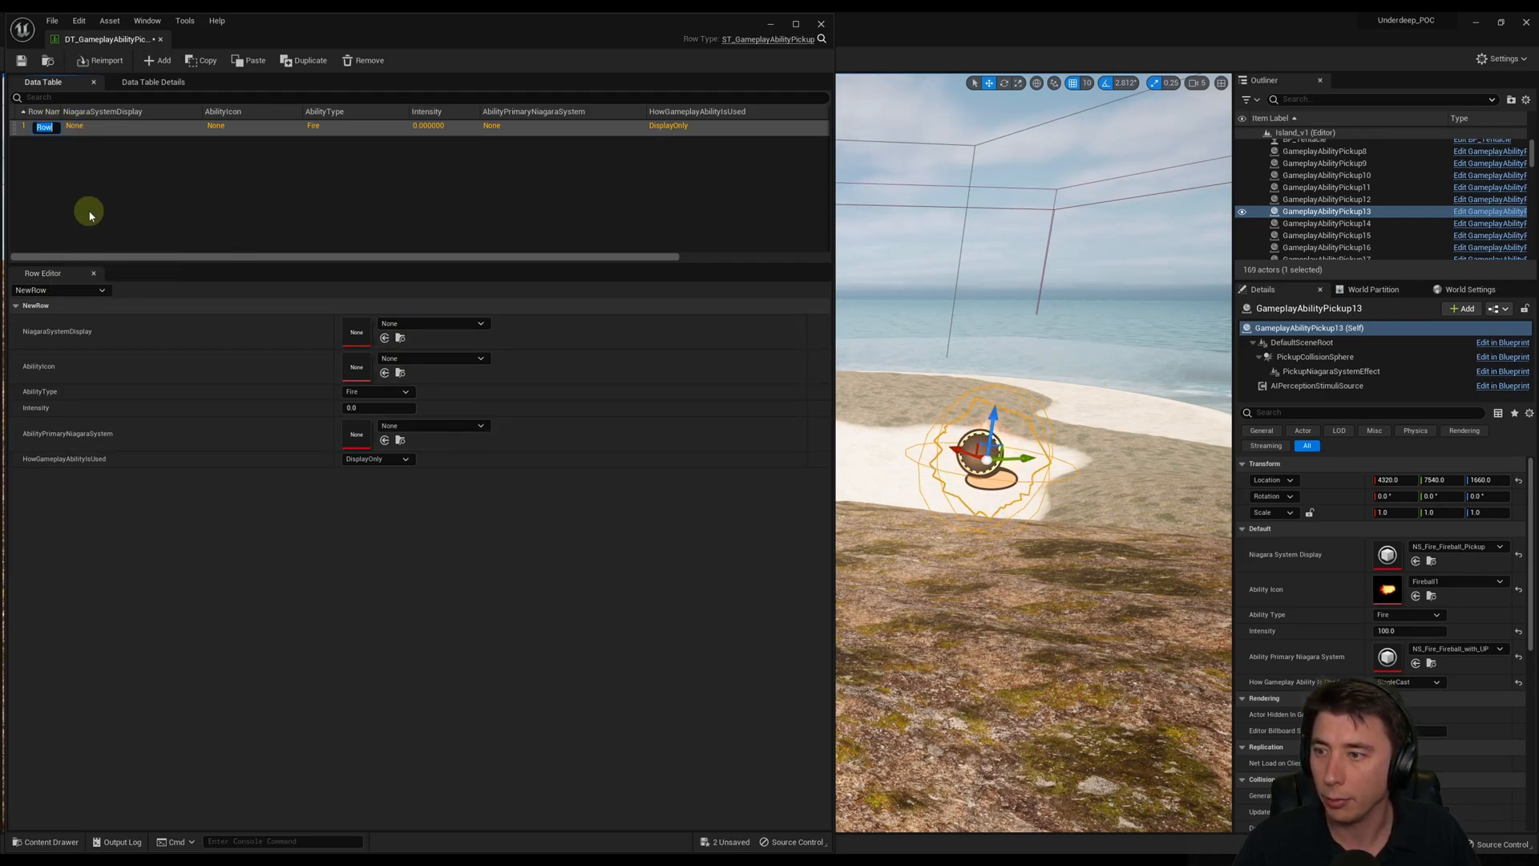
pyautogui.write('Fireball')
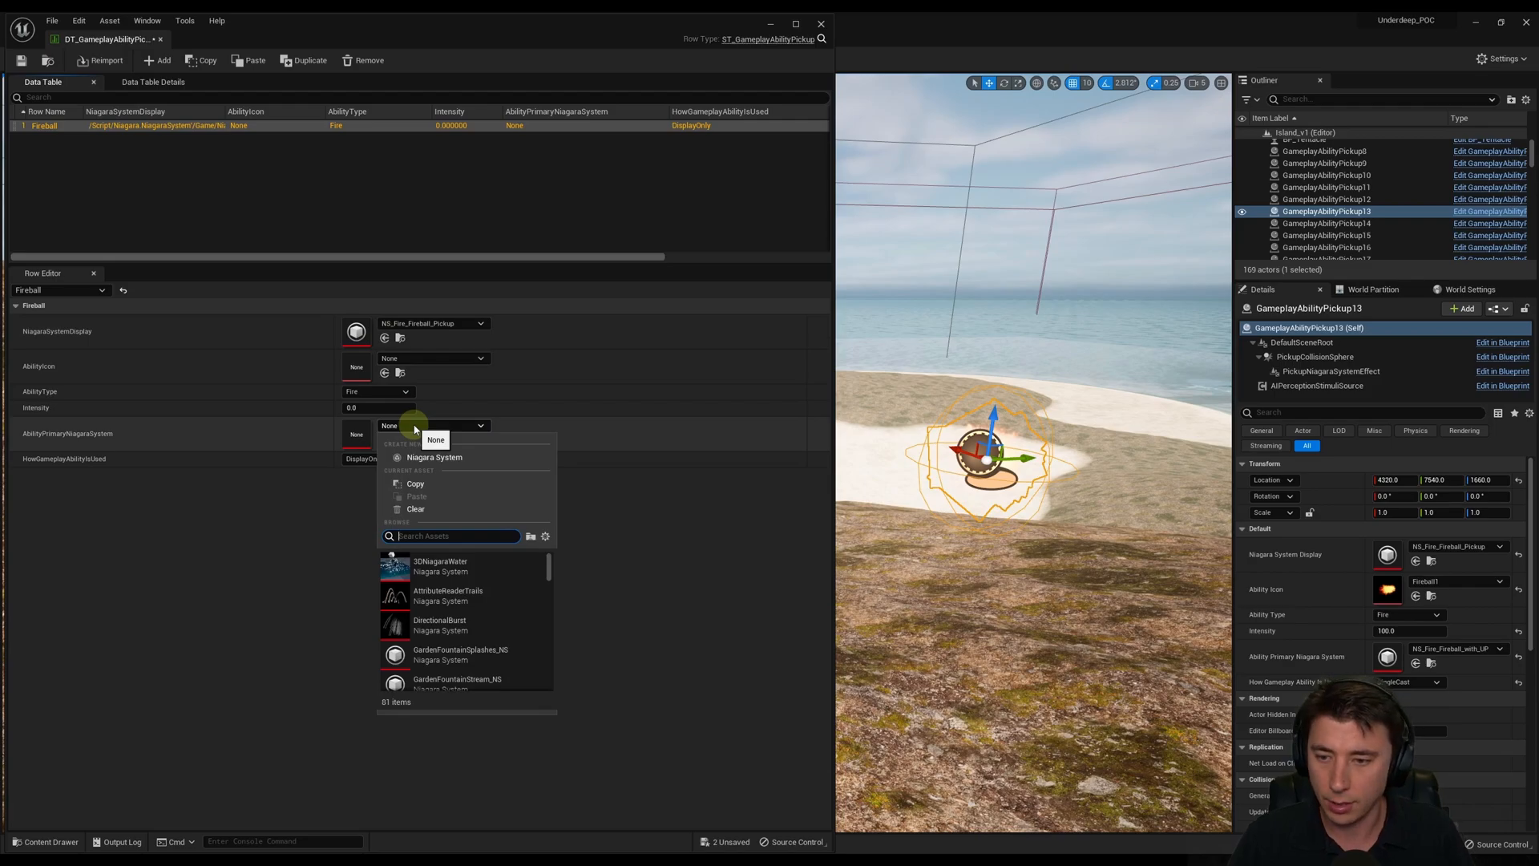
pyautogui.write('NS_Fire_Fir')
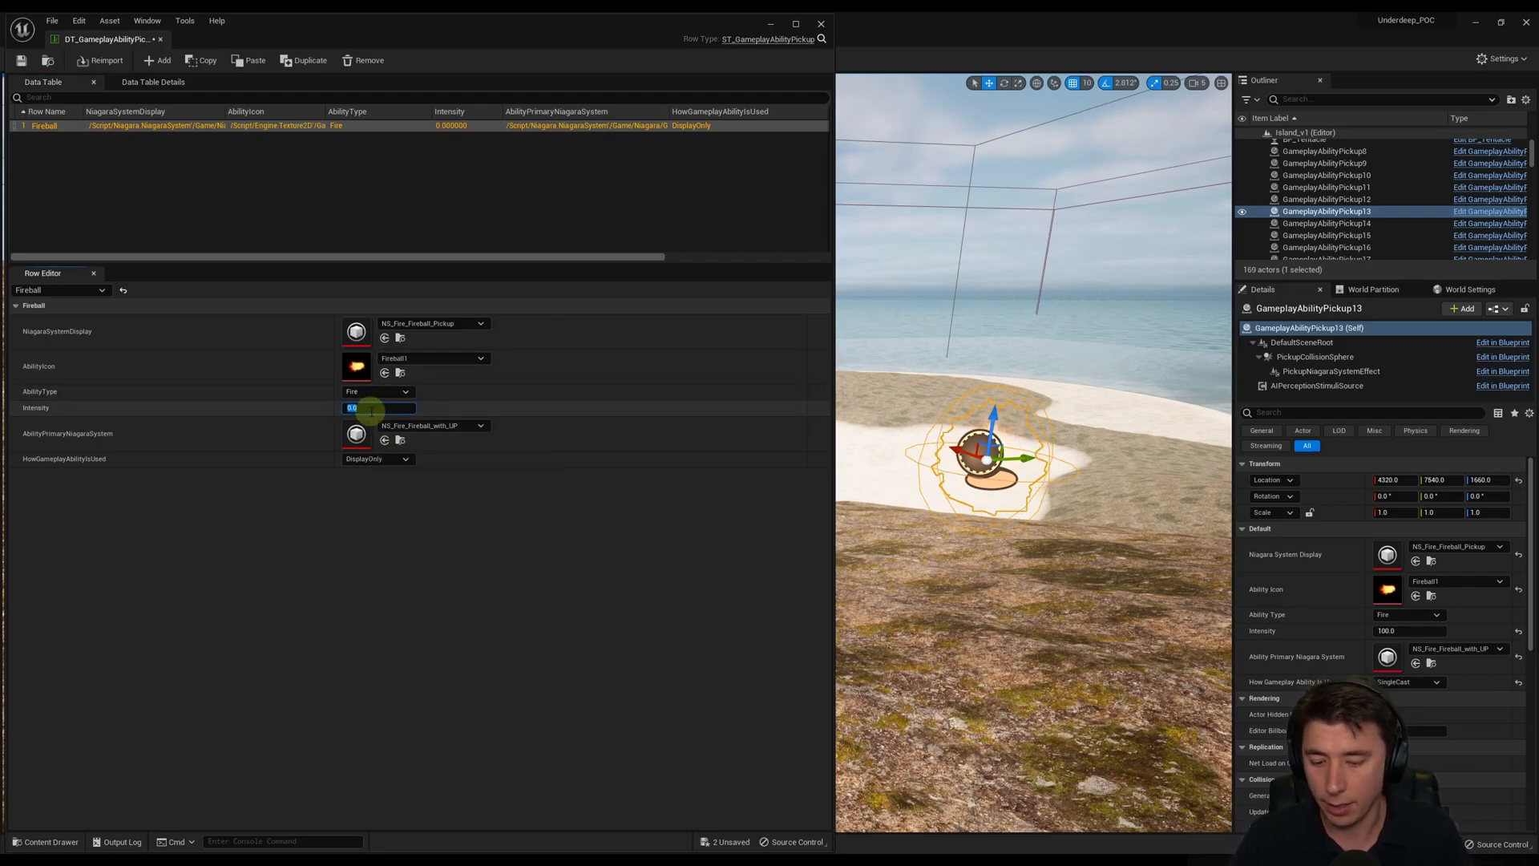
pyautogui.click(378, 458)
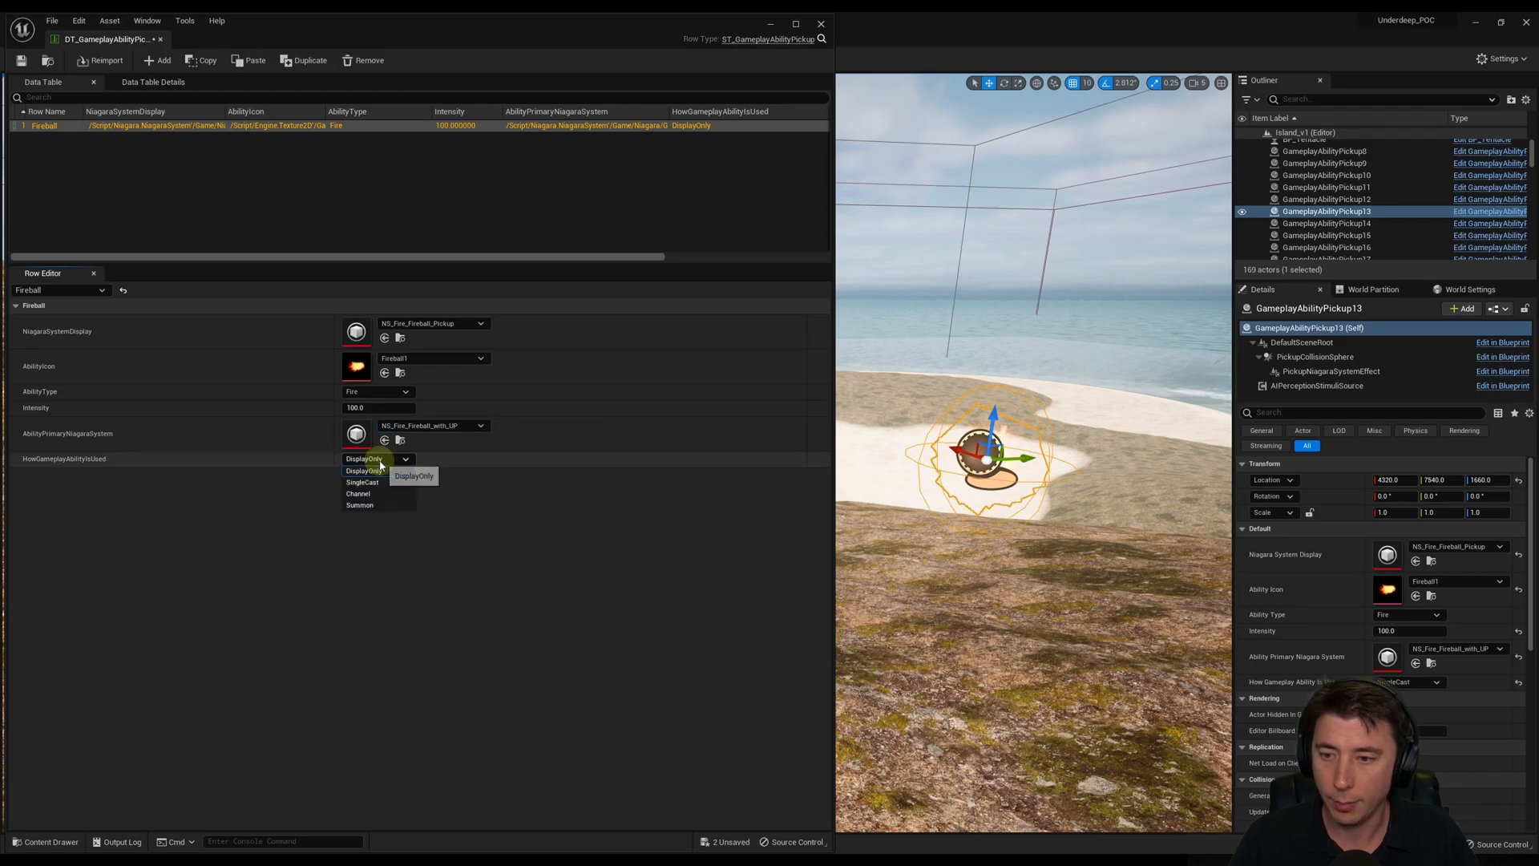
pyautogui.click(361, 482)
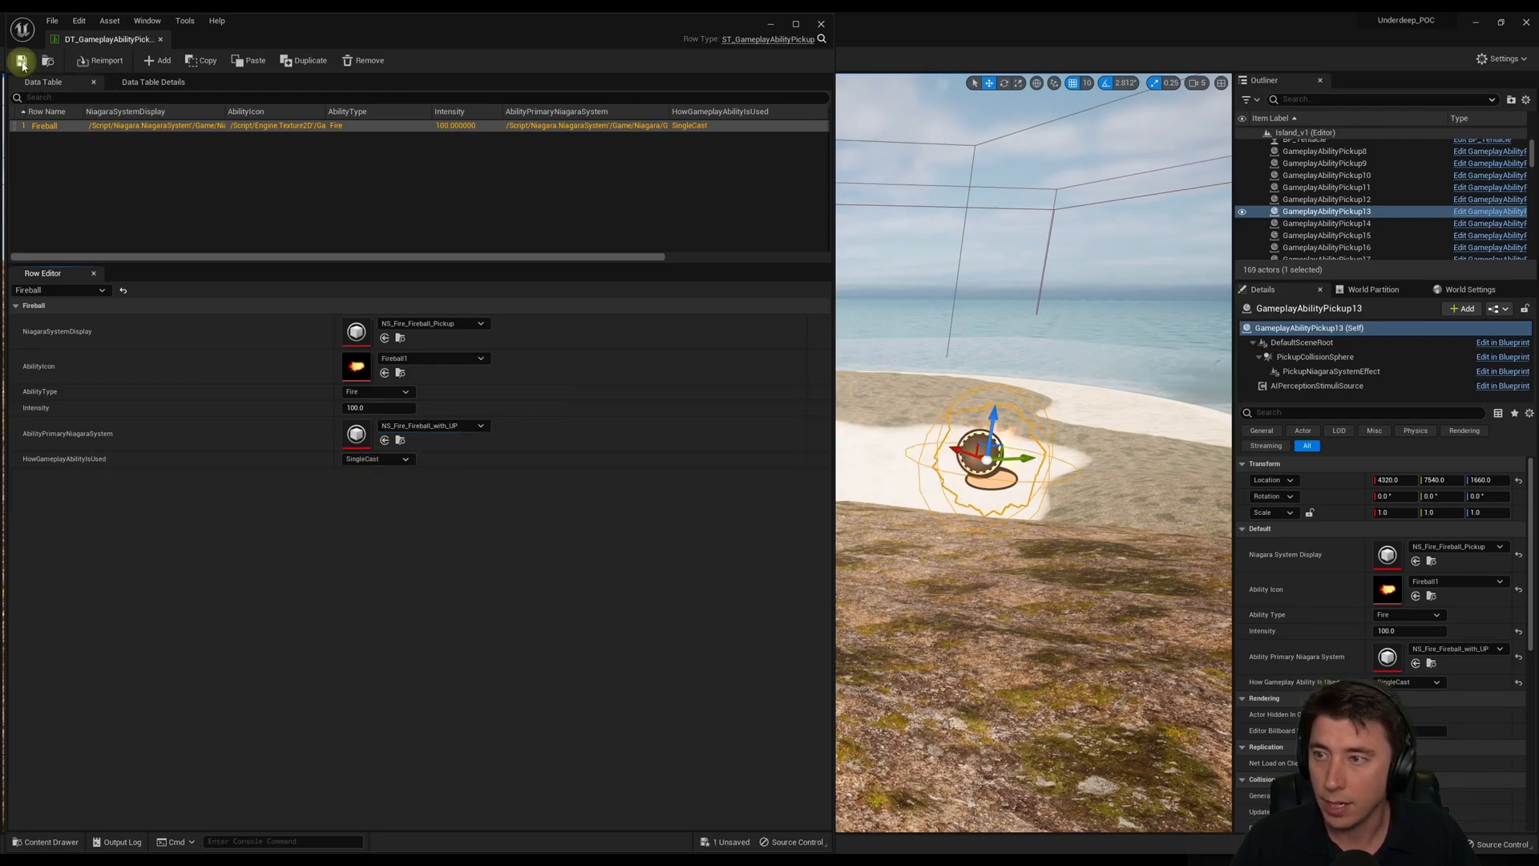
# - Save the data table and start a second row named AirSpeedJumpBoost
pyautogui.click(156, 59)
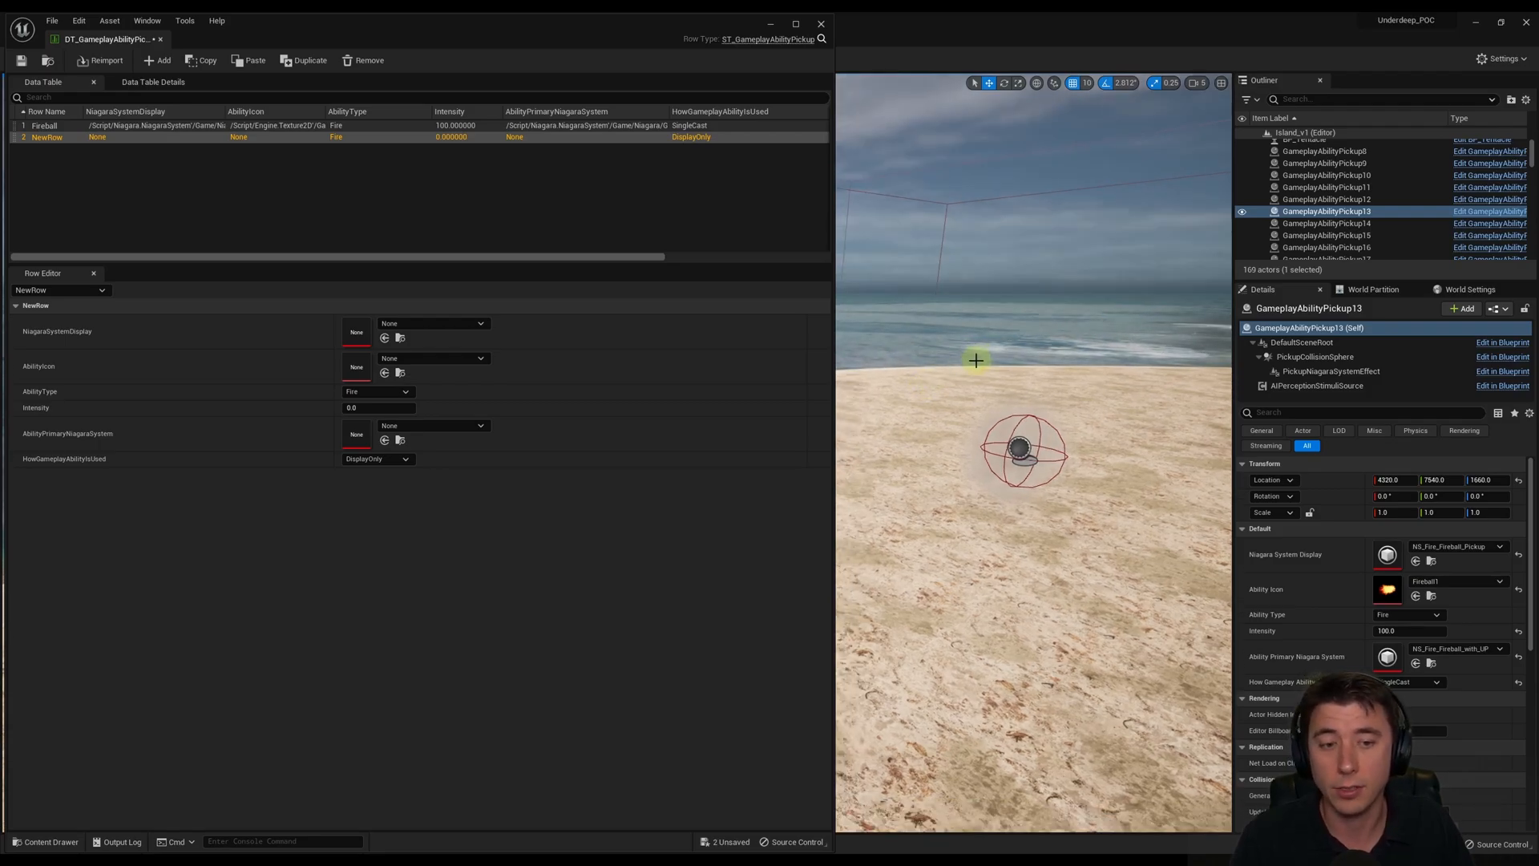
pyautogui.click(1326, 175)
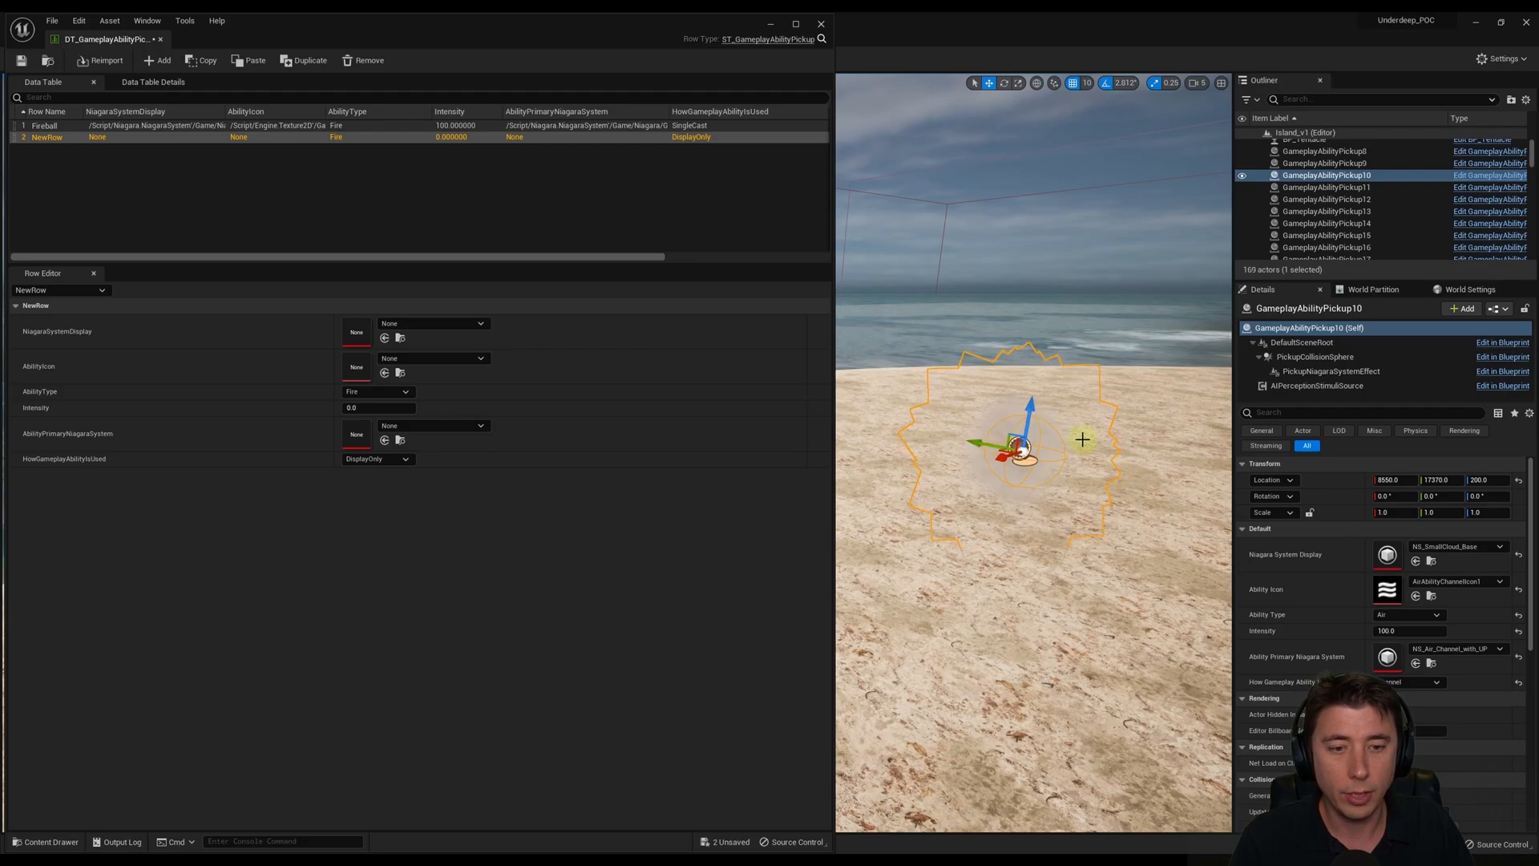
pyautogui.rightClick(45, 136)
pyautogui.write('AirSpeedJumpBoost')
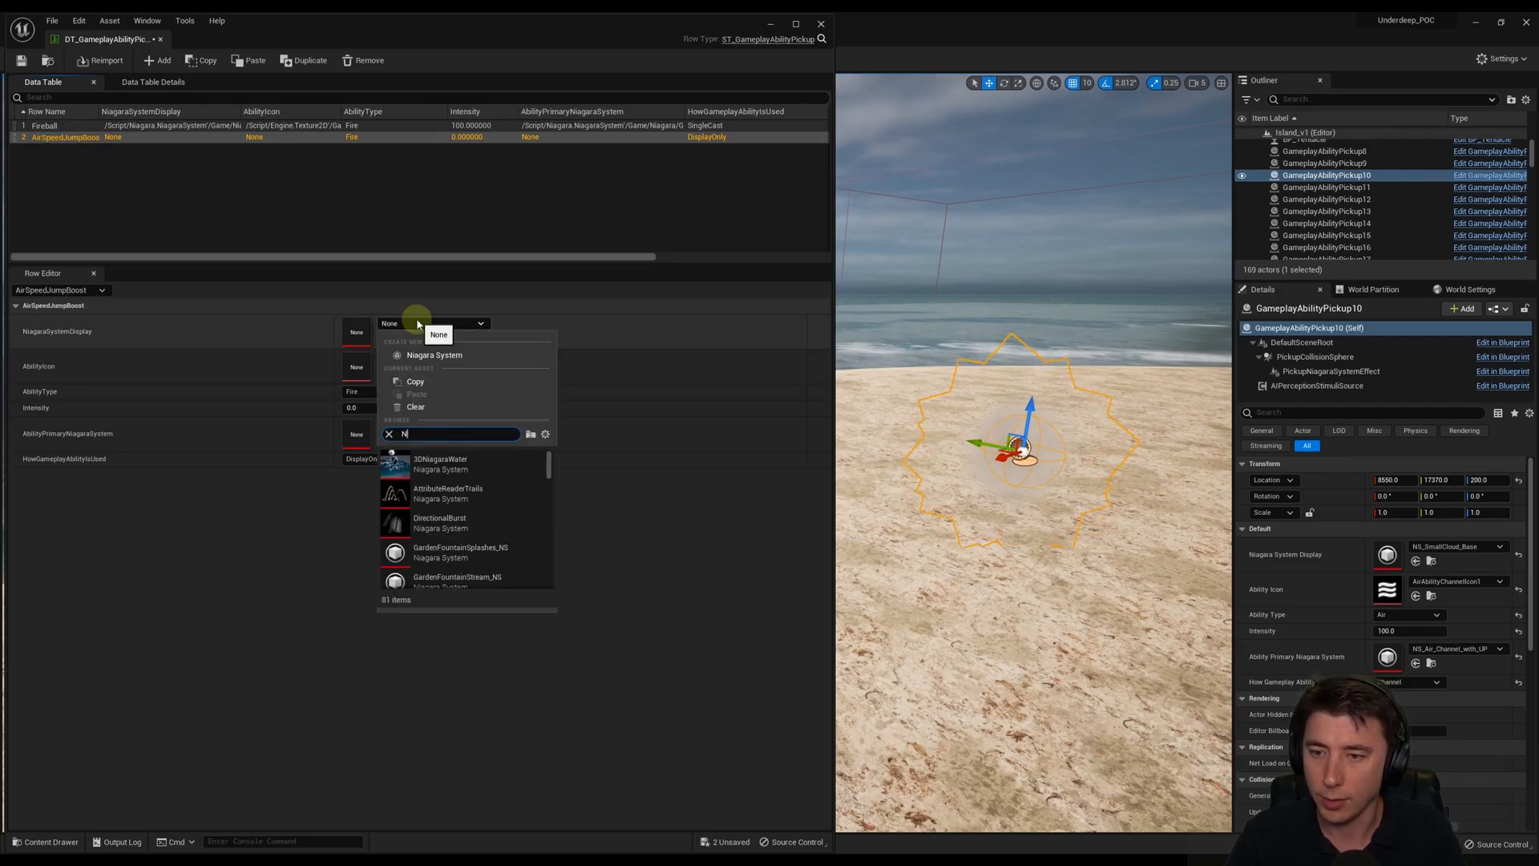
# - Fill AirSpeedJumpBoost with NS_SmallCloud_Base, AirAbilityChannelIcon1, intensity 100.0 and Channel usage
pyautogui.write('NS_Small')
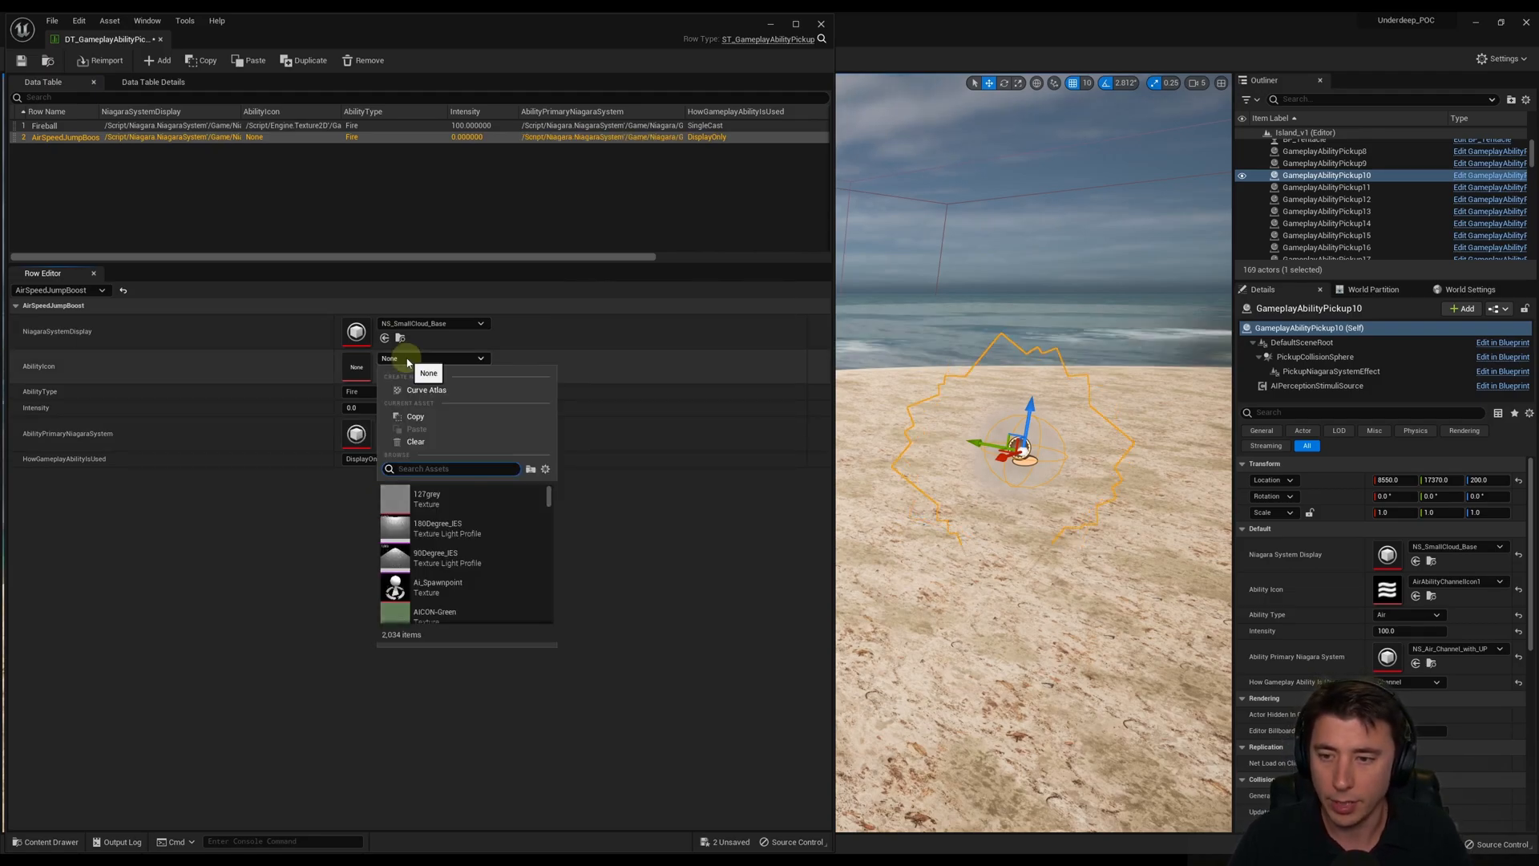
pyautogui.write('AirAbility')
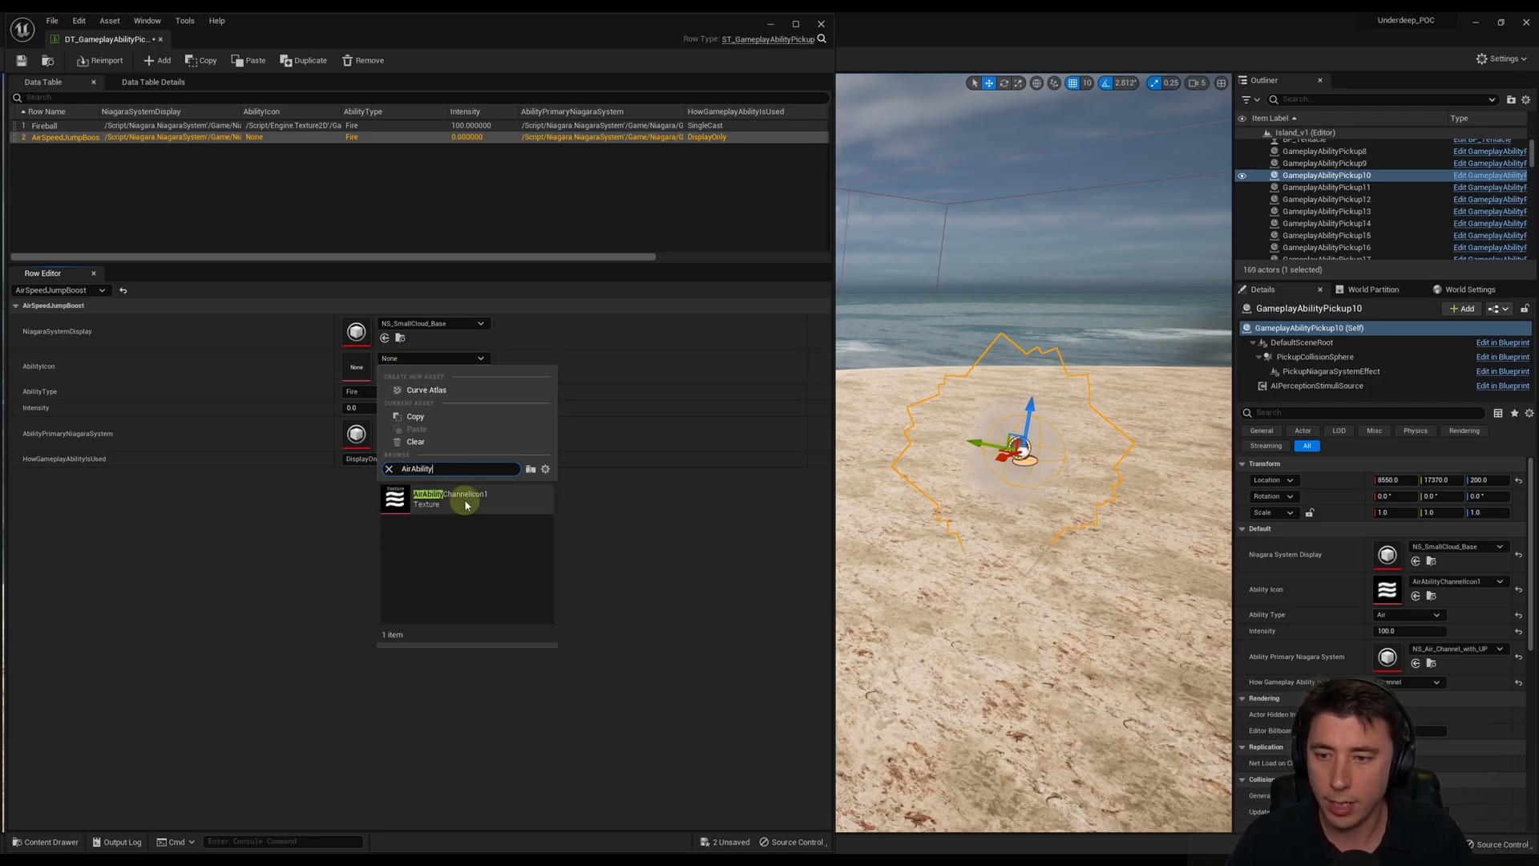
pyautogui.click(448, 499)
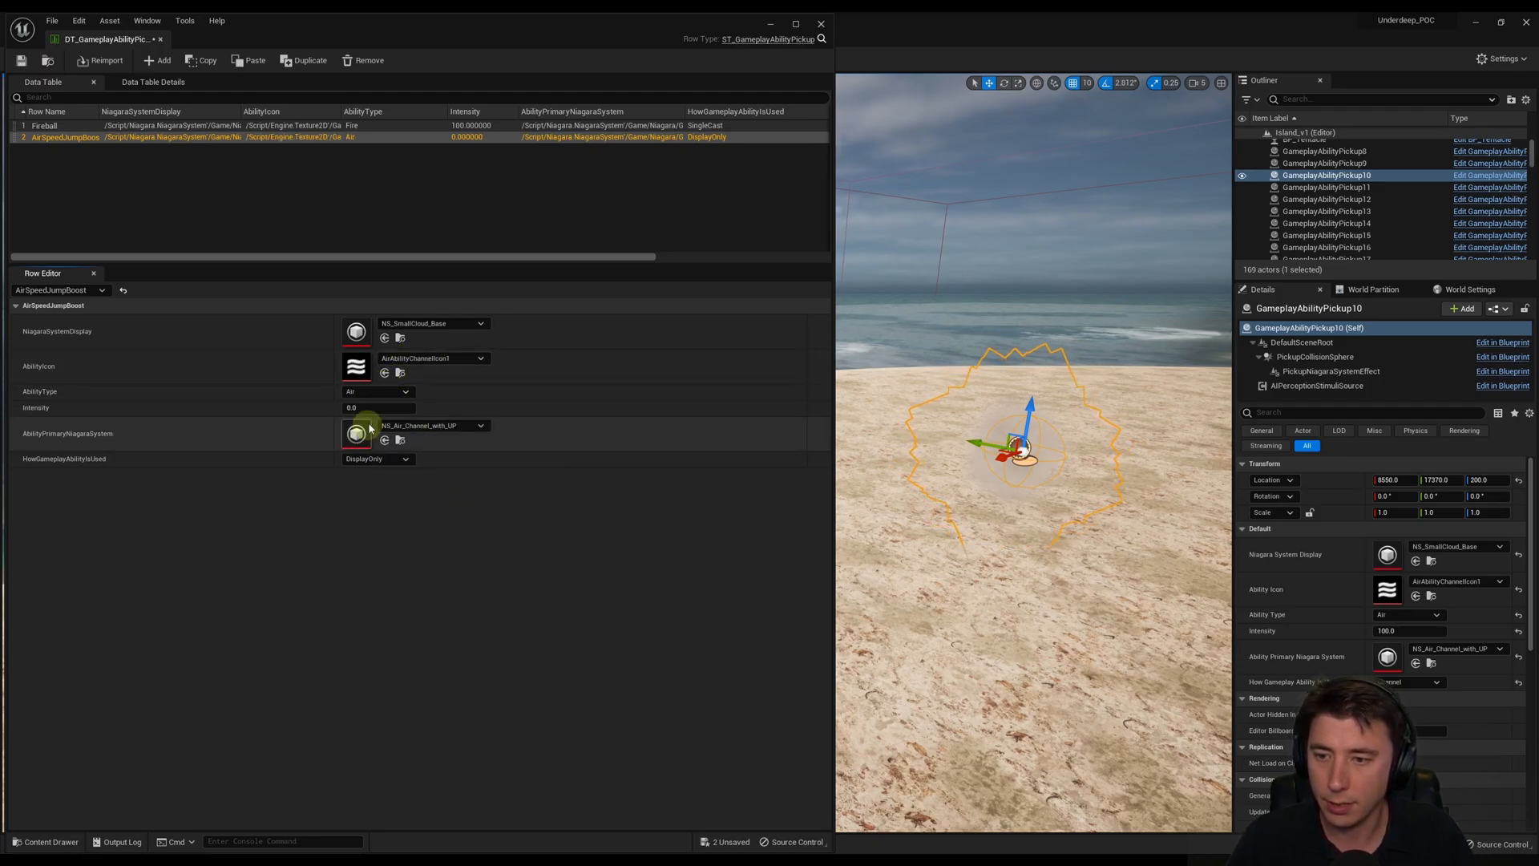
pyautogui.write('100.0')
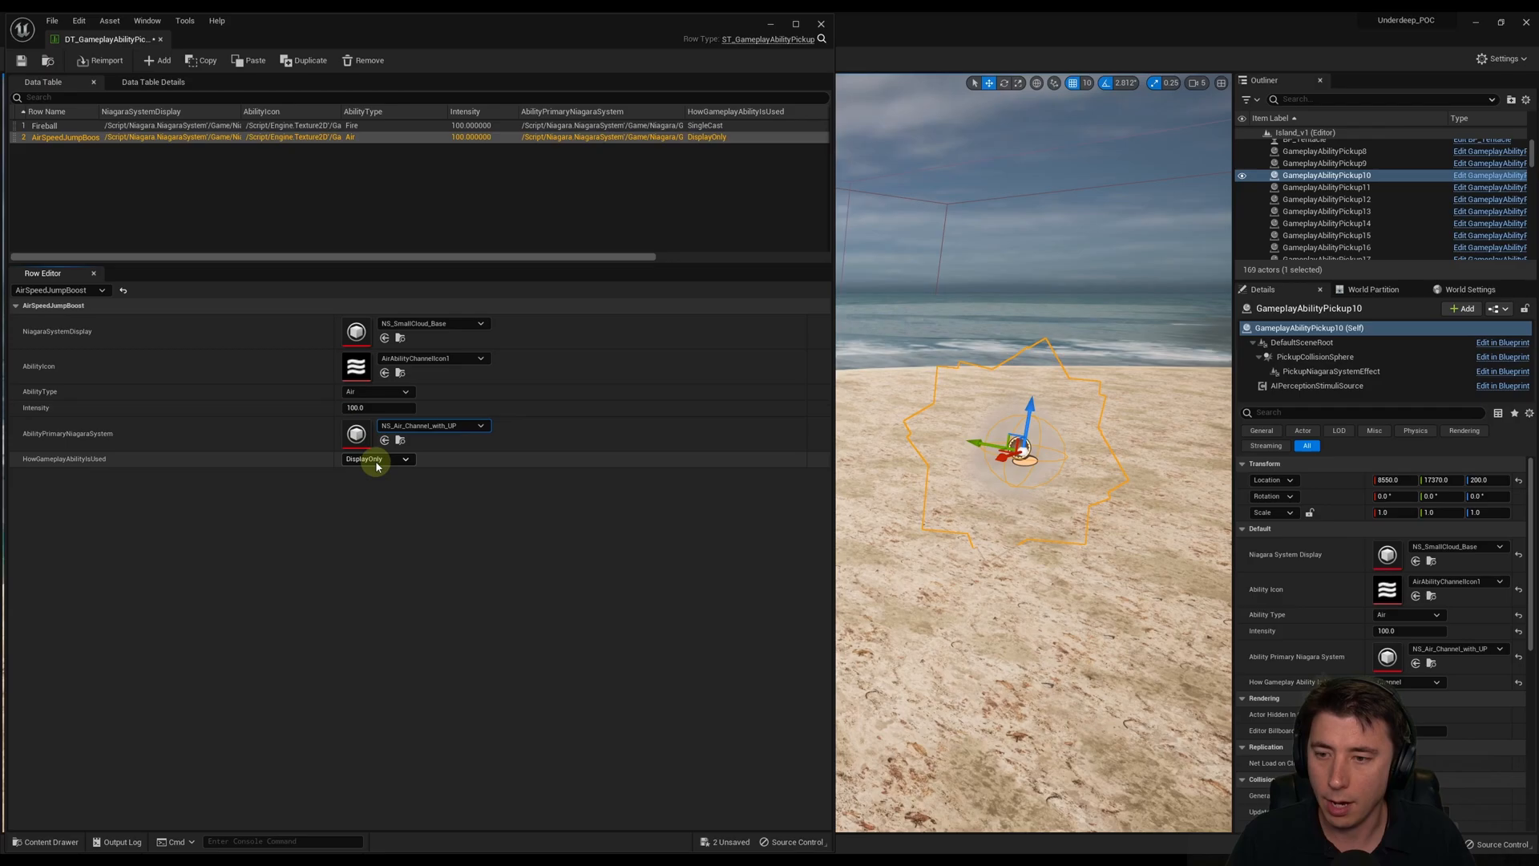
pyautogui.click(377, 459)
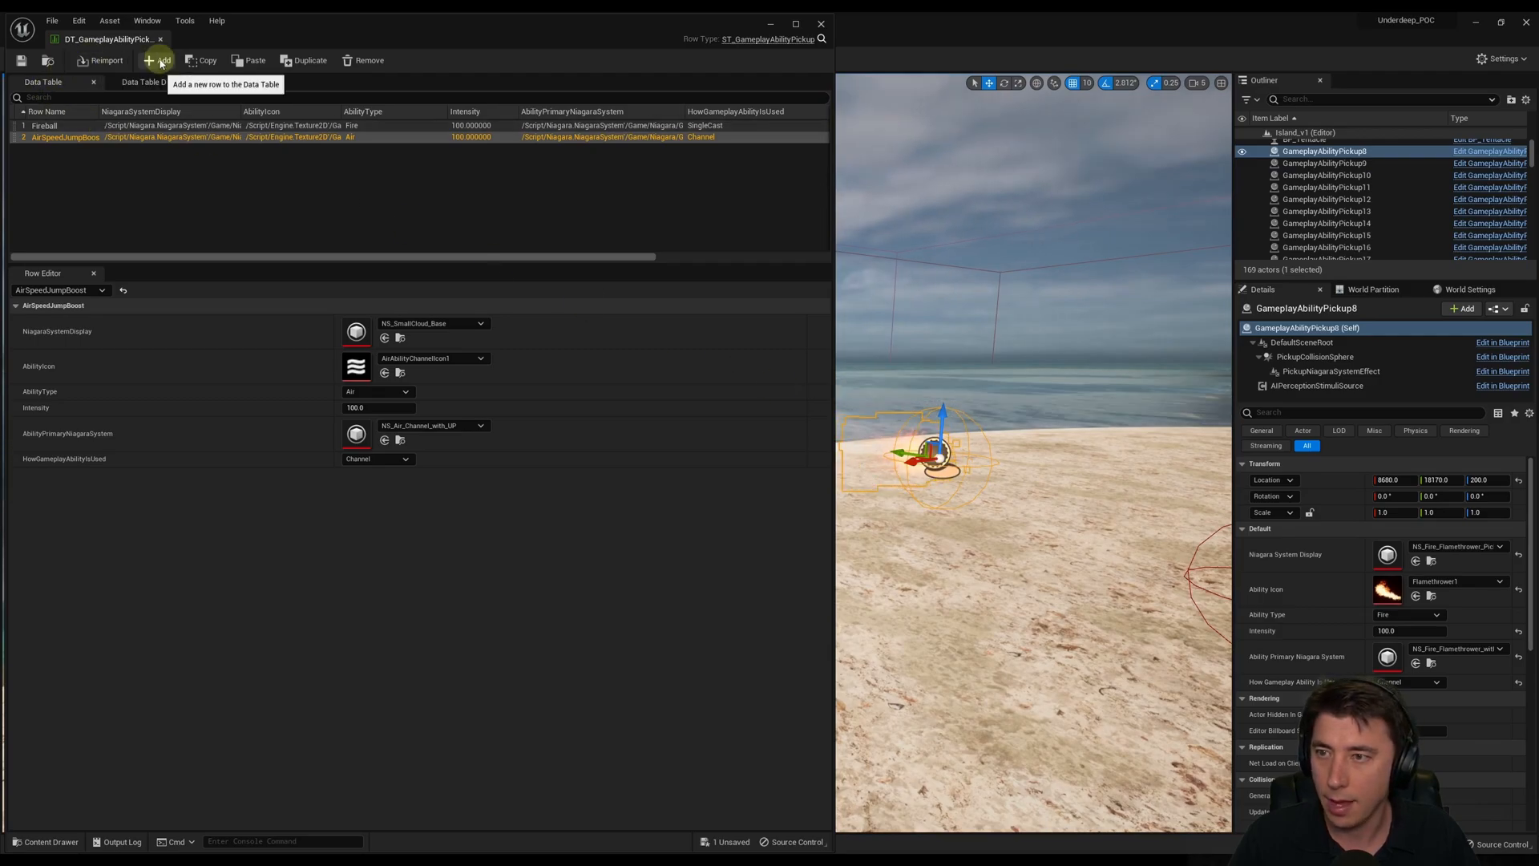
# - Add a FireFlamethrower row with flamethrower effects, Flamethrower1 icon, intensity 100, Channel usage
pyautogui.click(157, 59)
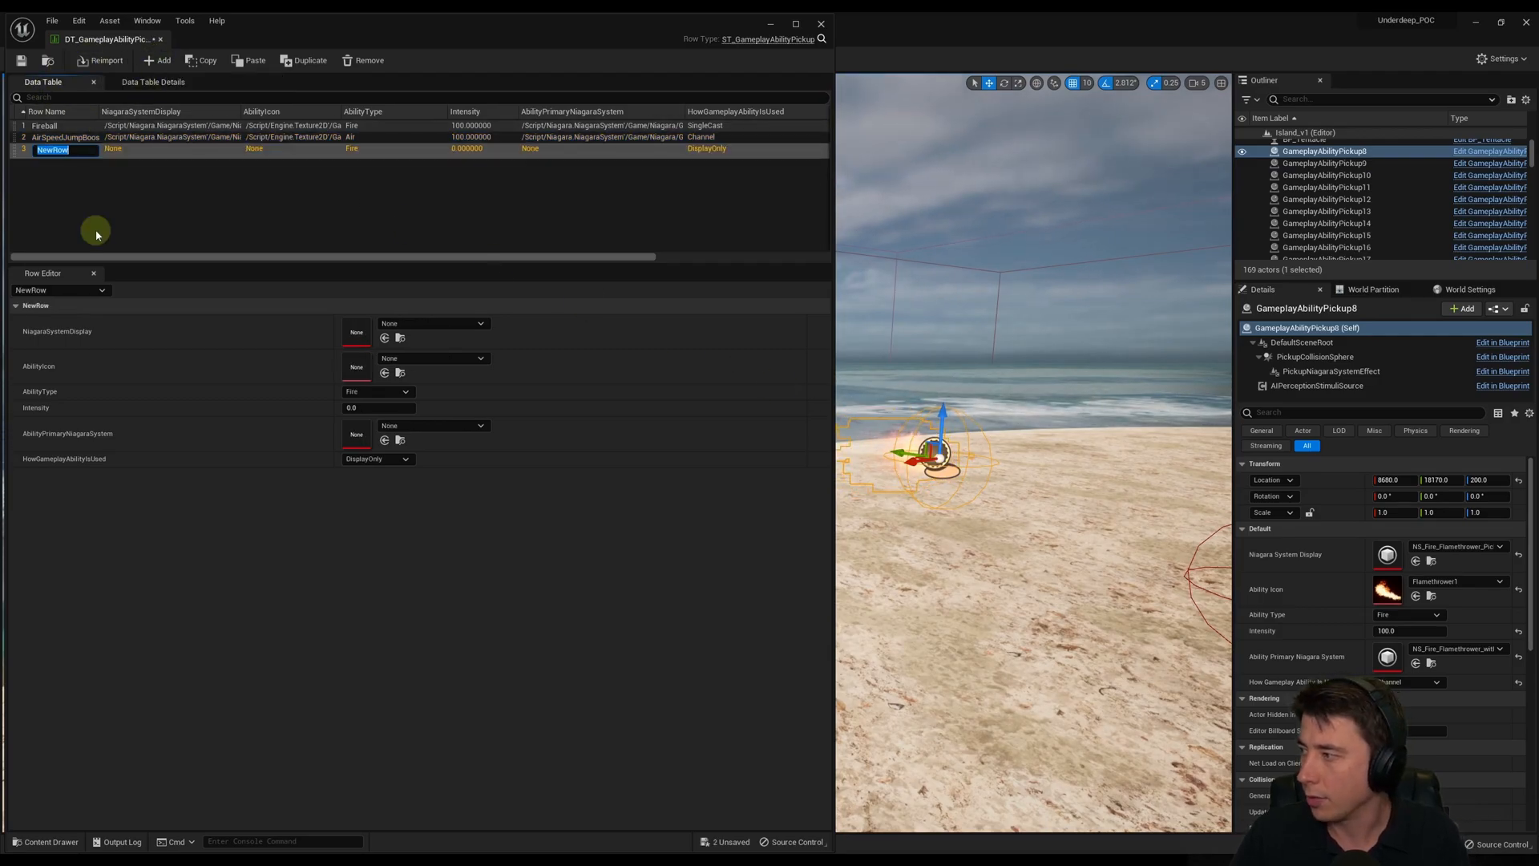
pyautogui.write('Flamethrower')
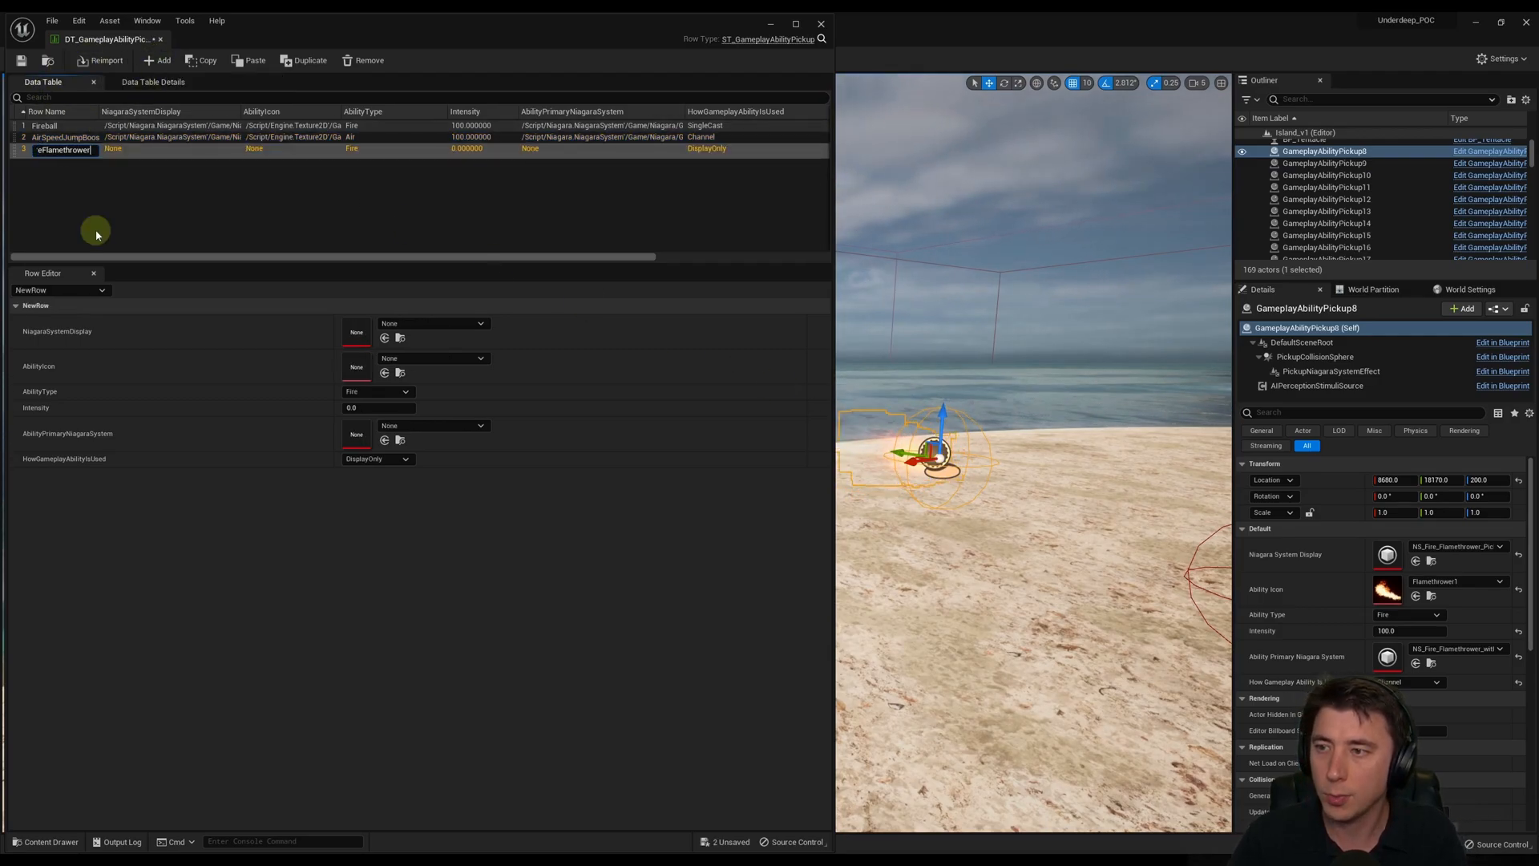
pyautogui.press('Enter')
pyautogui.write('N')
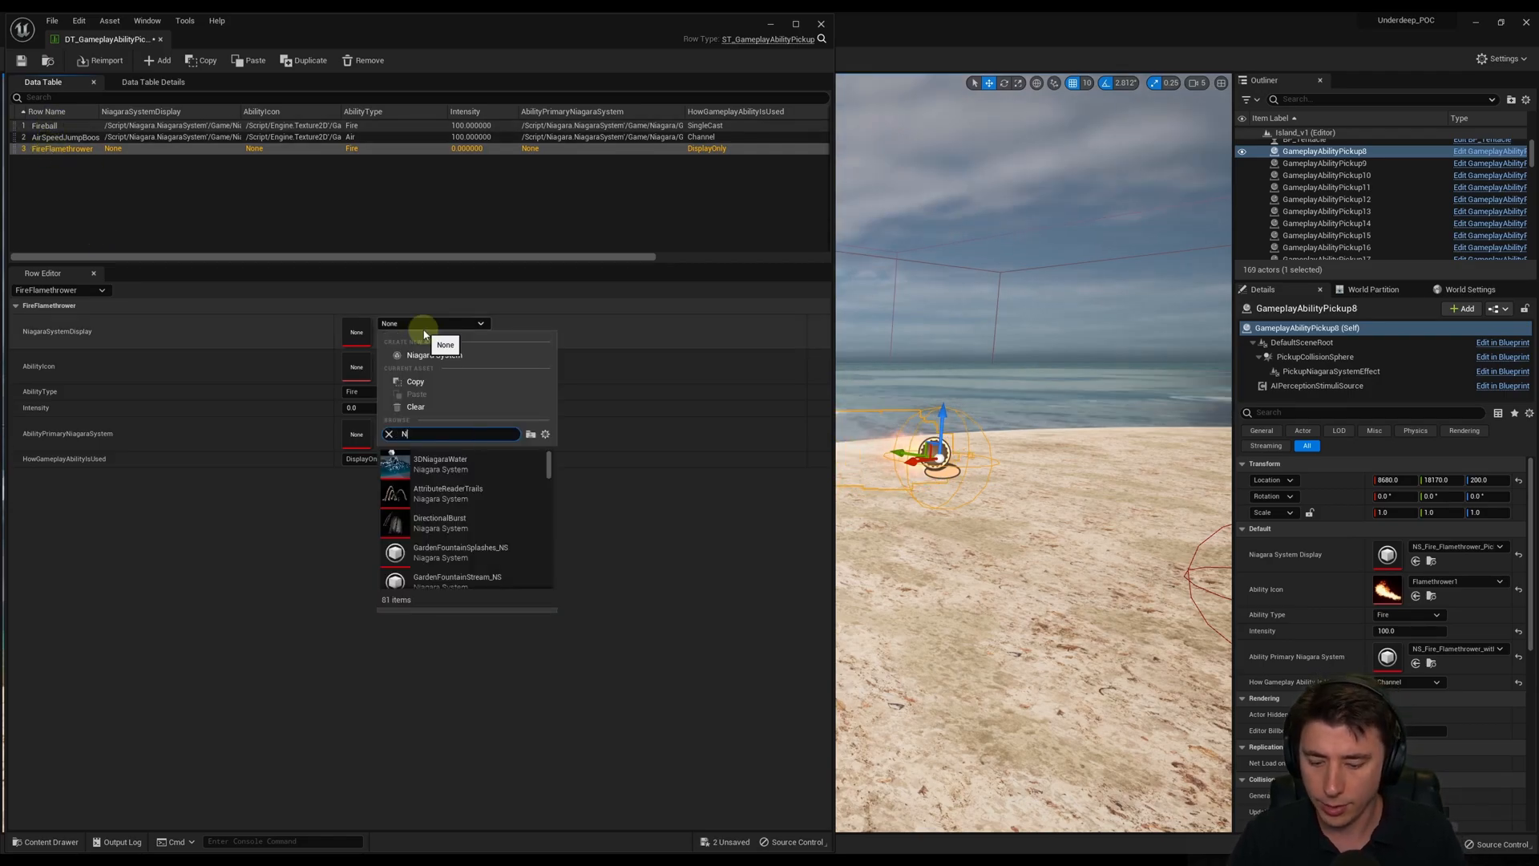
pyautogui.write('Flamethrower')
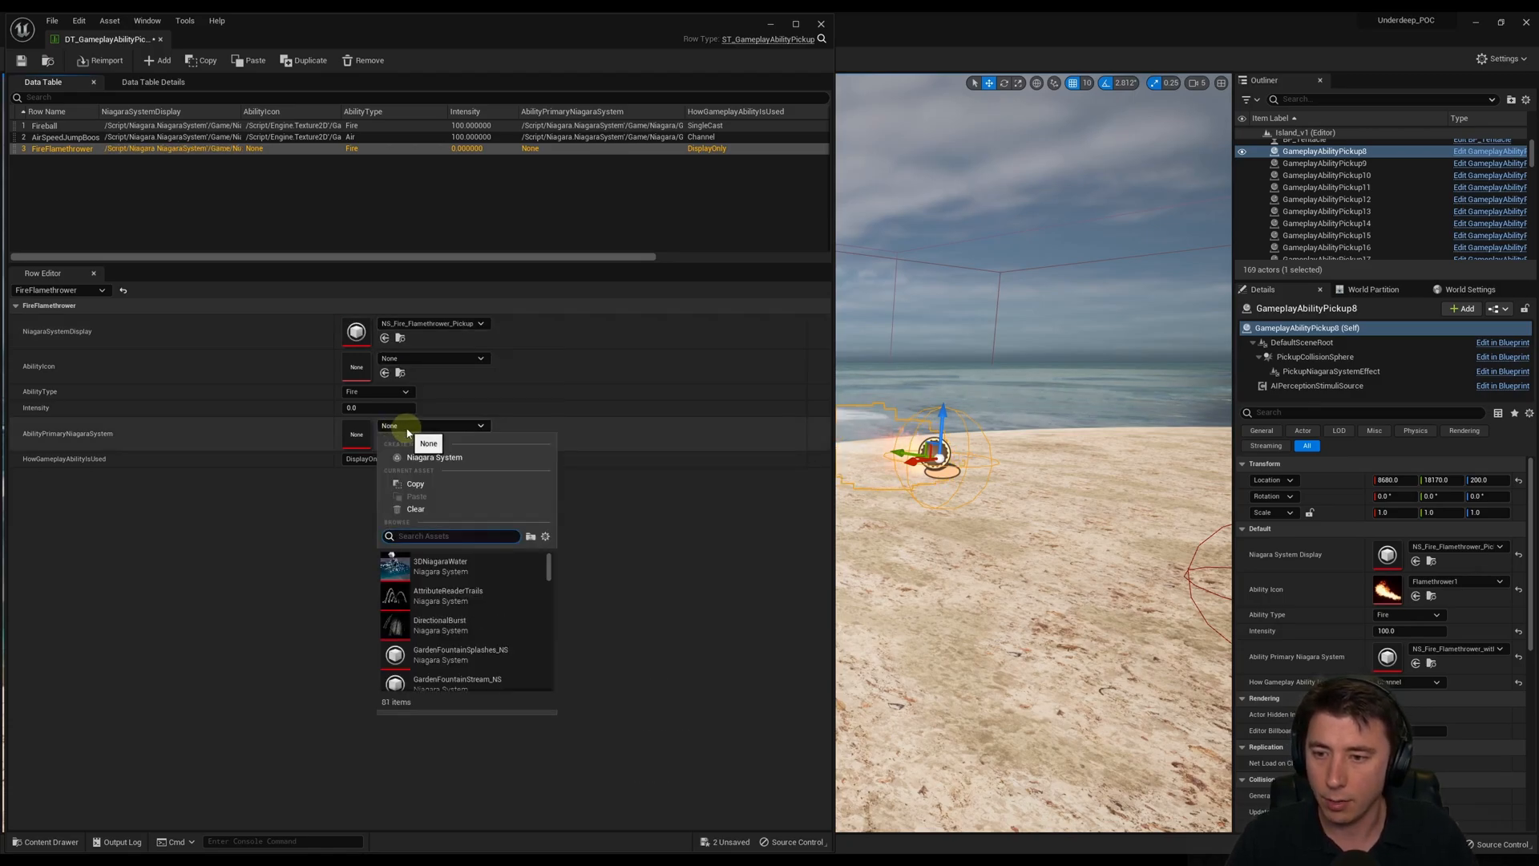
pyautogui.write('Fla')
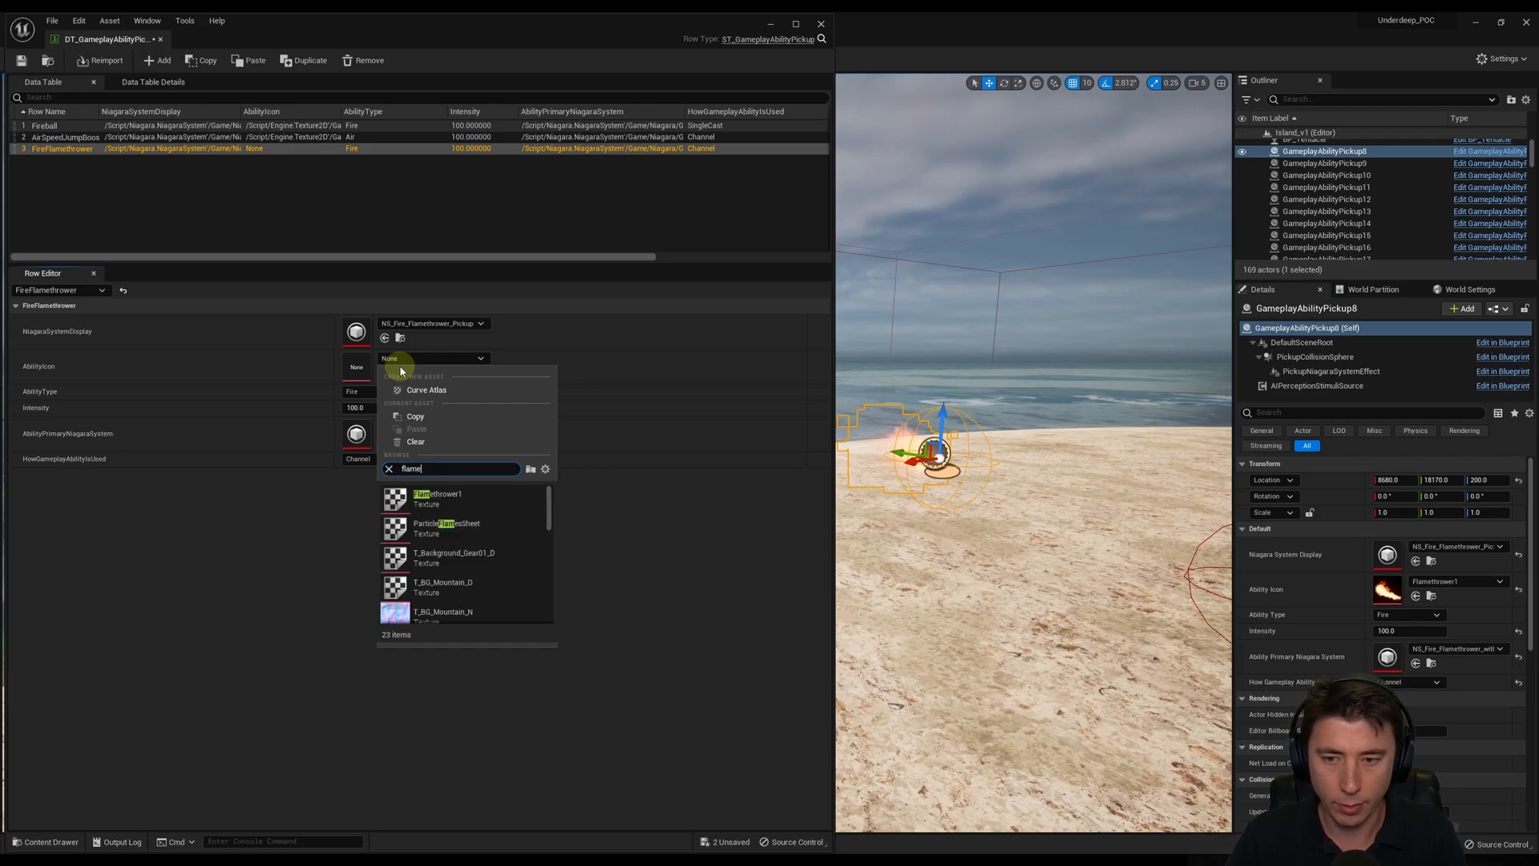
pyautogui.click(436, 499)
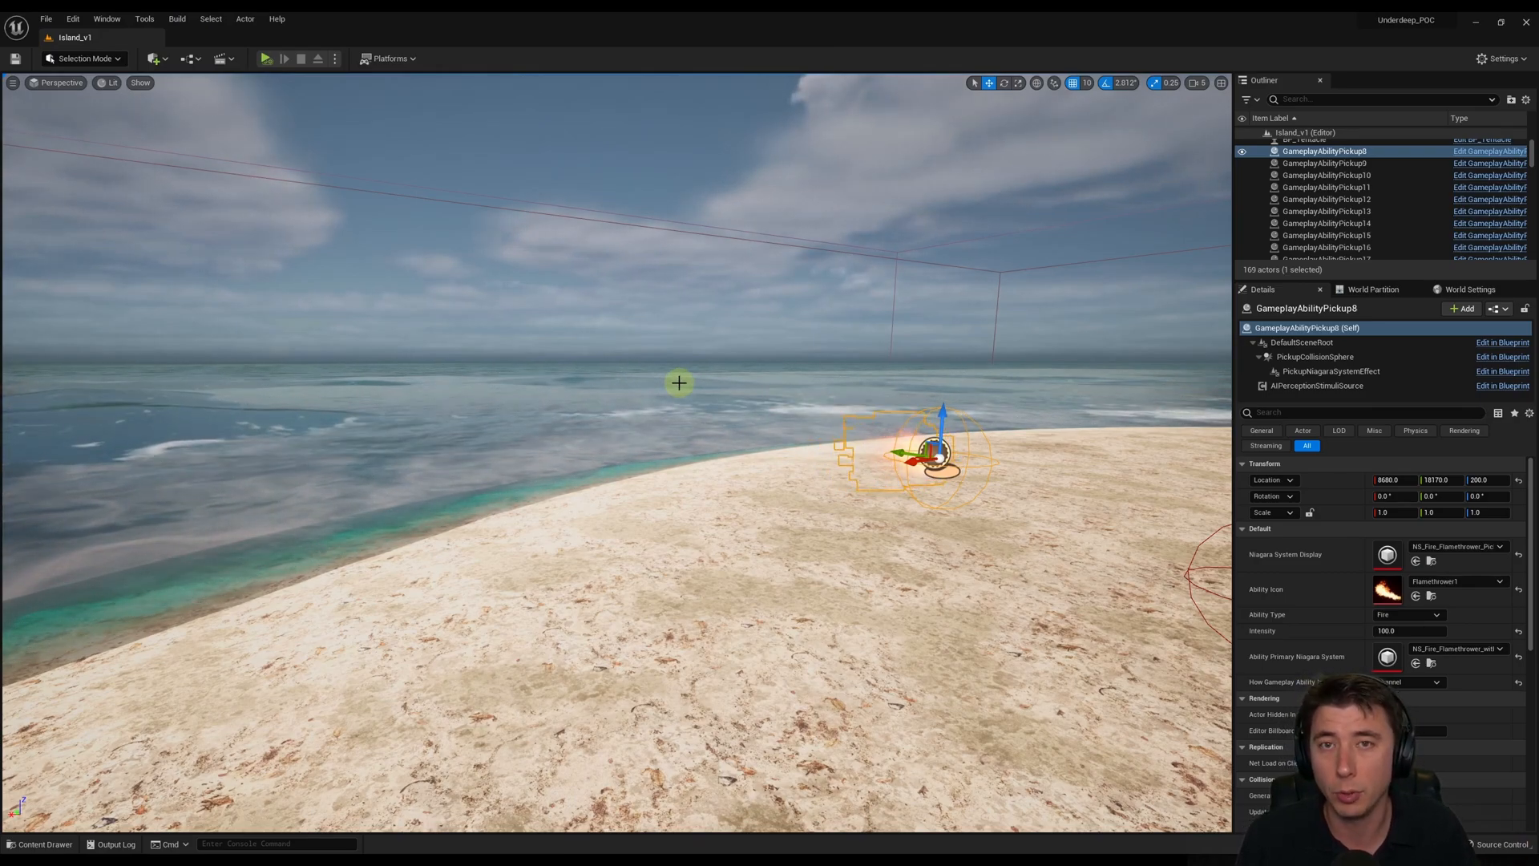
# - Create the BP_ActorSpawnerBasic Actor blueprint in Spawners and open it
pyautogui.click(38, 844)
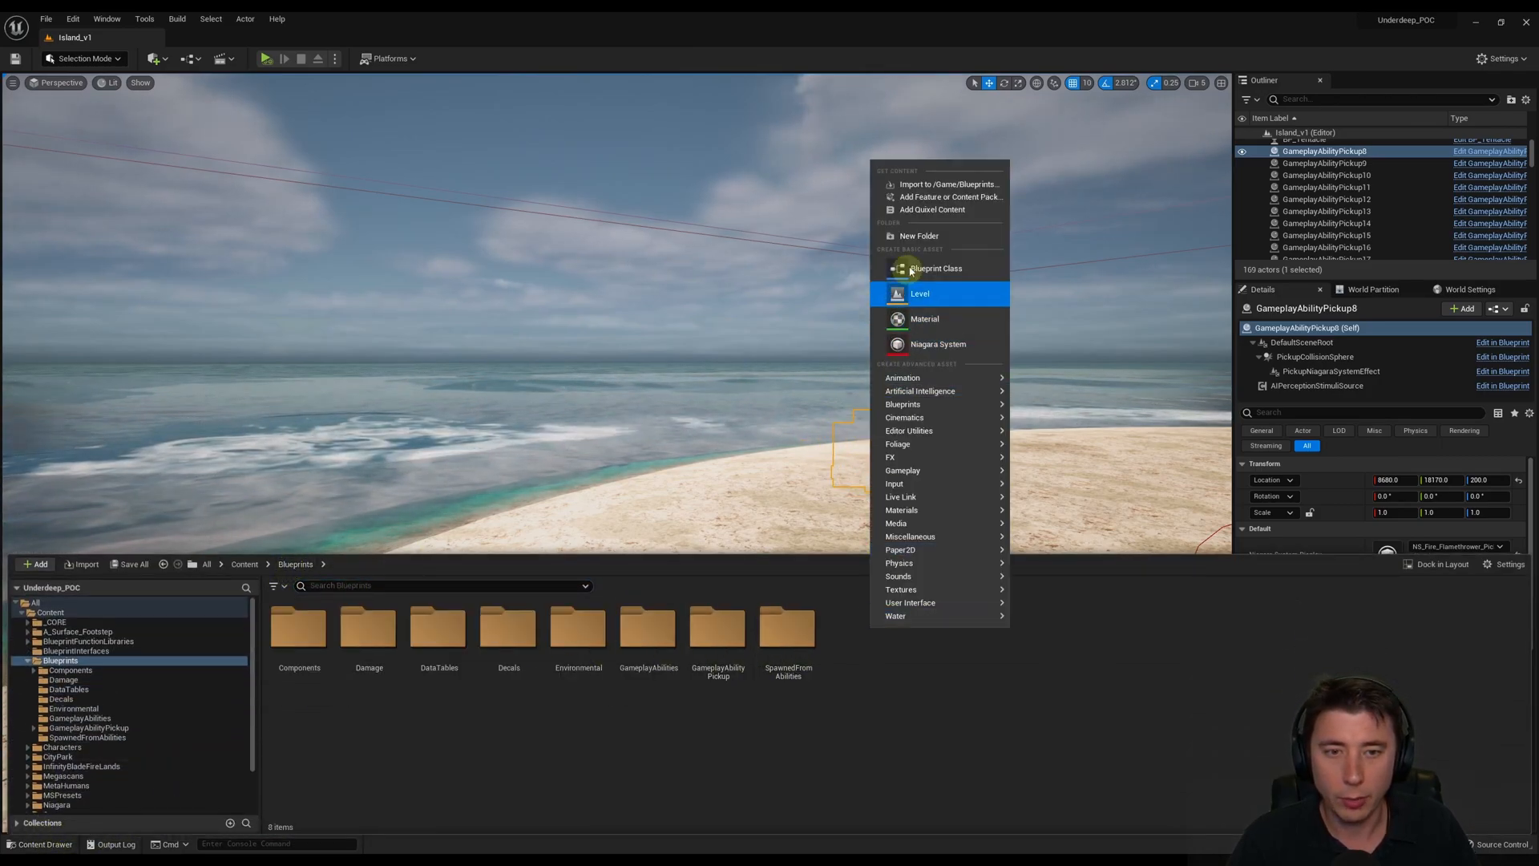
pyautogui.click(919, 236)
pyautogui.write('Spawners')
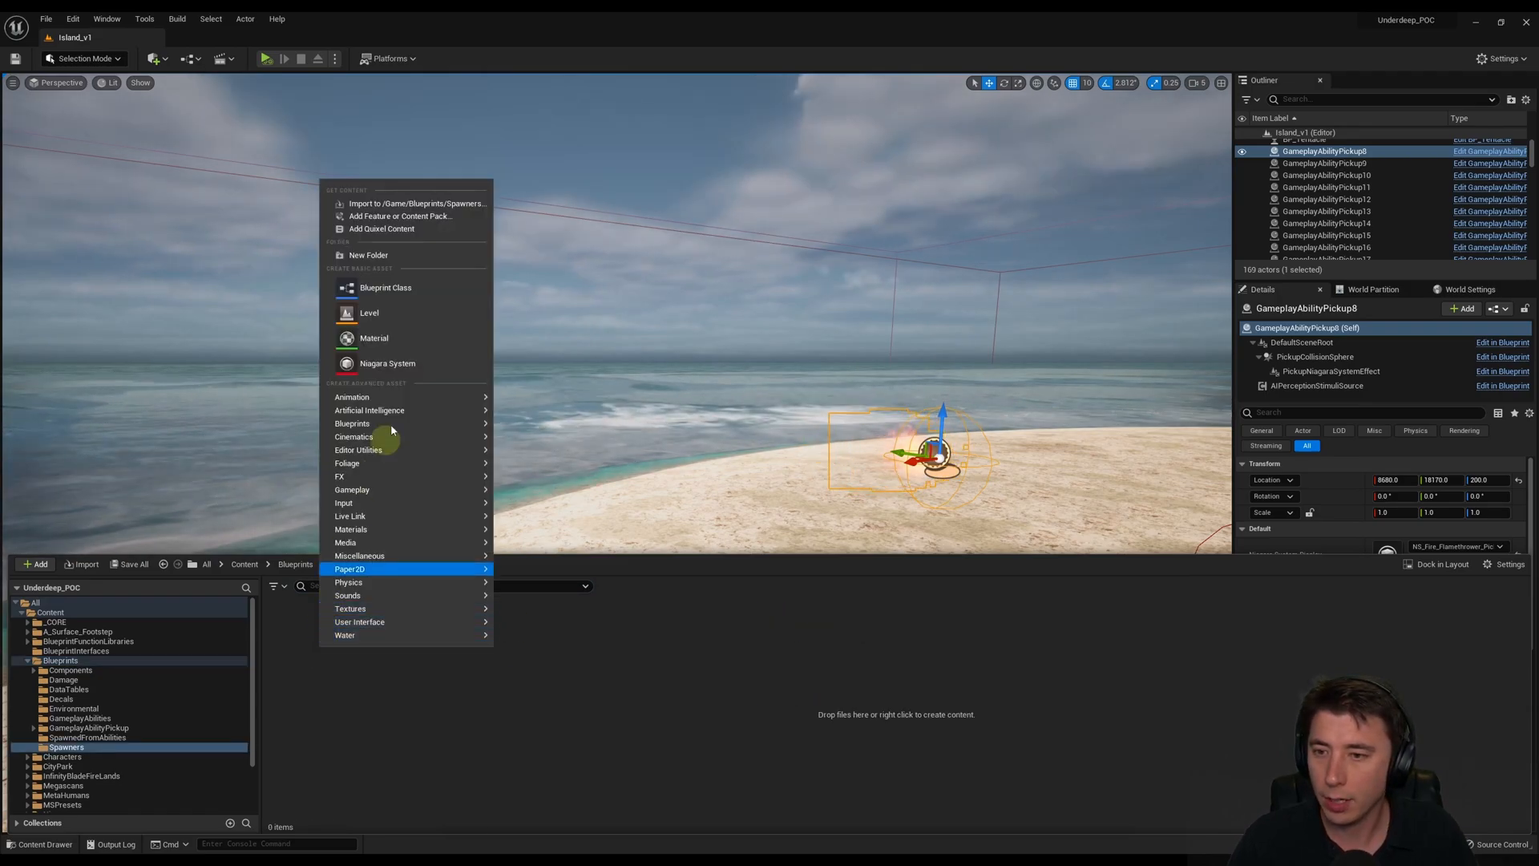
pyautogui.click(385, 287)
pyautogui.write('BP_ActorSpawnerBasic')
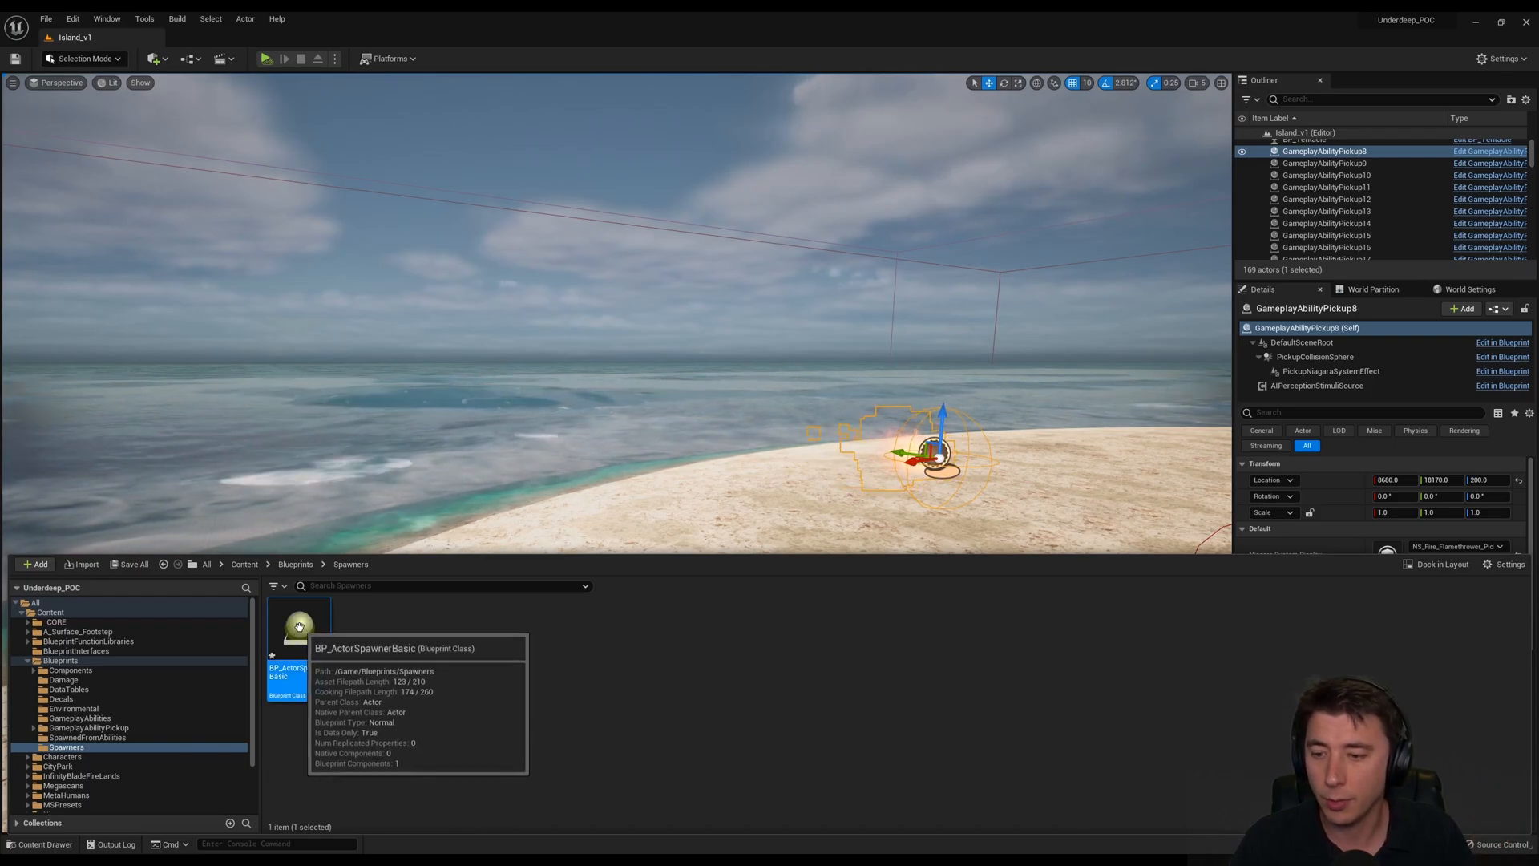
pyautogui.doubleClick(298, 624)
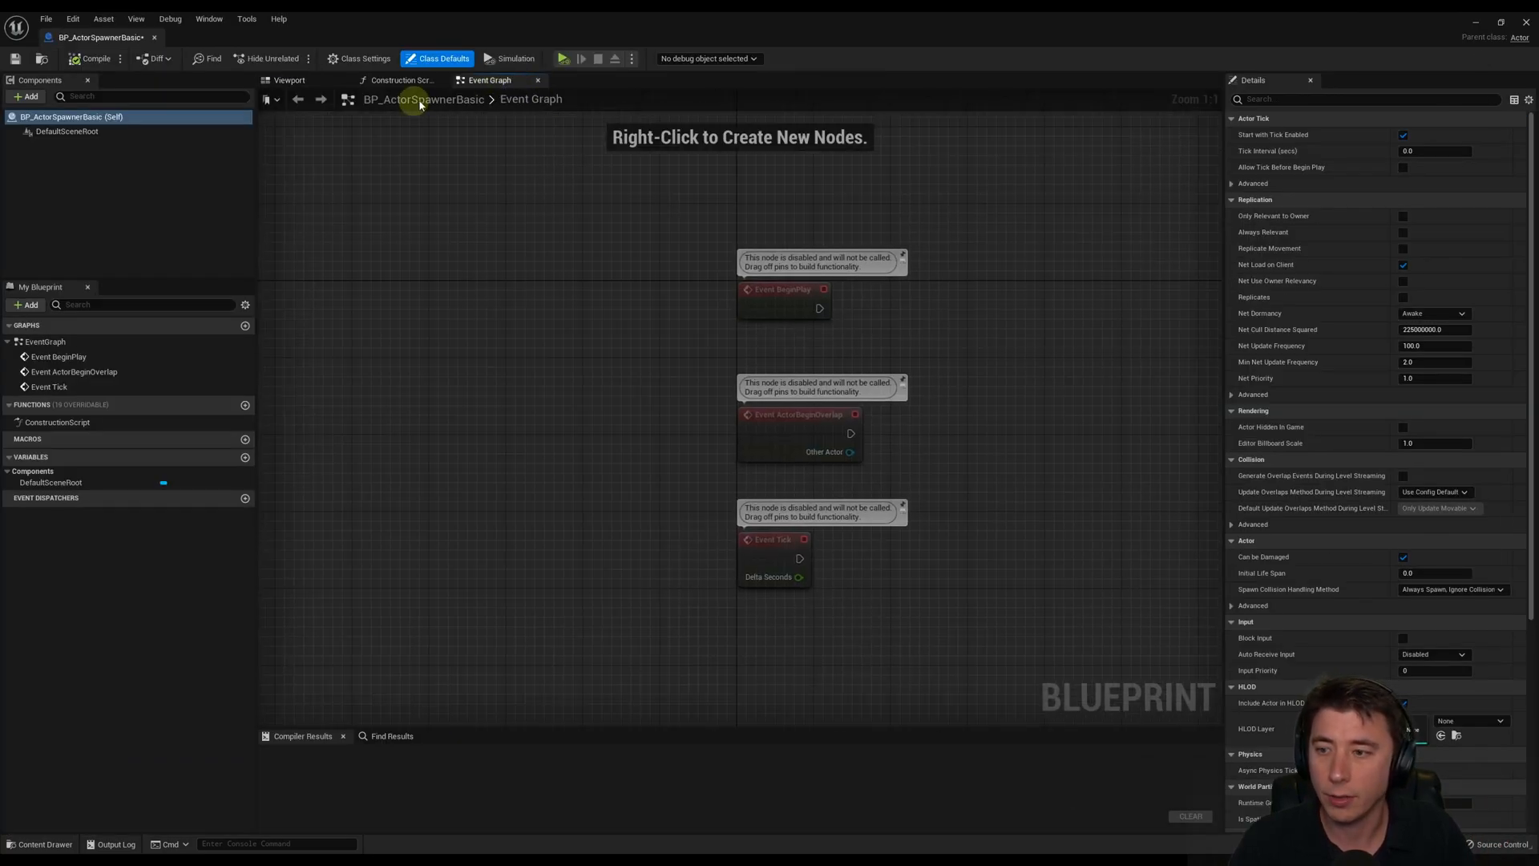
# - Delete the overlap and tick events and add a spawn-exposed Data Table variable DataTableForSpawning
pyautogui.moveTo(643, 372); pyautogui.dragTo(913, 590)
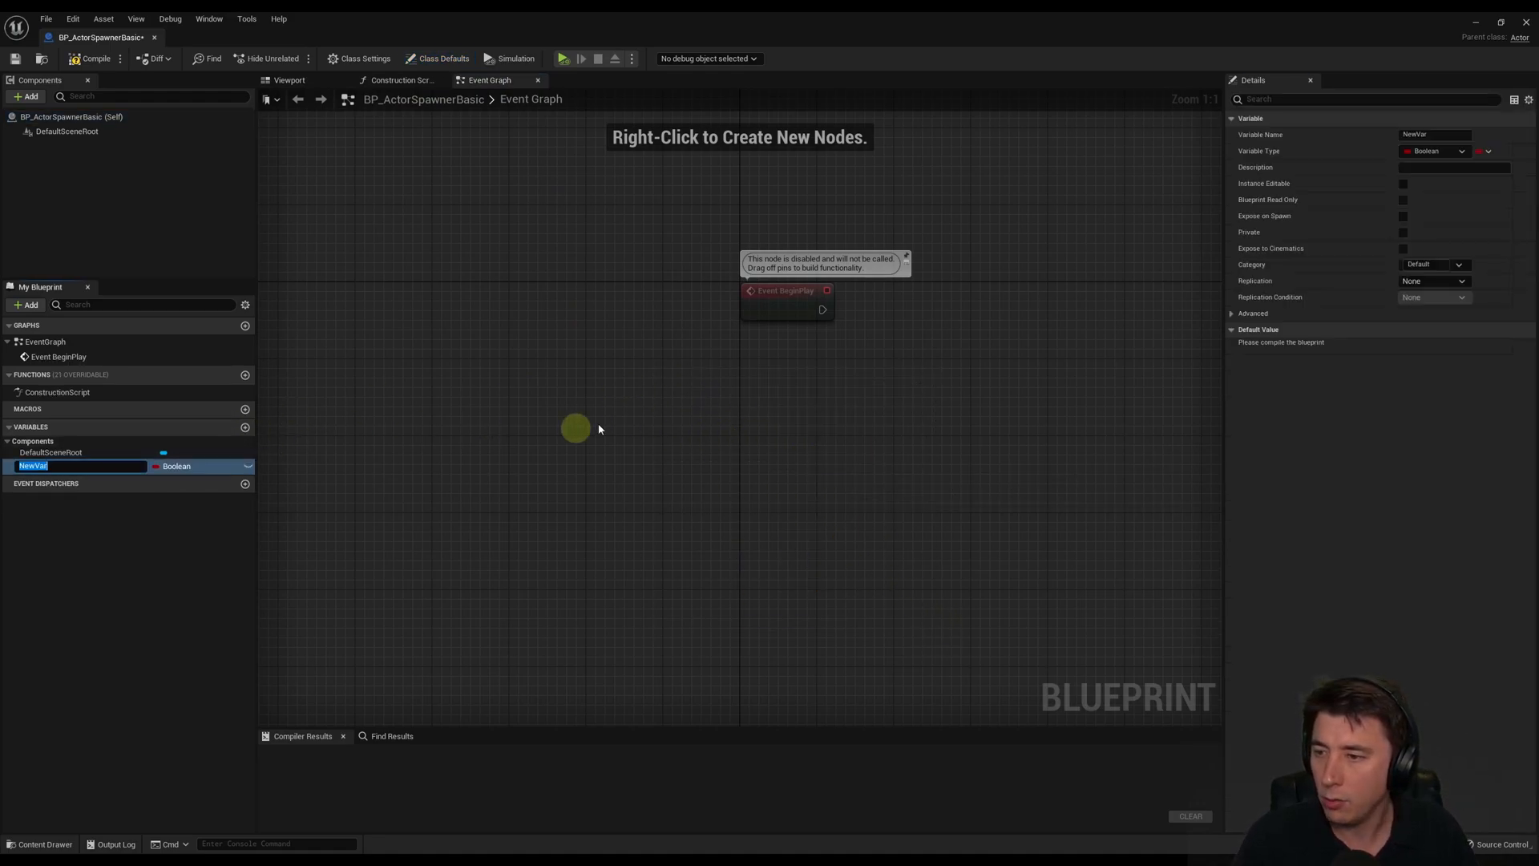
pyautogui.write('DataTableForSpawning')
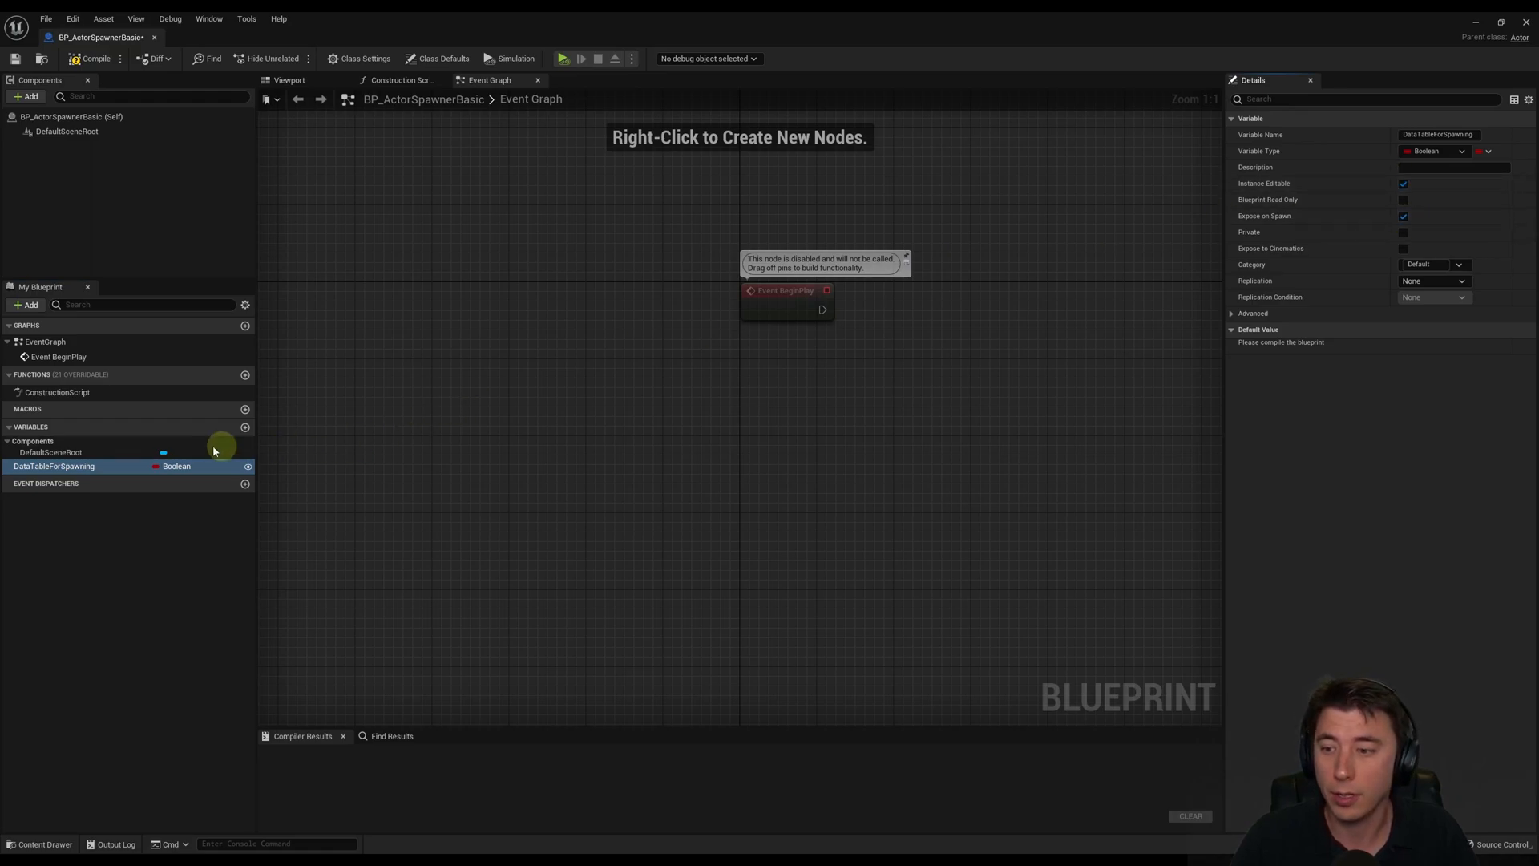
pyautogui.moveTo(198, 458)
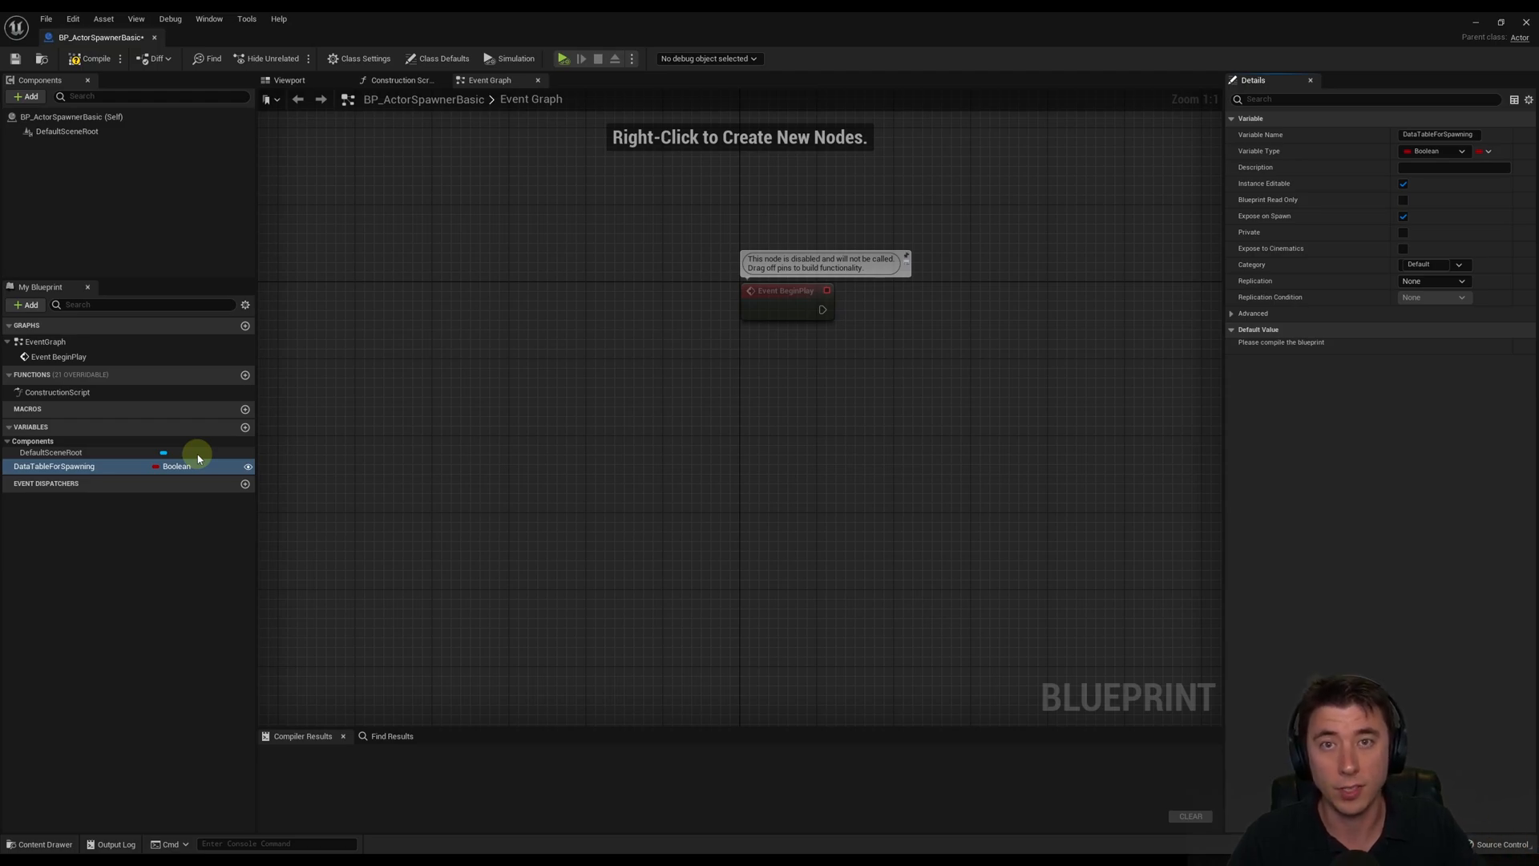
pyautogui.click(178, 466)
pyautogui.write('DataTable')
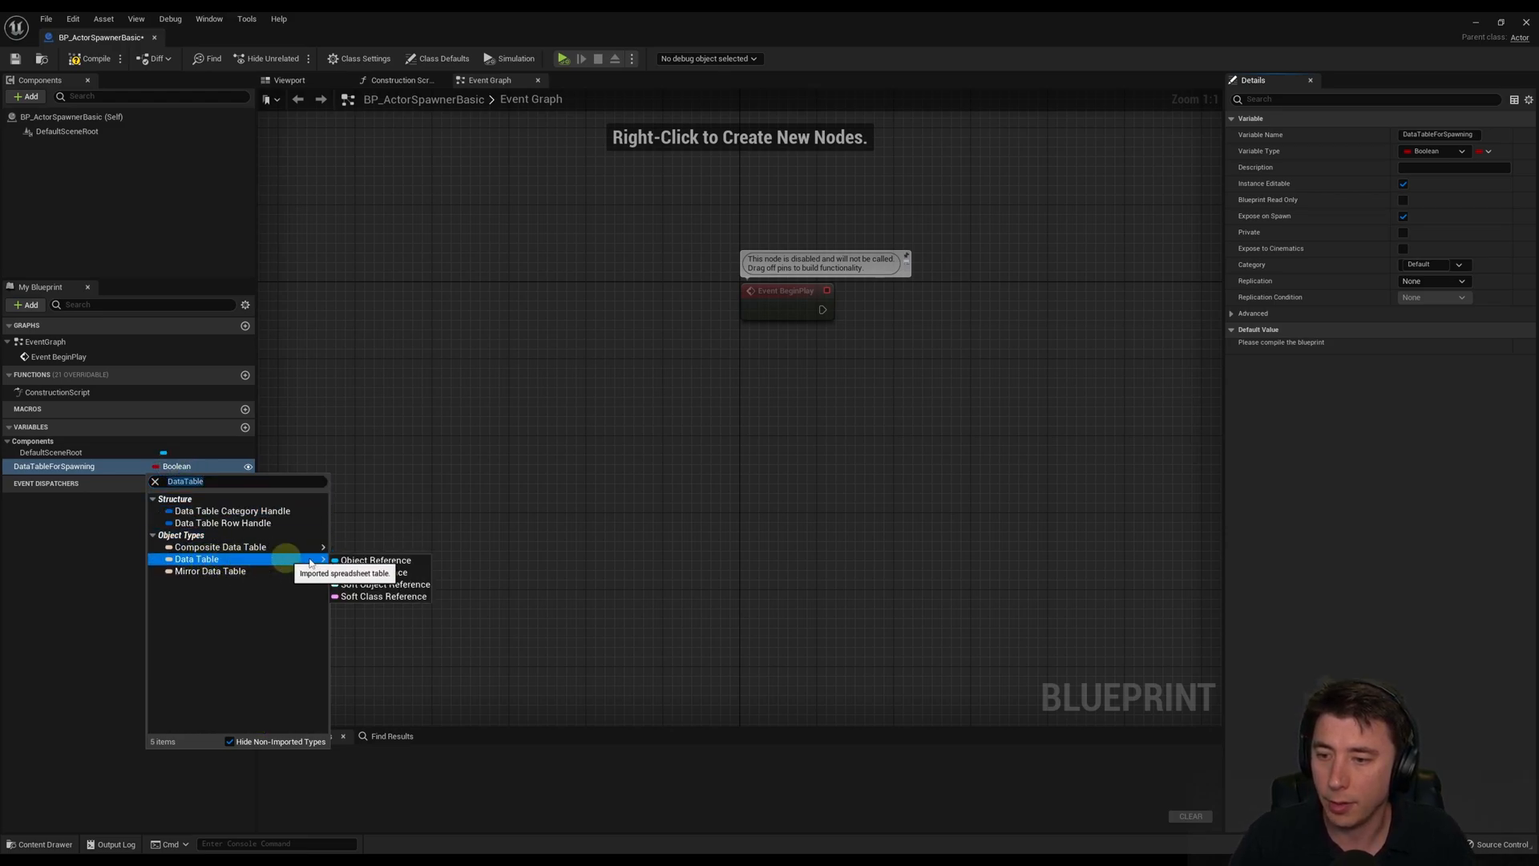
pyautogui.click(196, 558)
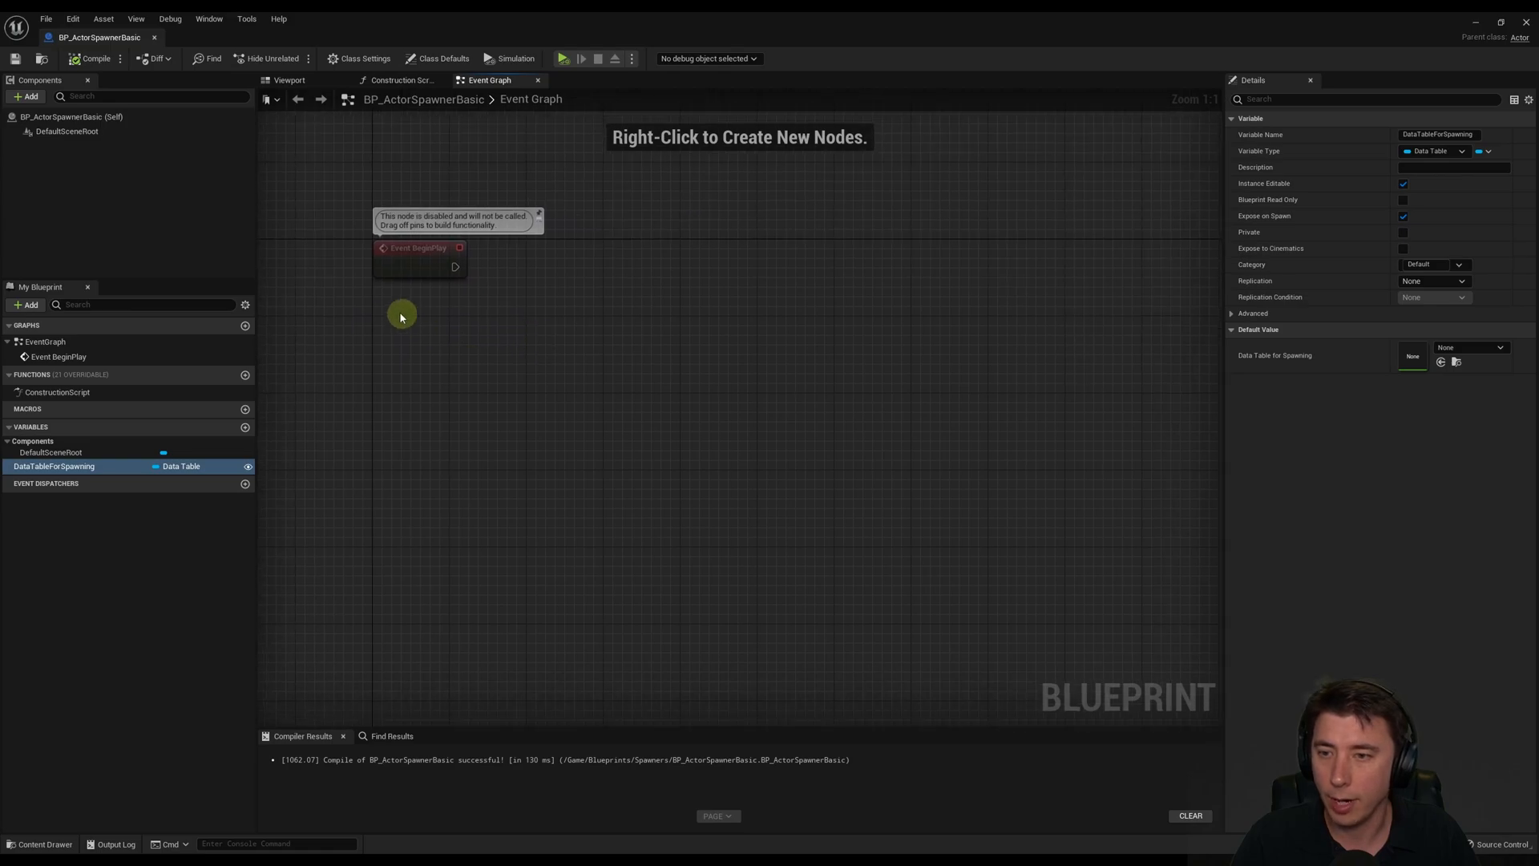
pyautogui.moveTo(54, 465); pyautogui.dragTo(447, 341)
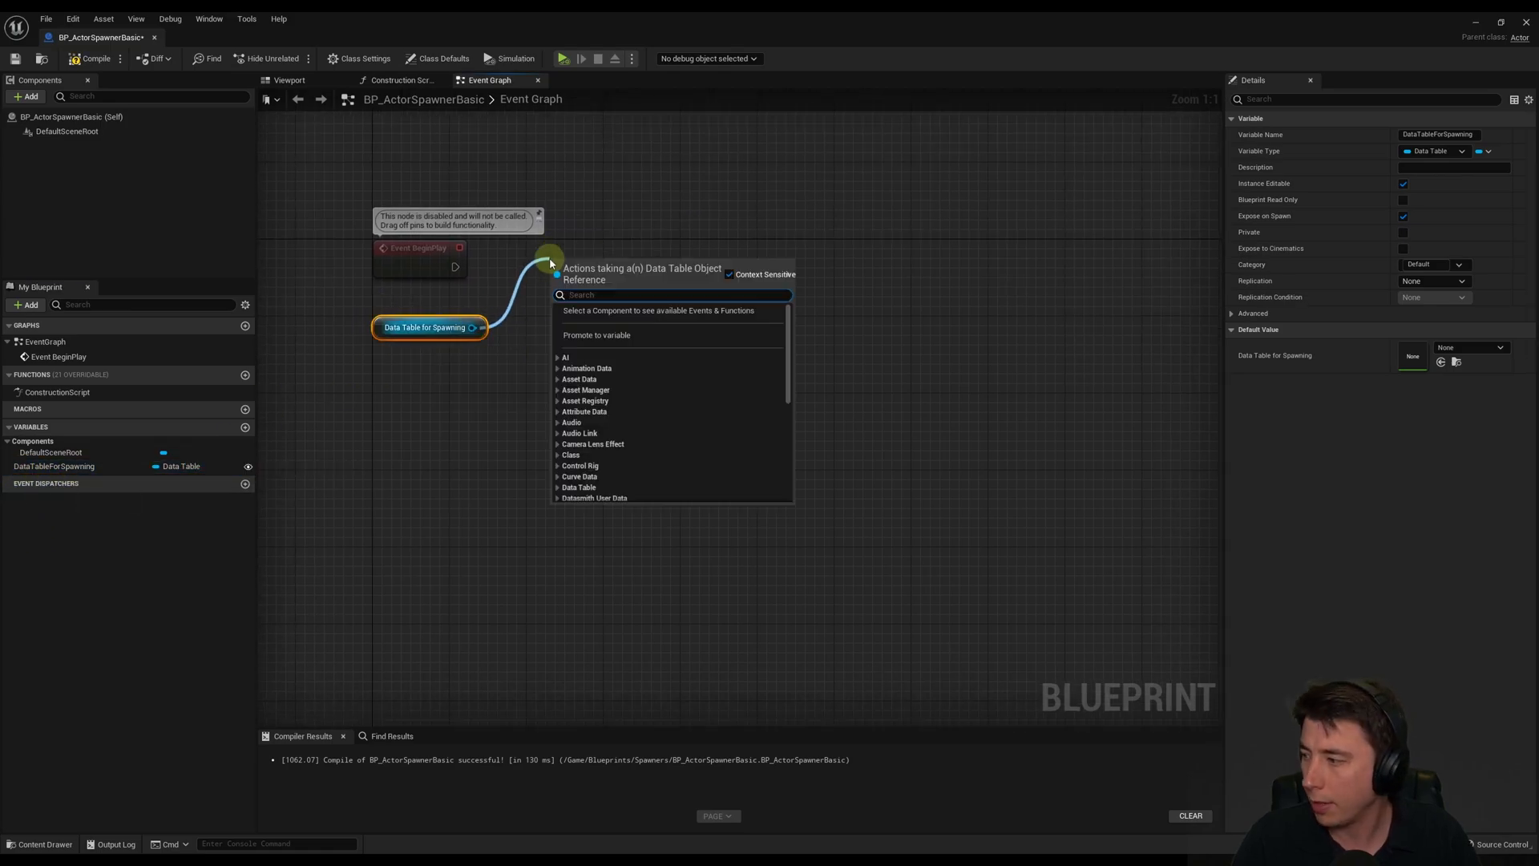
# - Get the table's row names and pick a random row name
pyautogui.write('get data table')
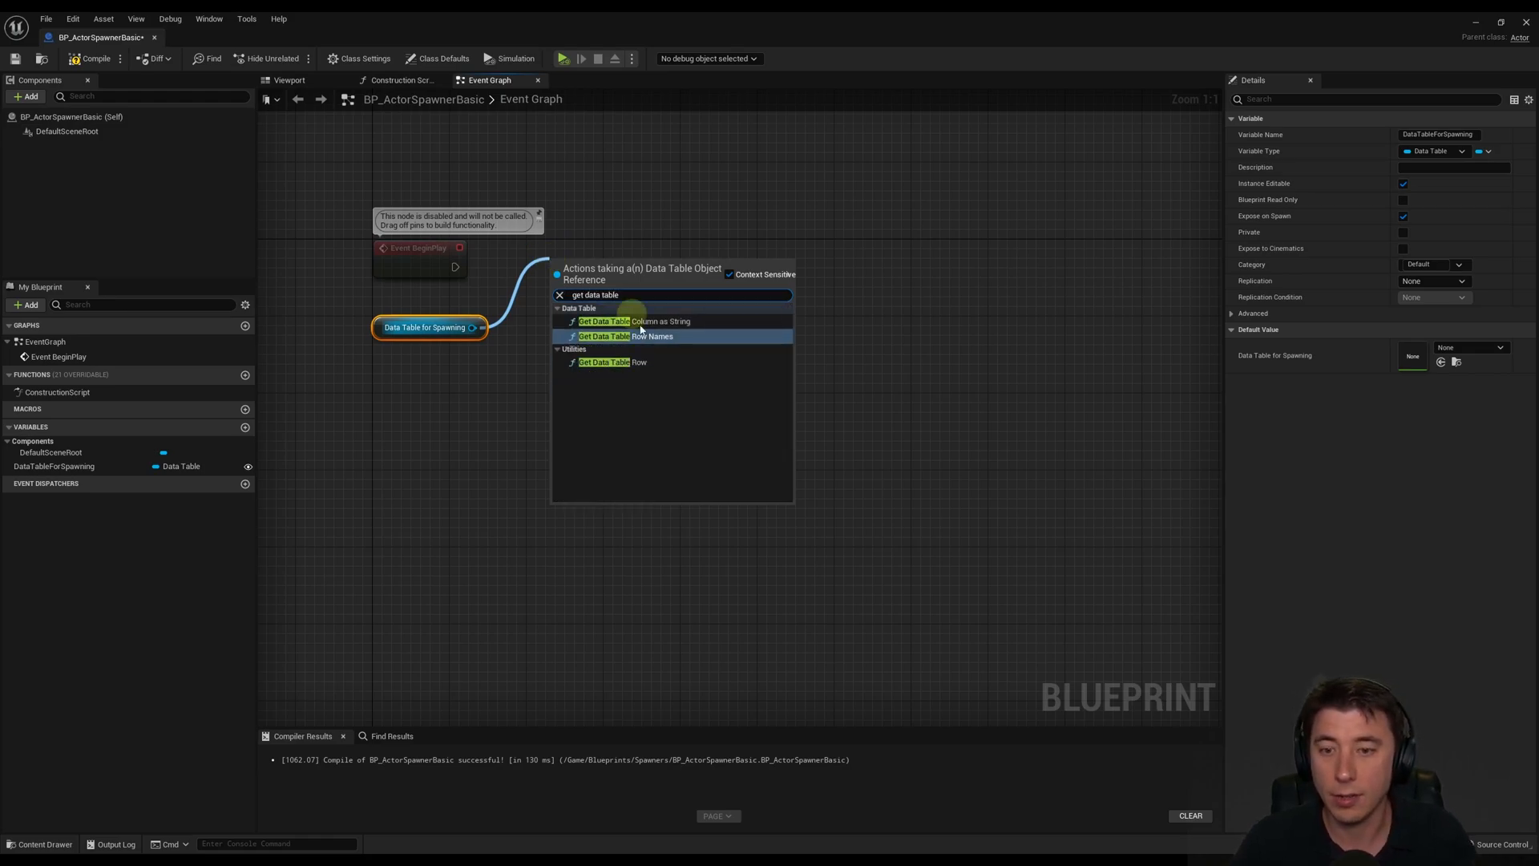
pyautogui.click(624, 336)
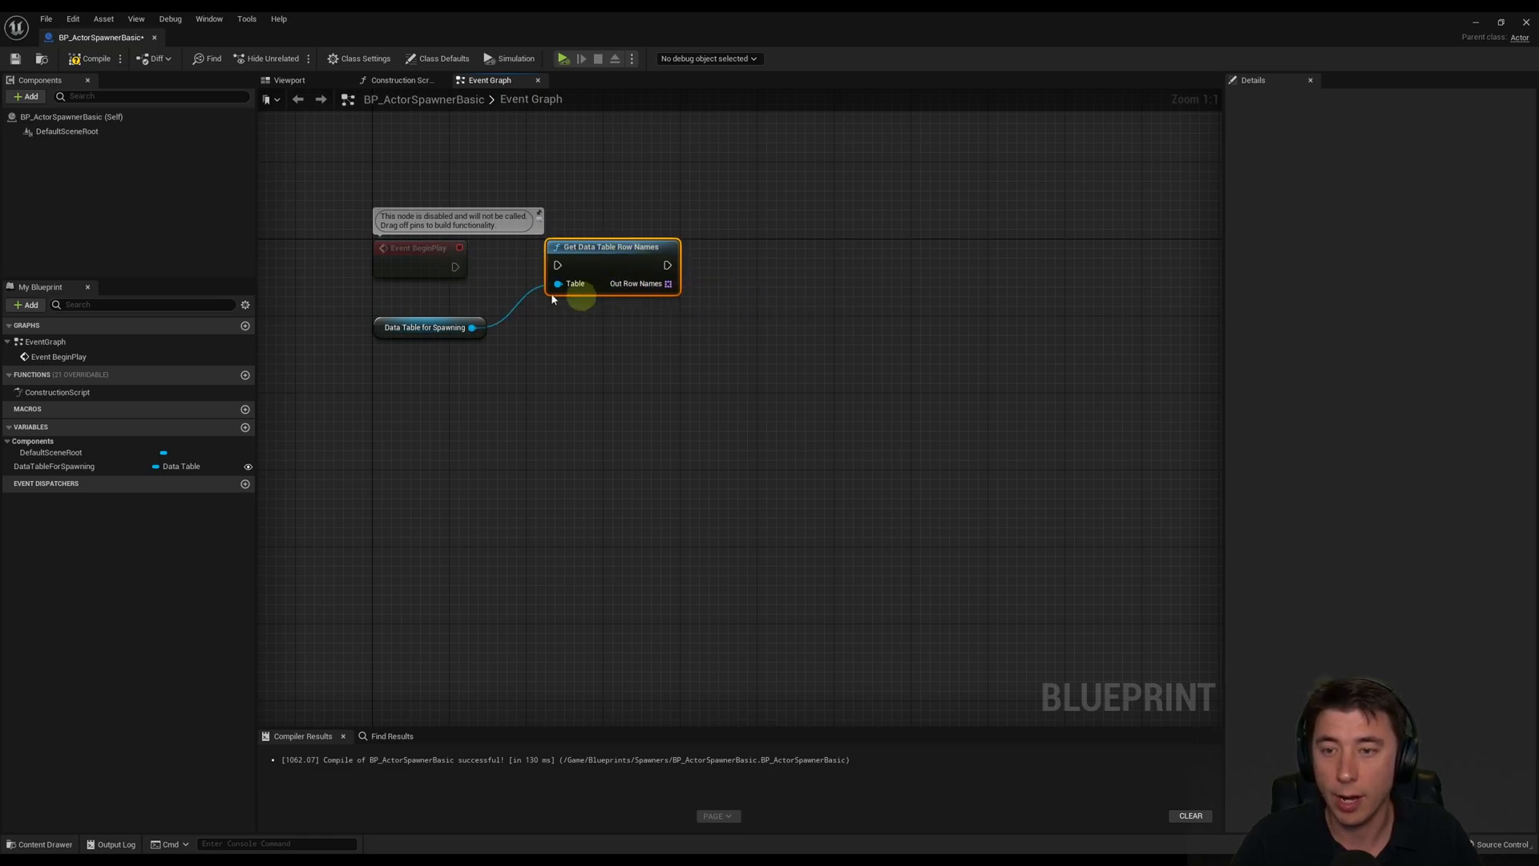
pyautogui.moveTo(668, 283); pyautogui.dragTo(712, 316)
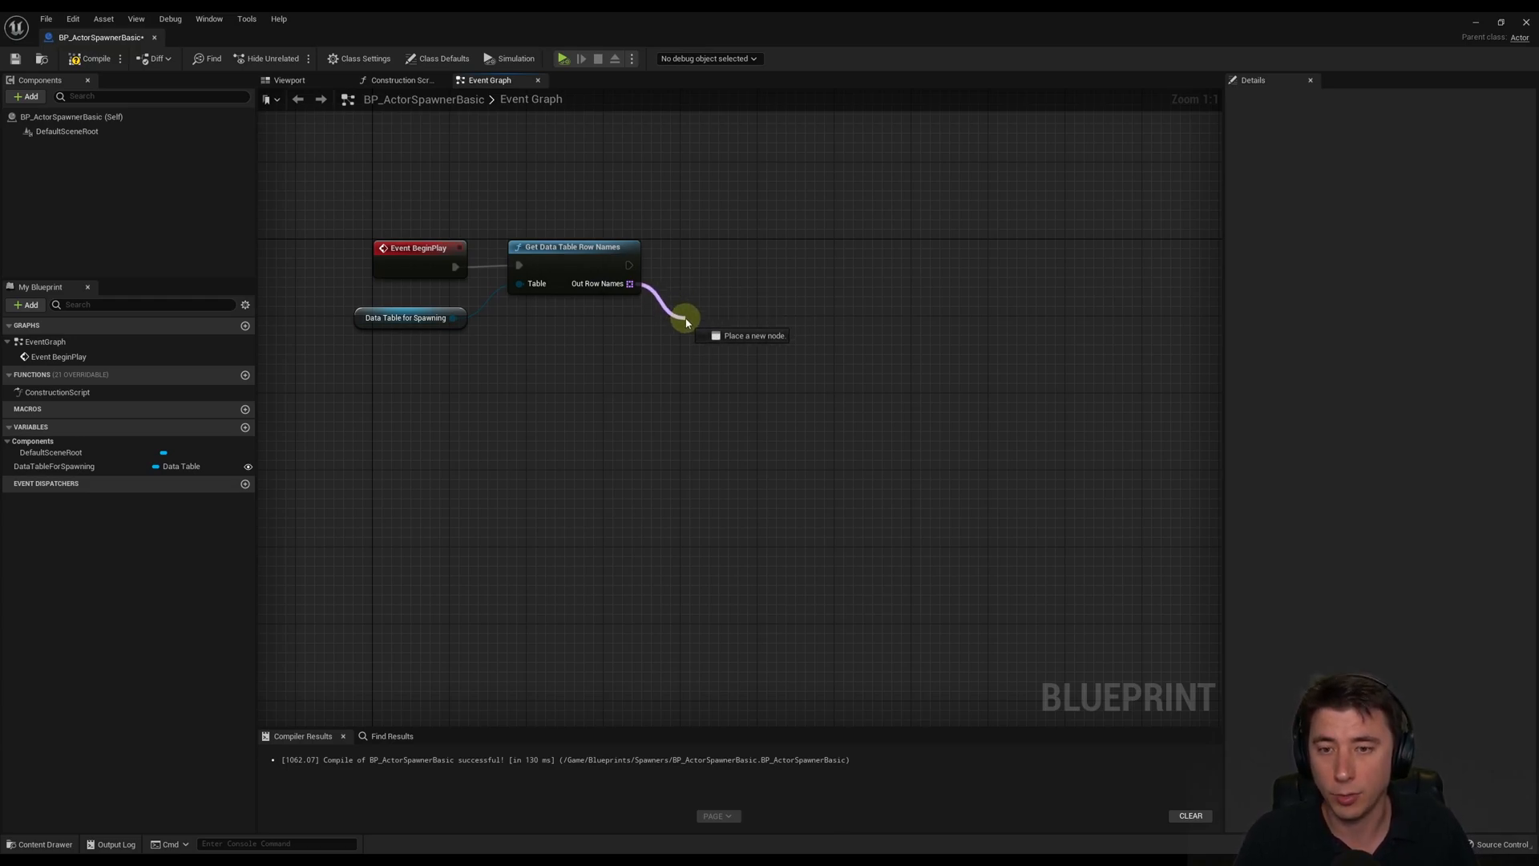
pyautogui.write('random')
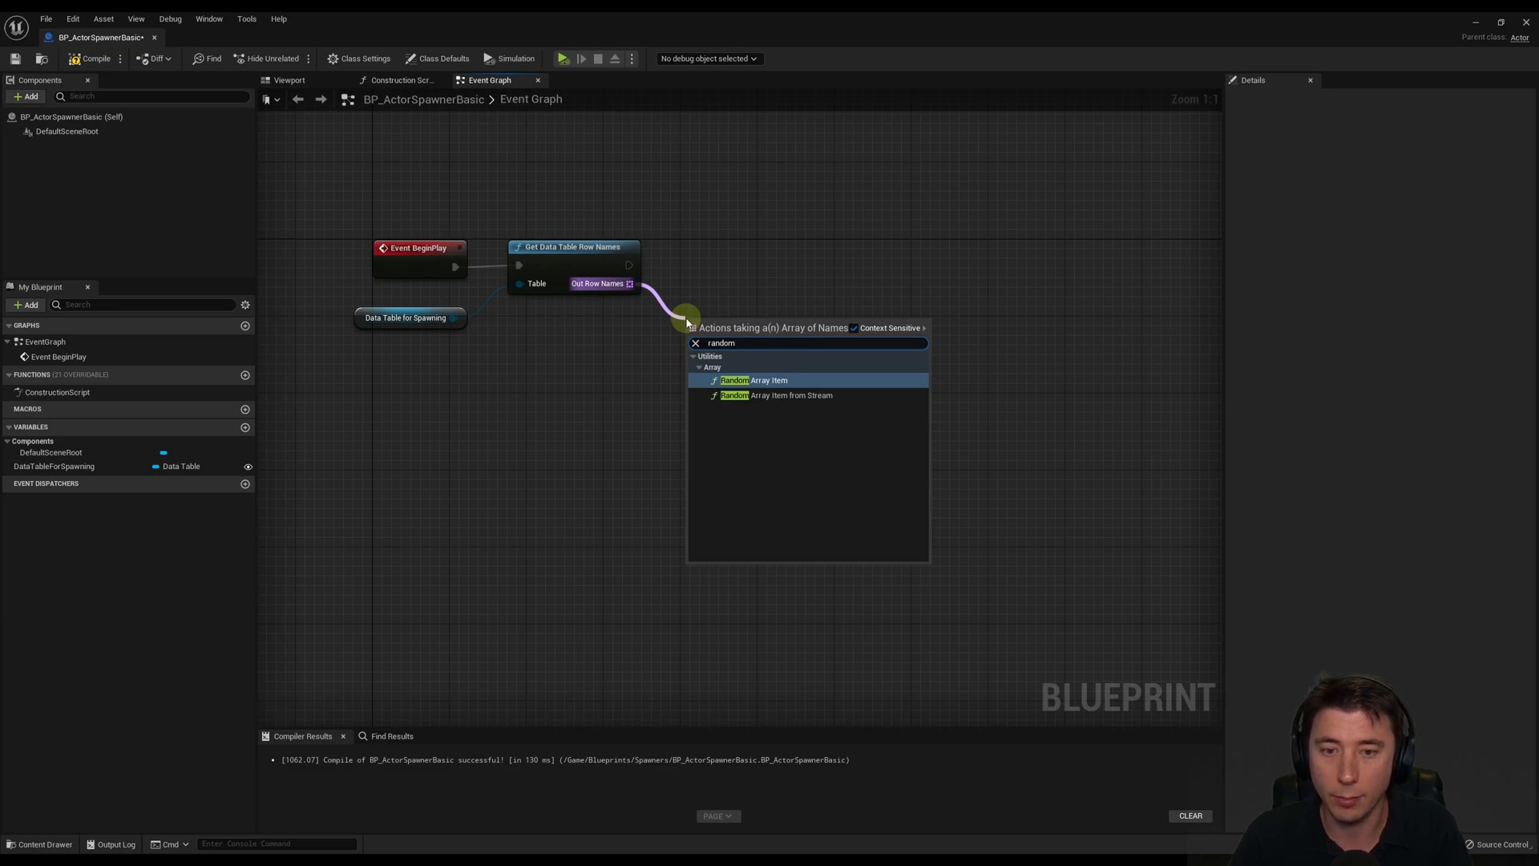
pyautogui.click(759, 381)
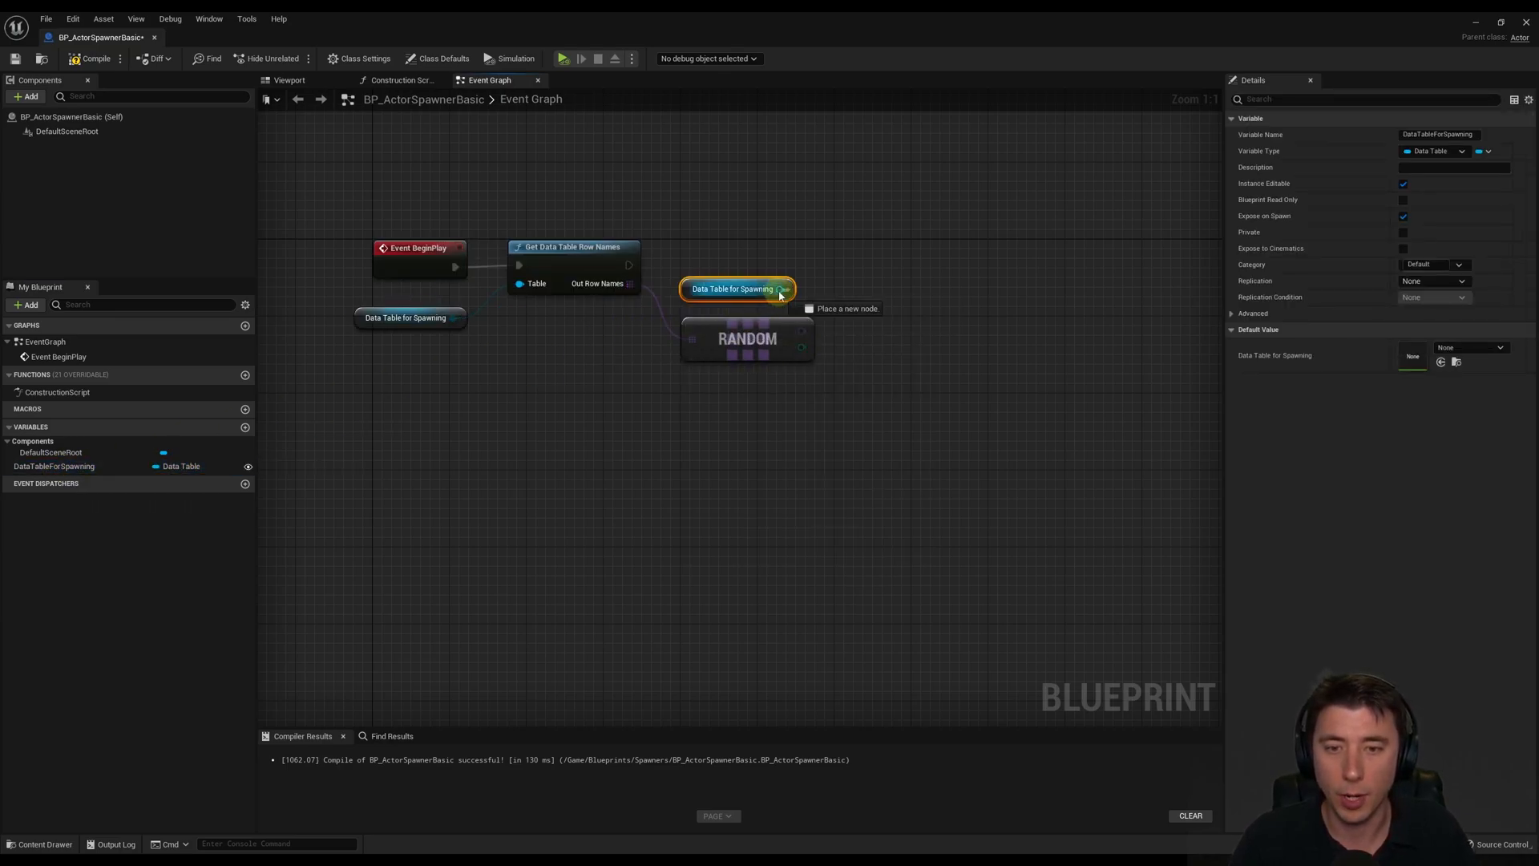
# - Add Get Data Table Row using the random name as Row Name
pyautogui.moveTo(790, 287); pyautogui.dragTo(835, 255)
pyautogui.write('get data table')
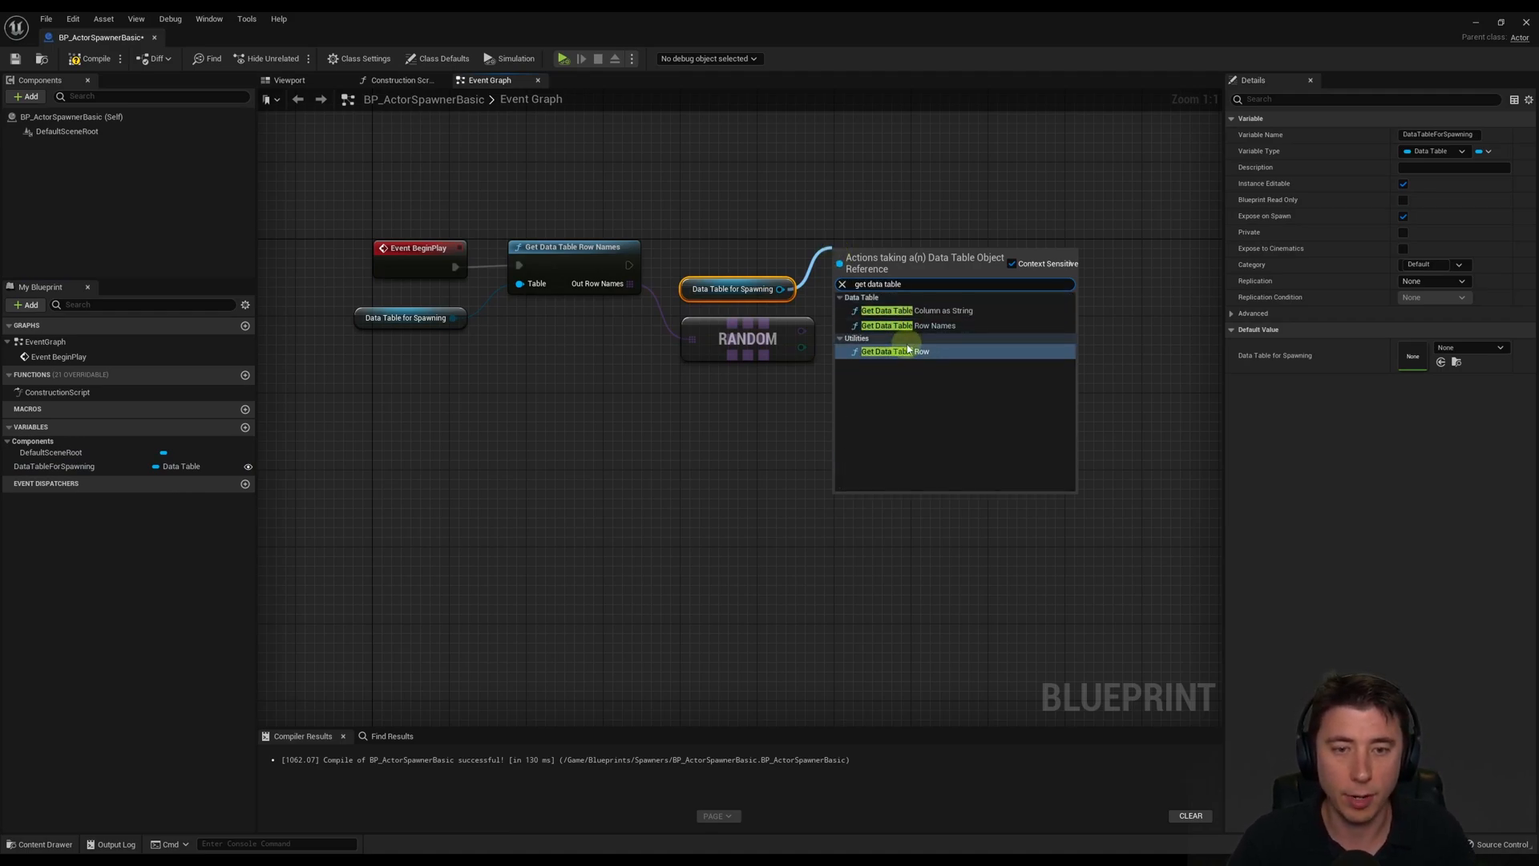
pyautogui.click(894, 352)
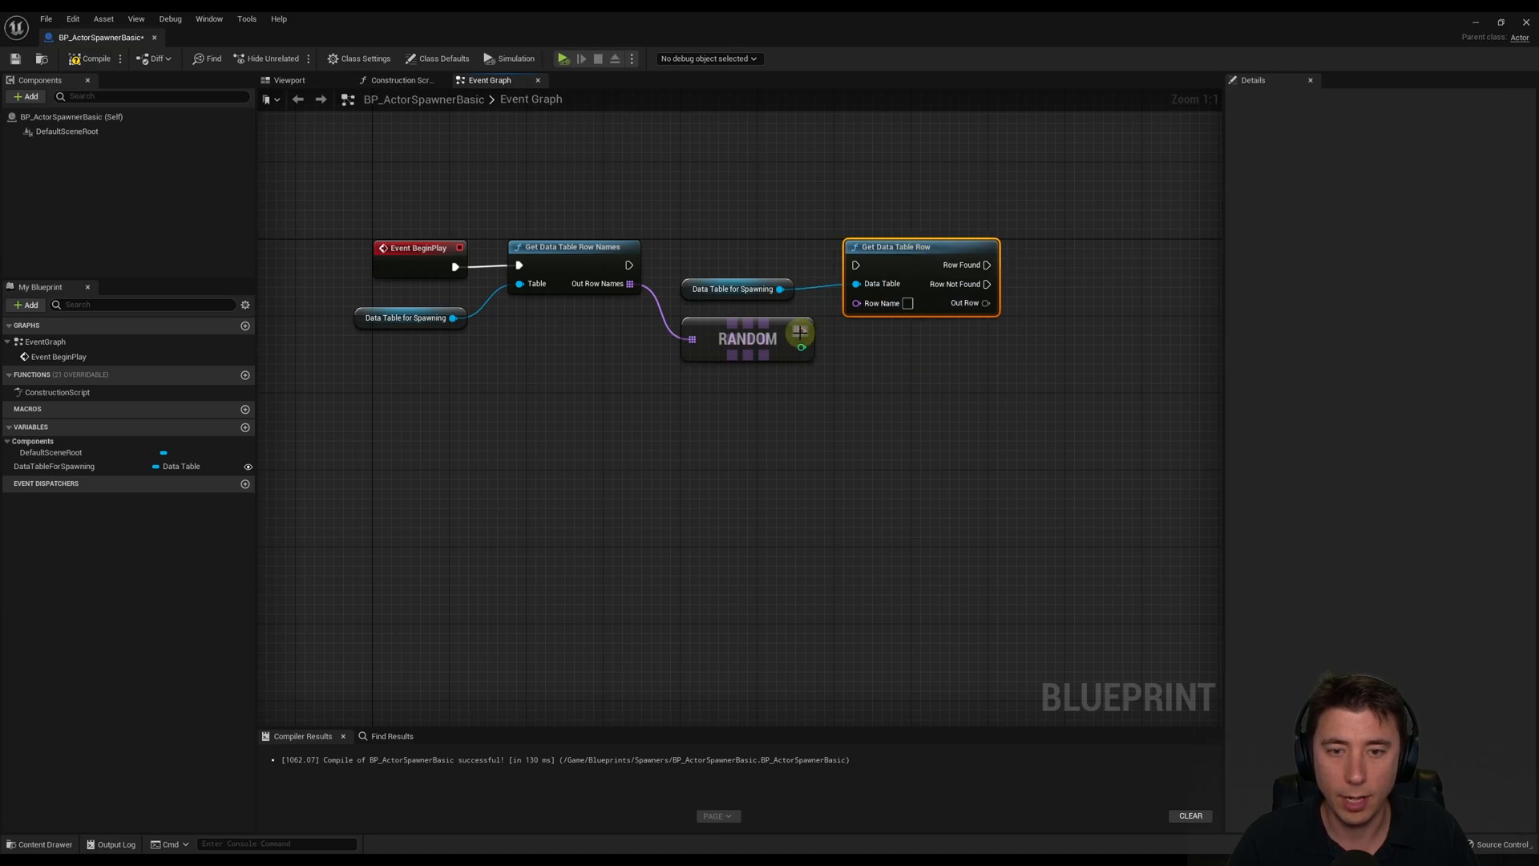
pyautogui.moveTo(628, 266); pyautogui.dragTo(854, 266)
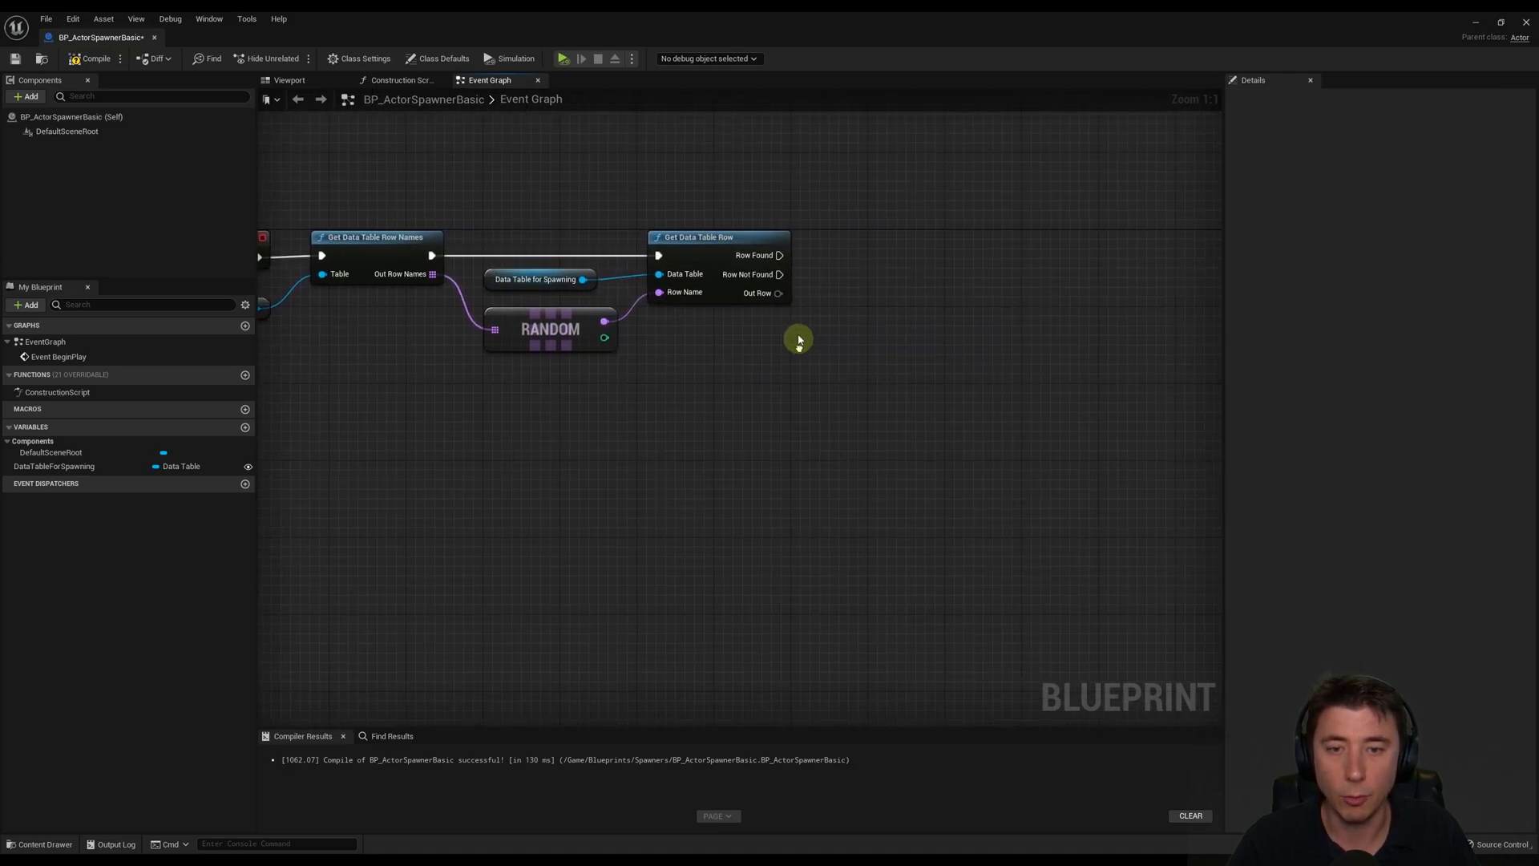
# - Break the found row into ST_GameplayAbilityPickup fields and search for Spawn Actor
pyautogui.moveTo(781, 292); pyautogui.dragTo(830, 328)
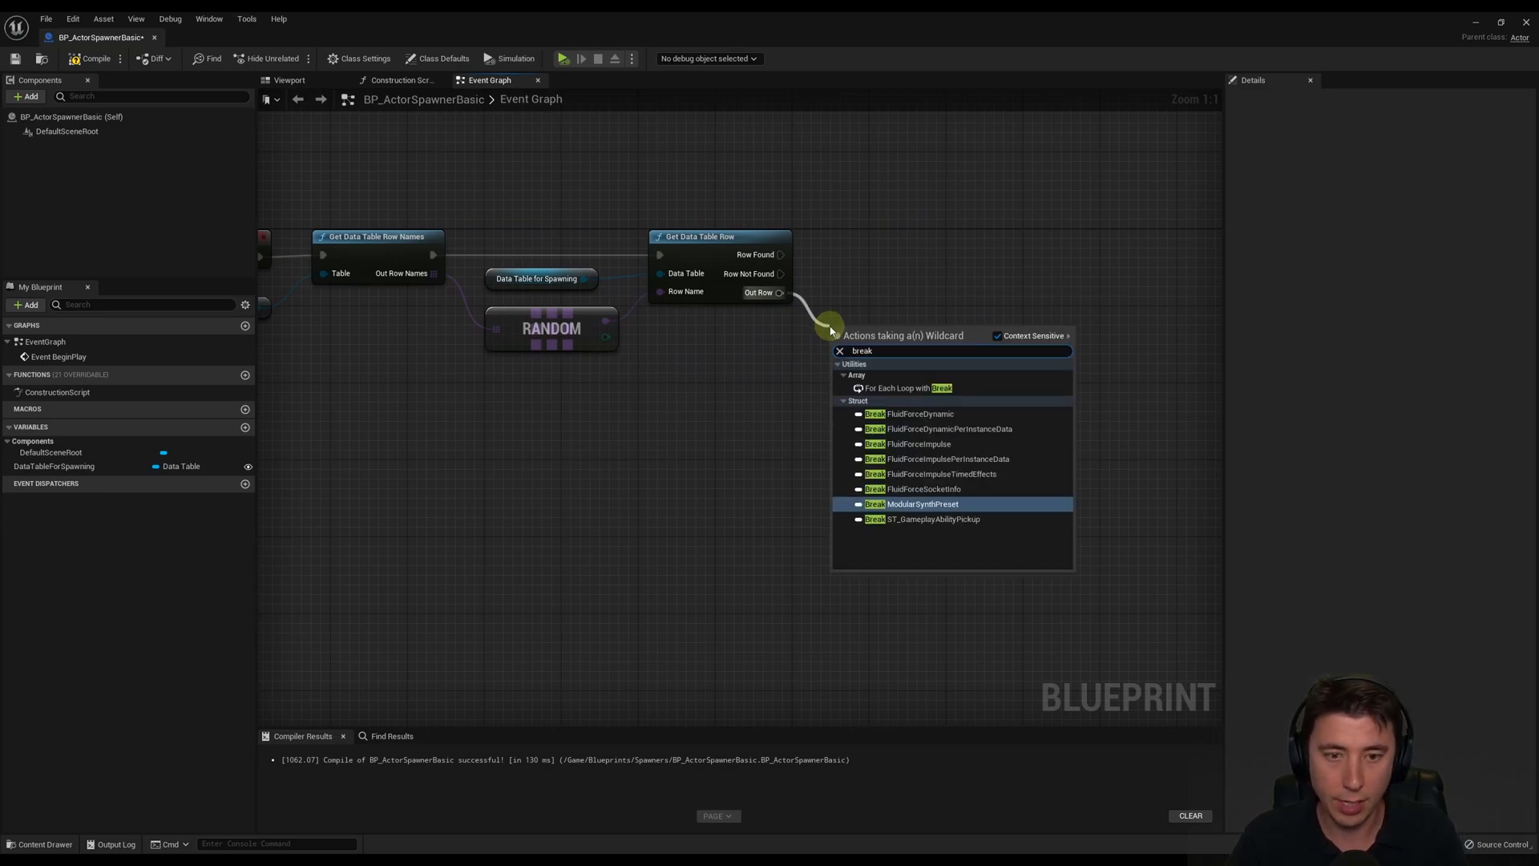
pyautogui.moveTo(926, 521)
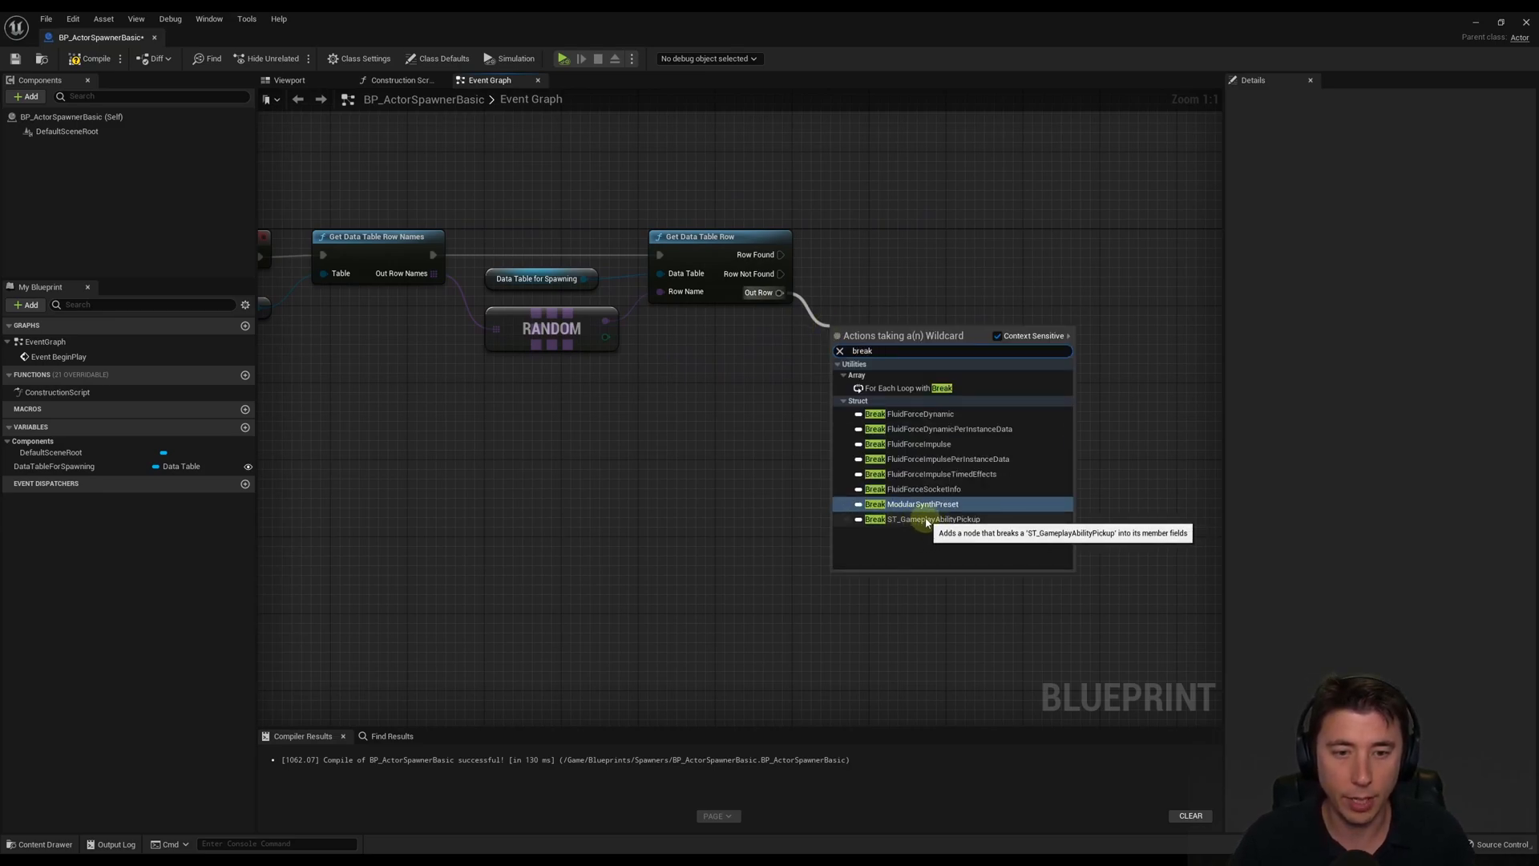
pyautogui.click(924, 519)
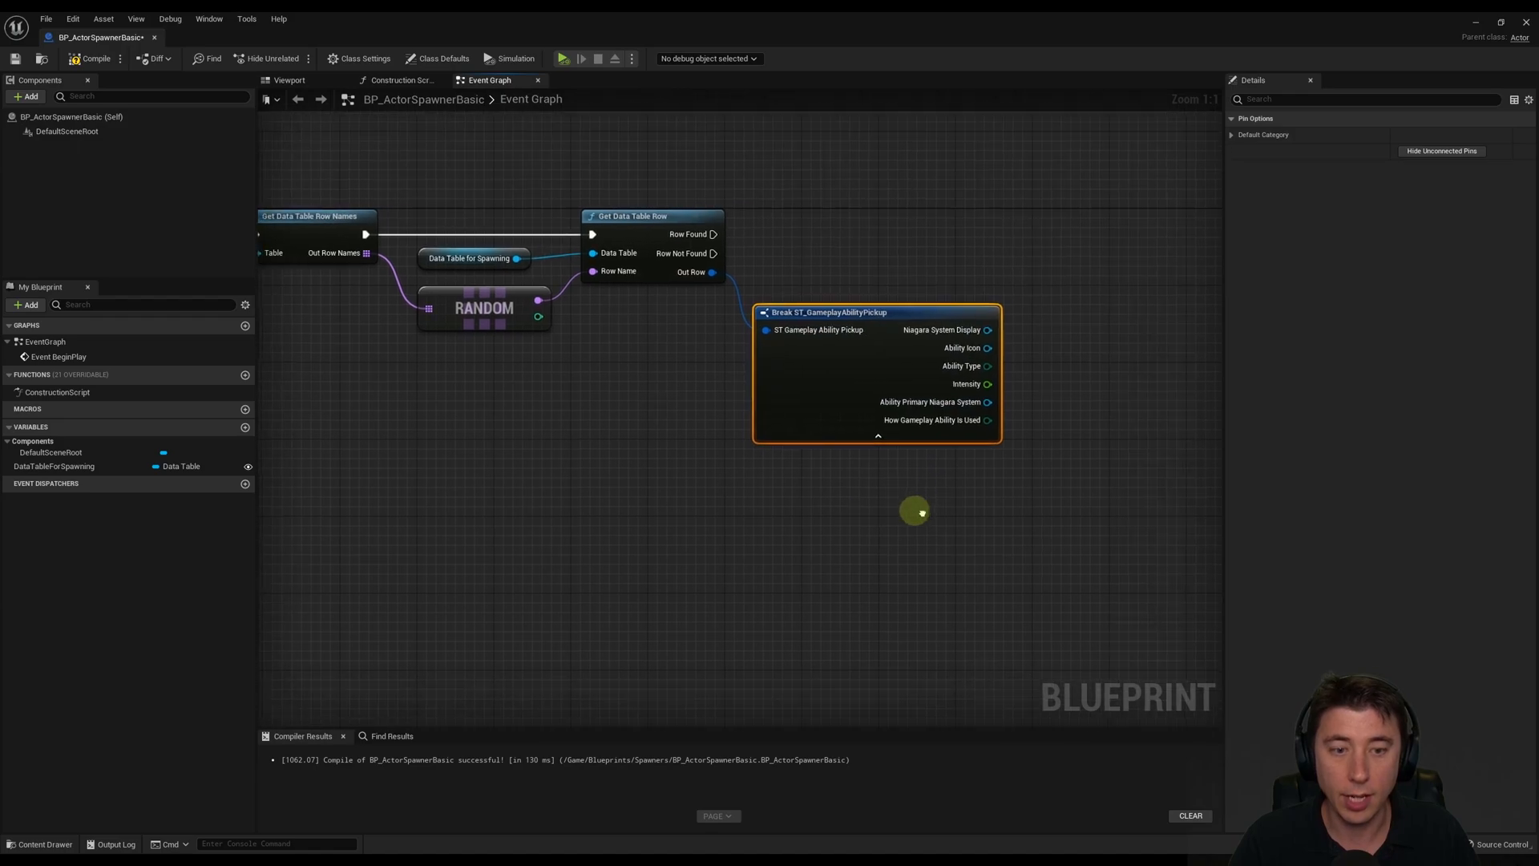
pyautogui.moveTo(959, 347)
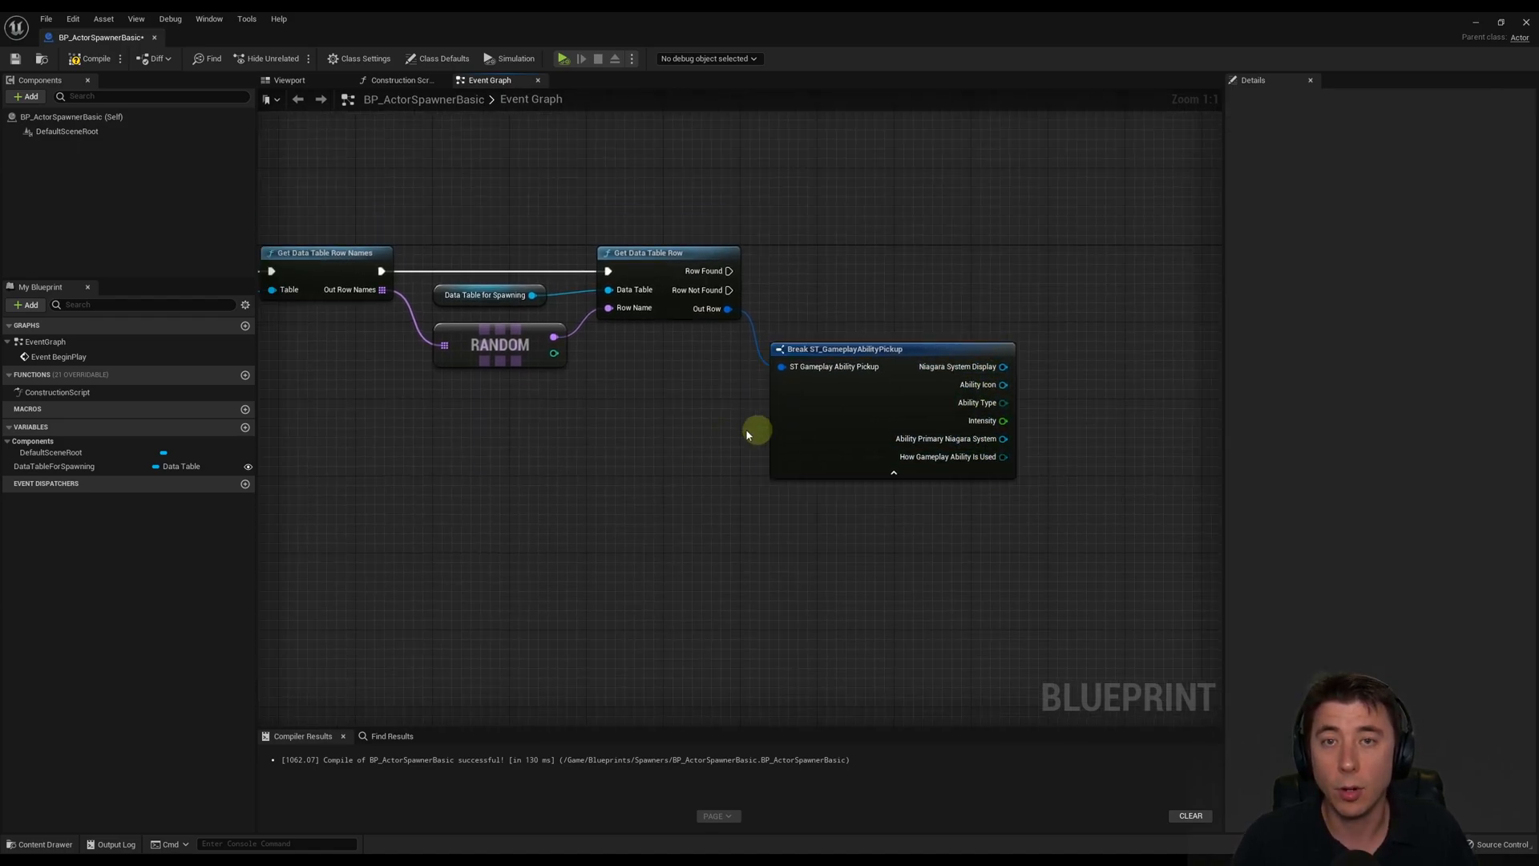
pyautogui.moveTo(725, 270)
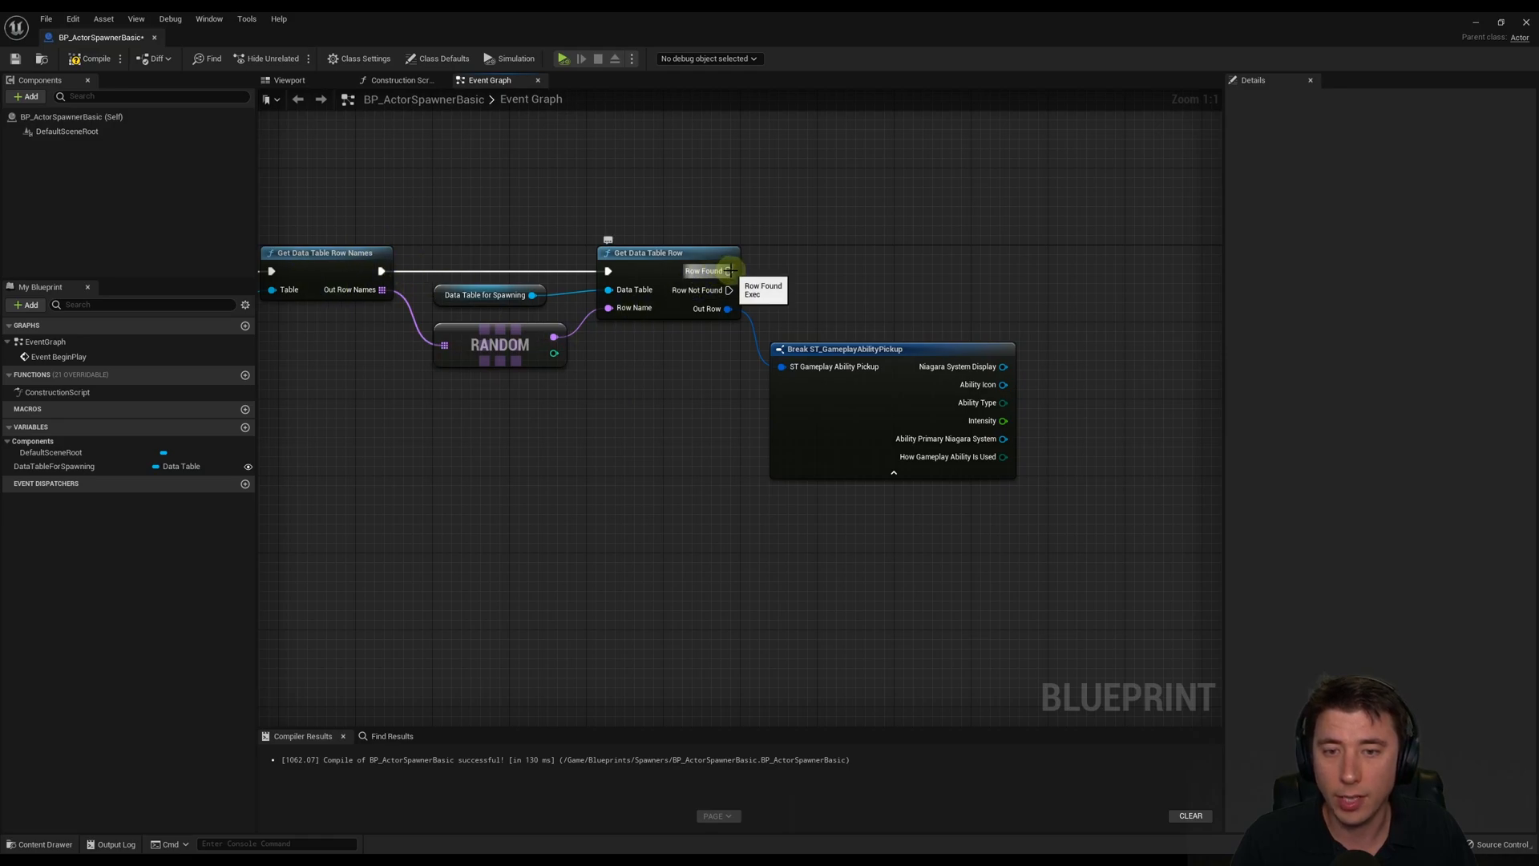
pyautogui.moveTo(731, 270); pyautogui.dragTo(1102, 273)
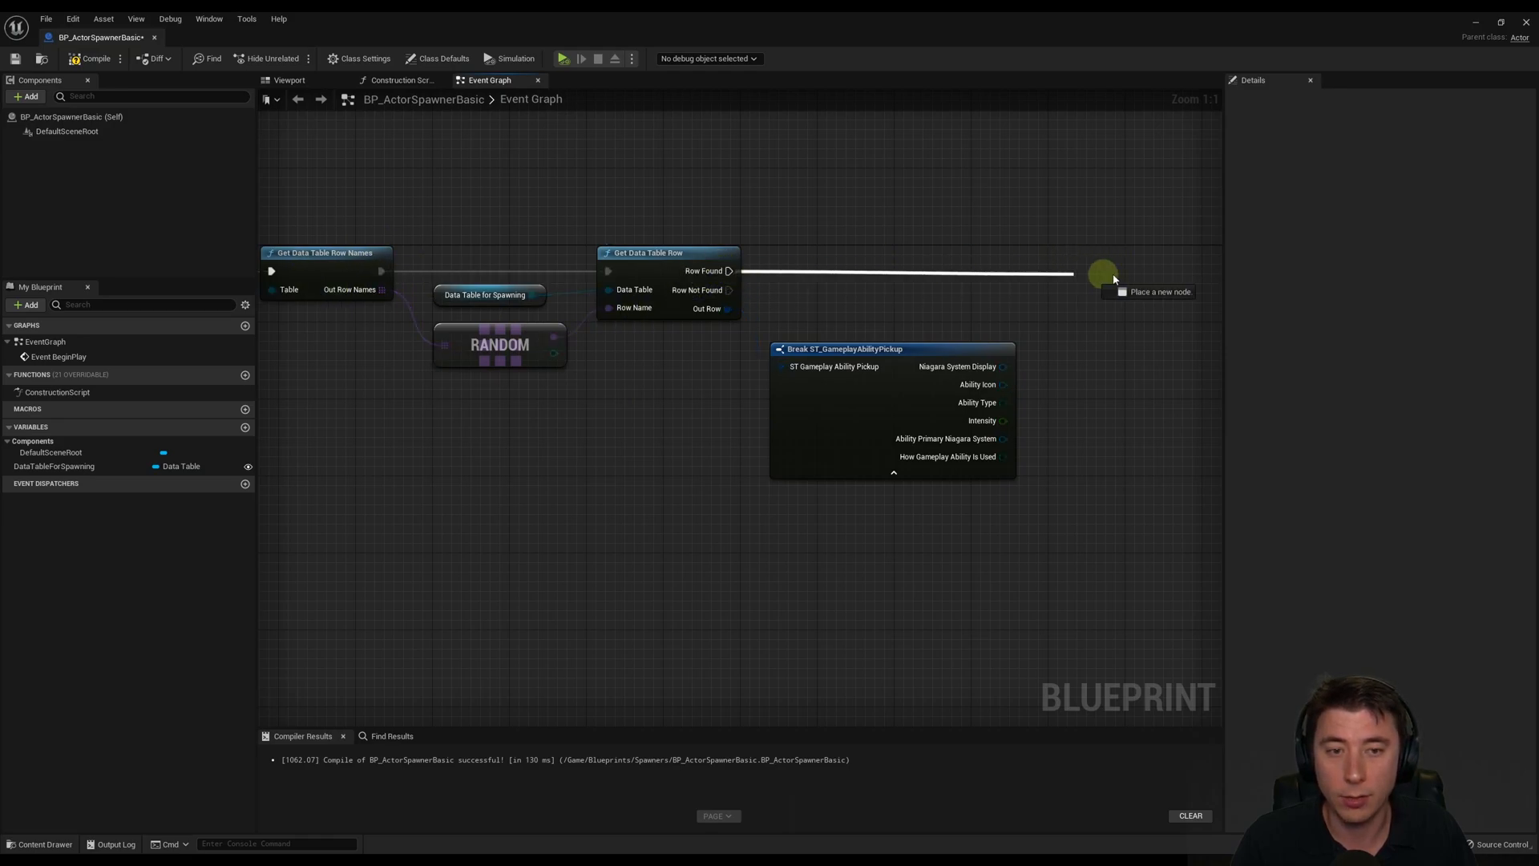
pyautogui.write('spawn actor')
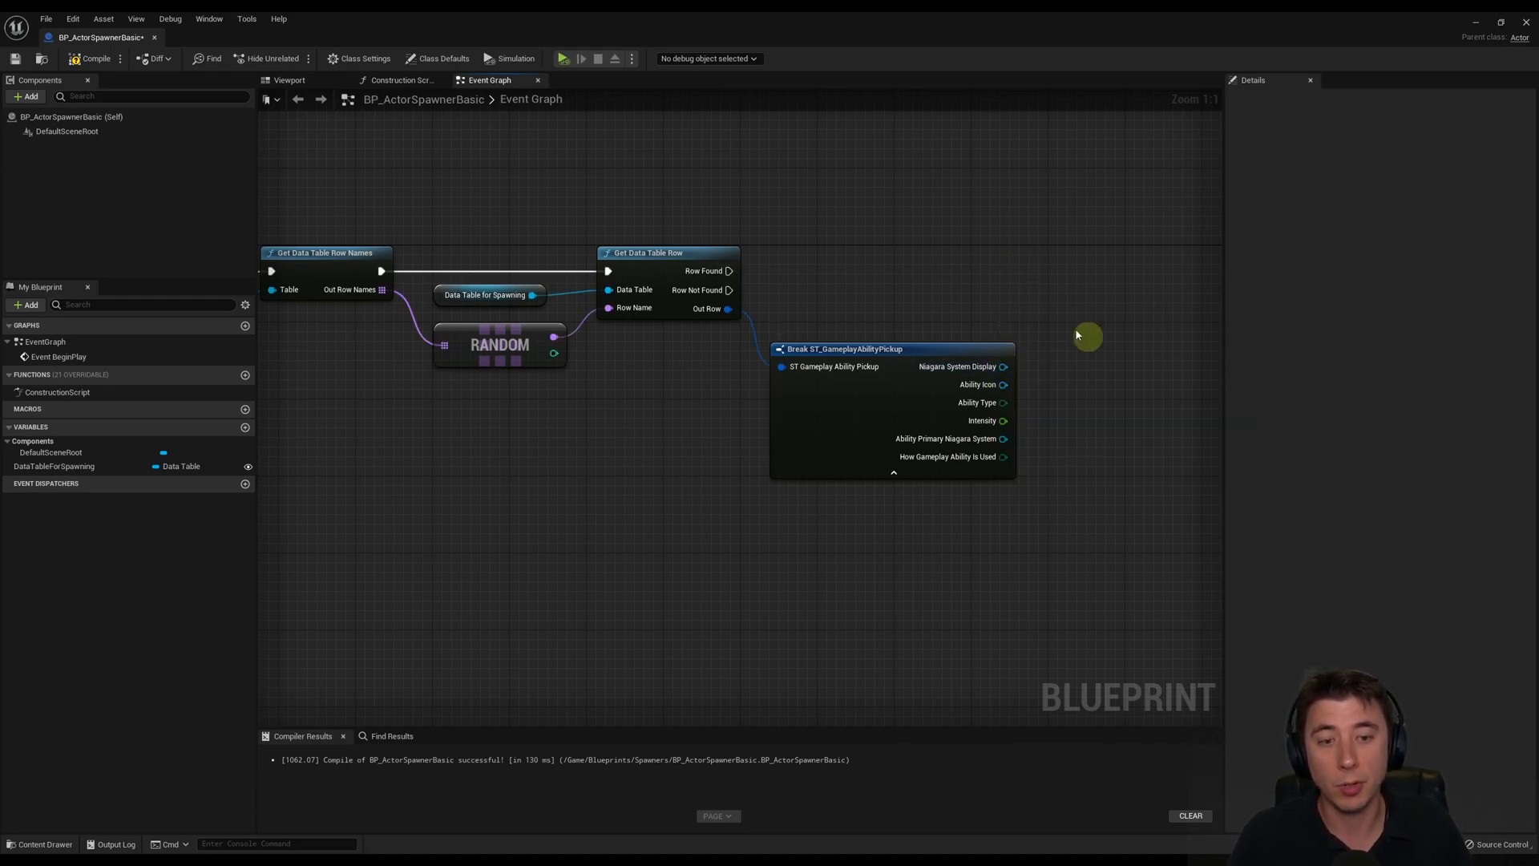
# - Print 'No row, bro' on the Row Not Found path
pyautogui.moveTo(1003, 367); pyautogui.dragTo(1083, 297)
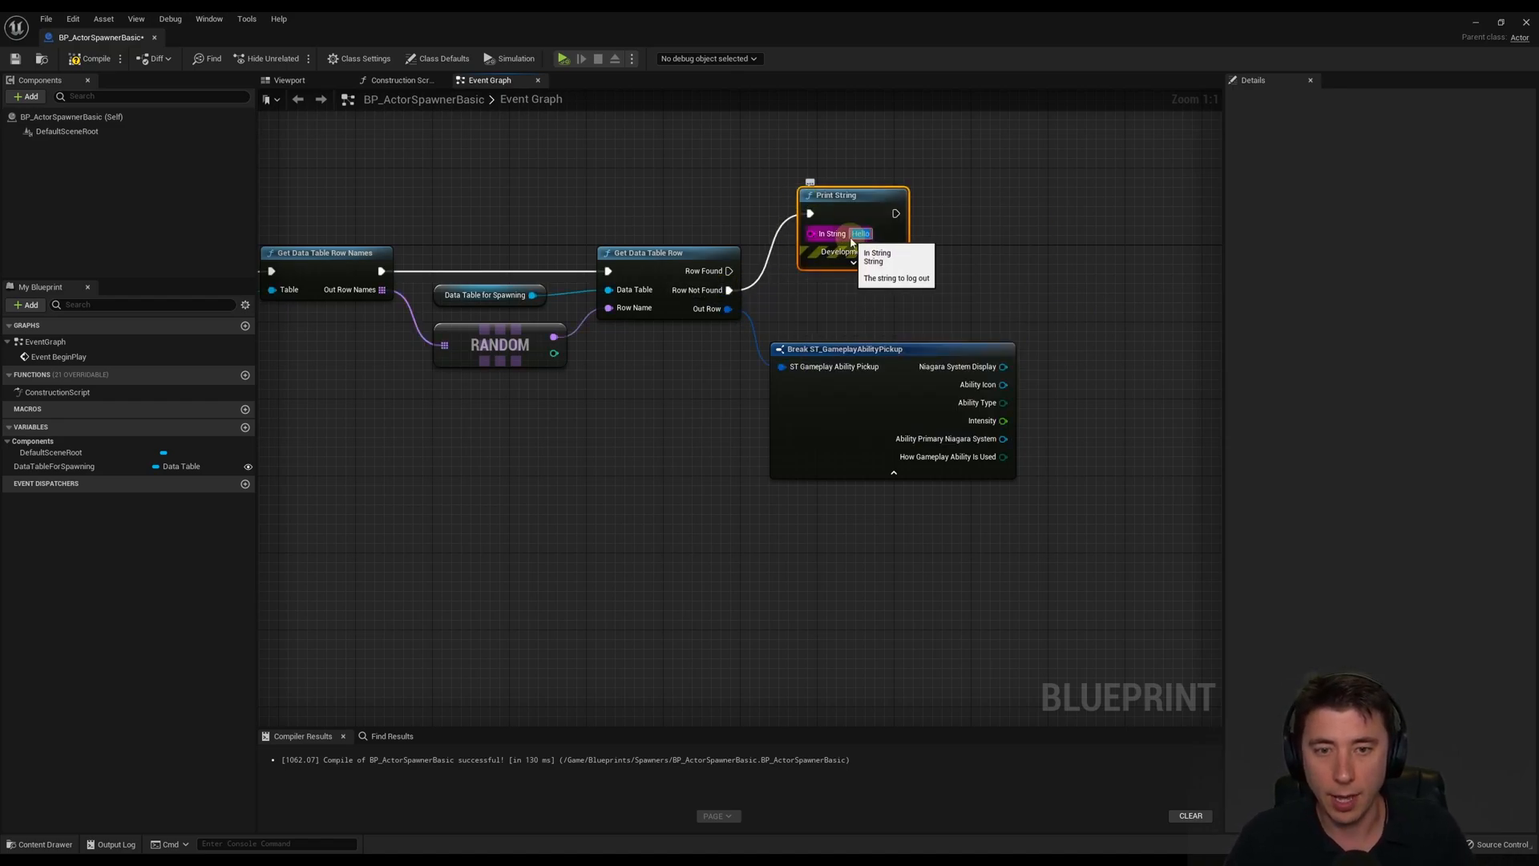
pyautogui.write('No row, bro')
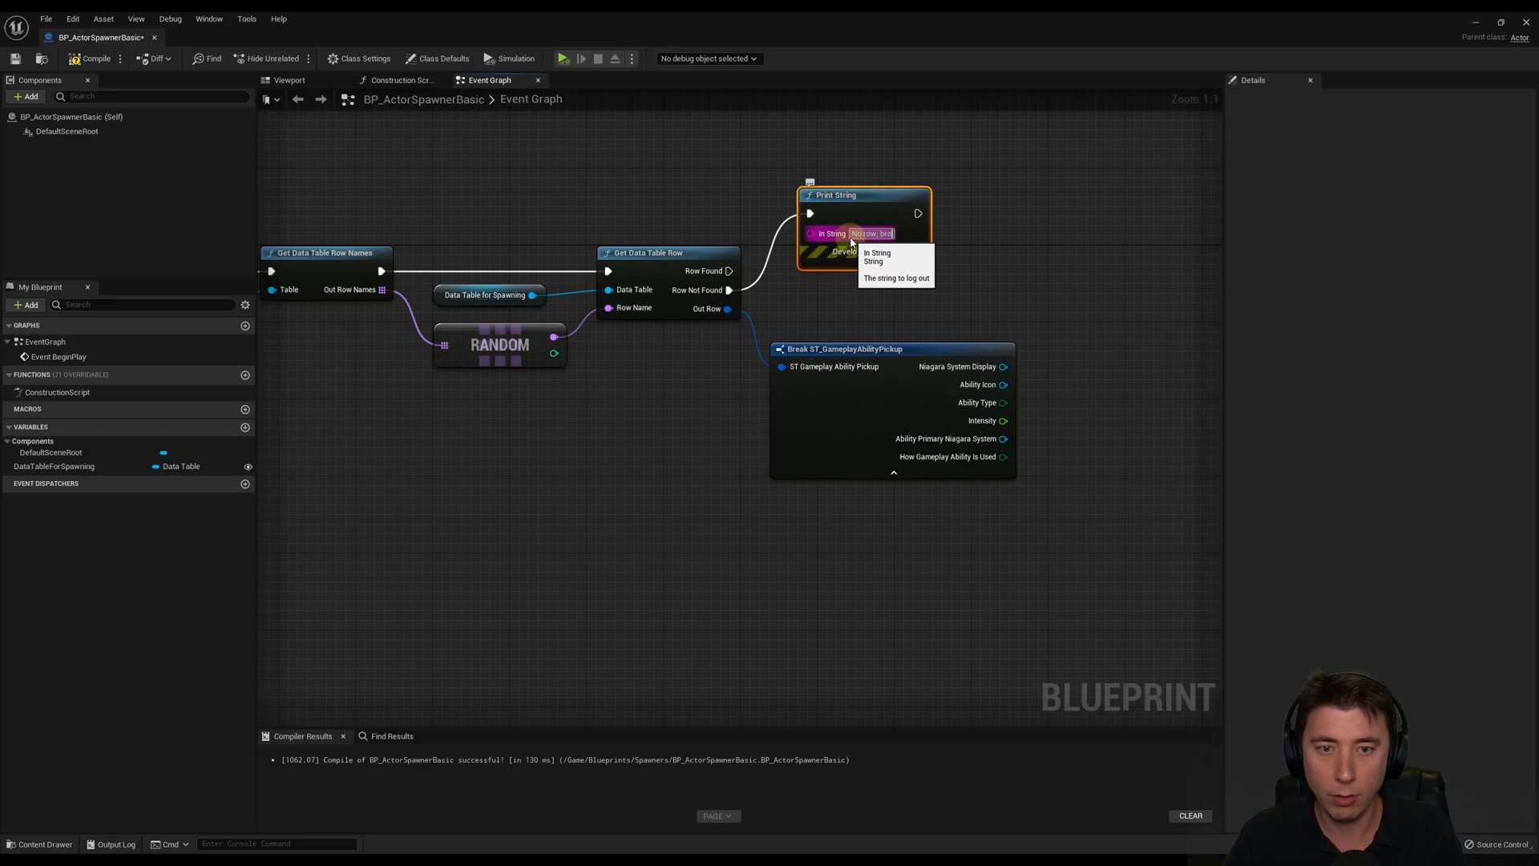
pyautogui.click(909, 518)
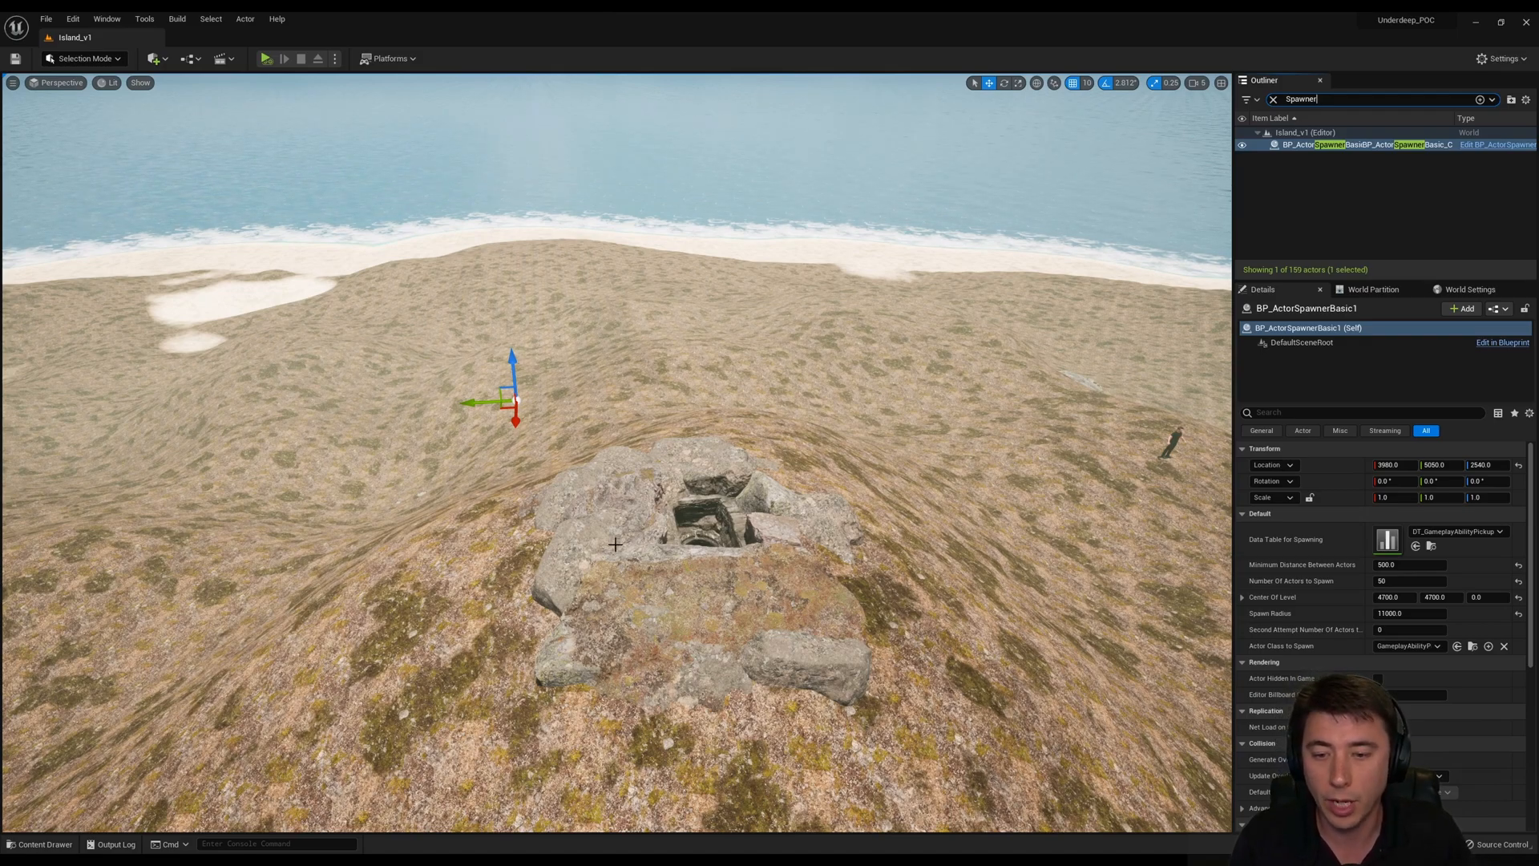
# - Run a Play In Editor session of Island_v1 to test the spawner
pyautogui.click(267, 58)
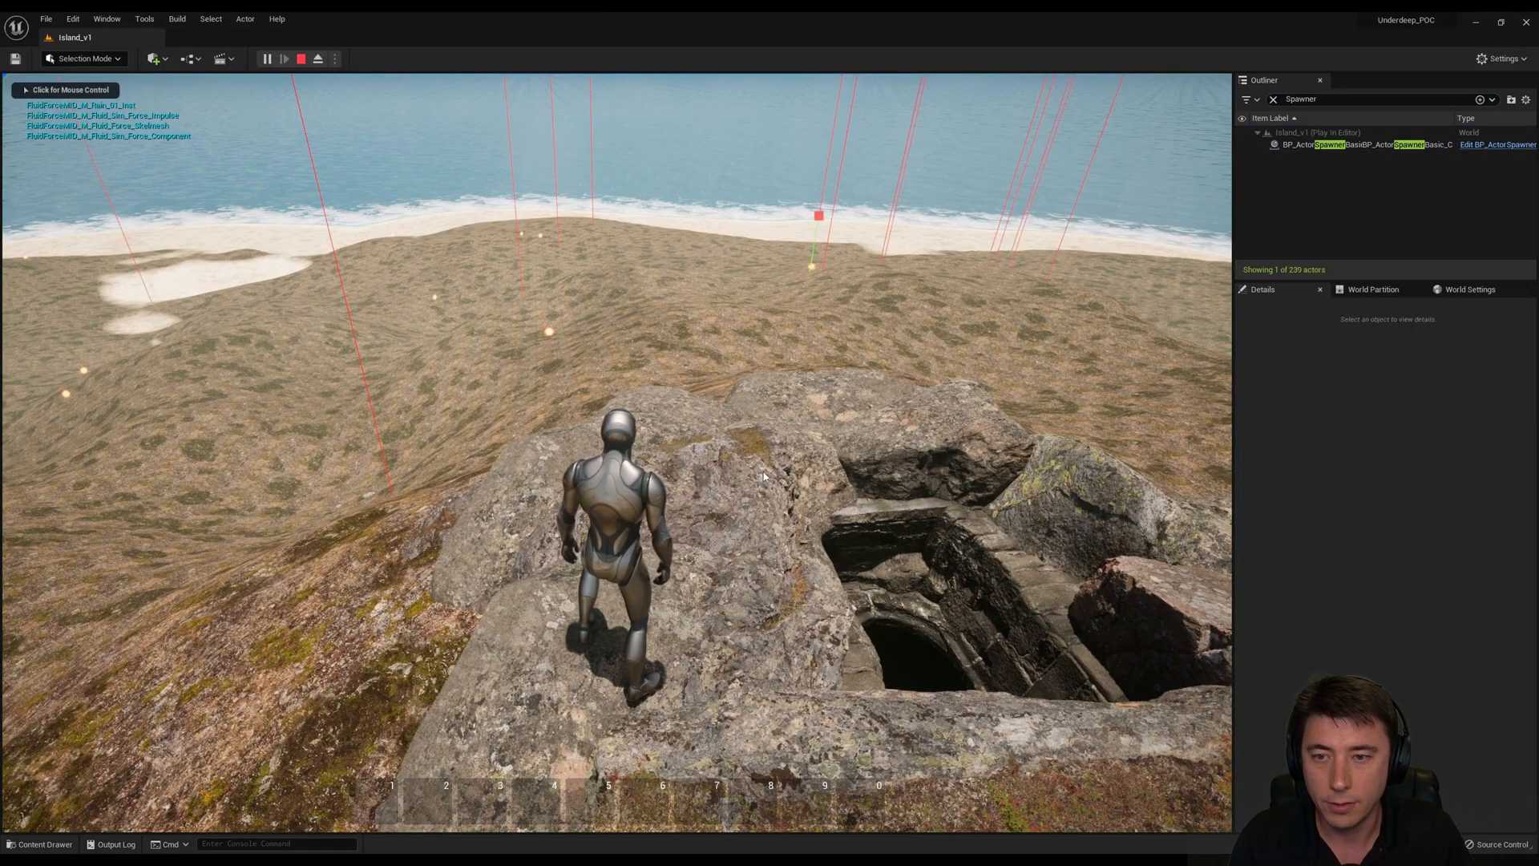